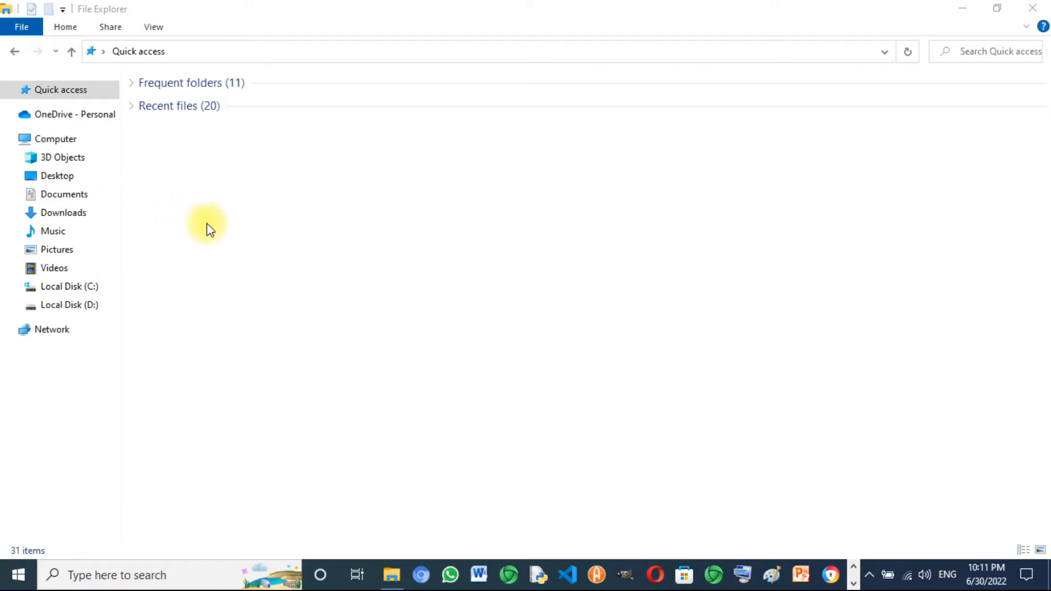
{"action": "mouse_move", "coordinate": [507, 269]}
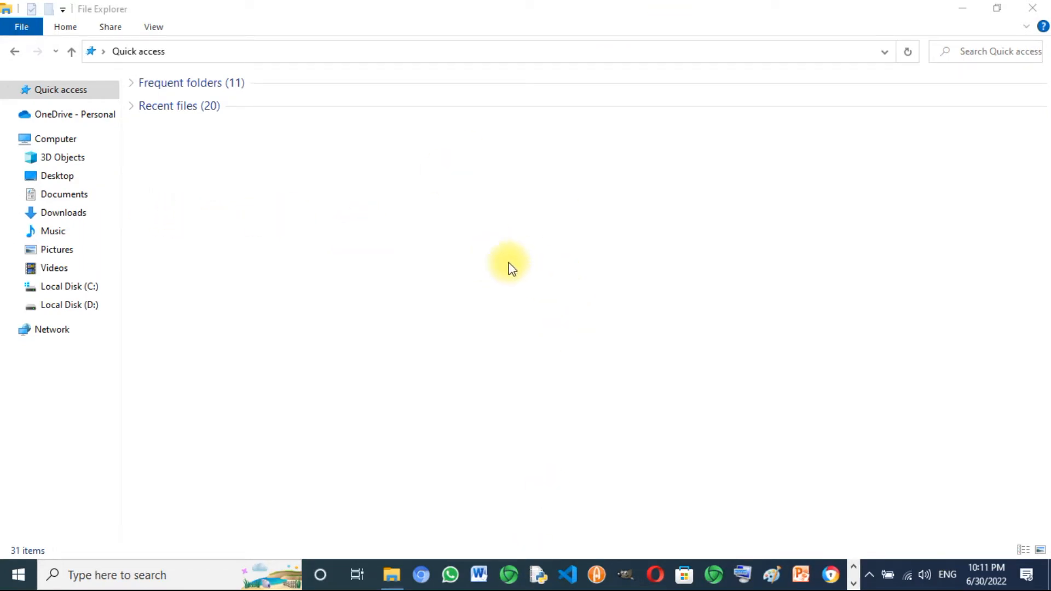
{"action": "mouse_move", "coordinate": [504, 276]}
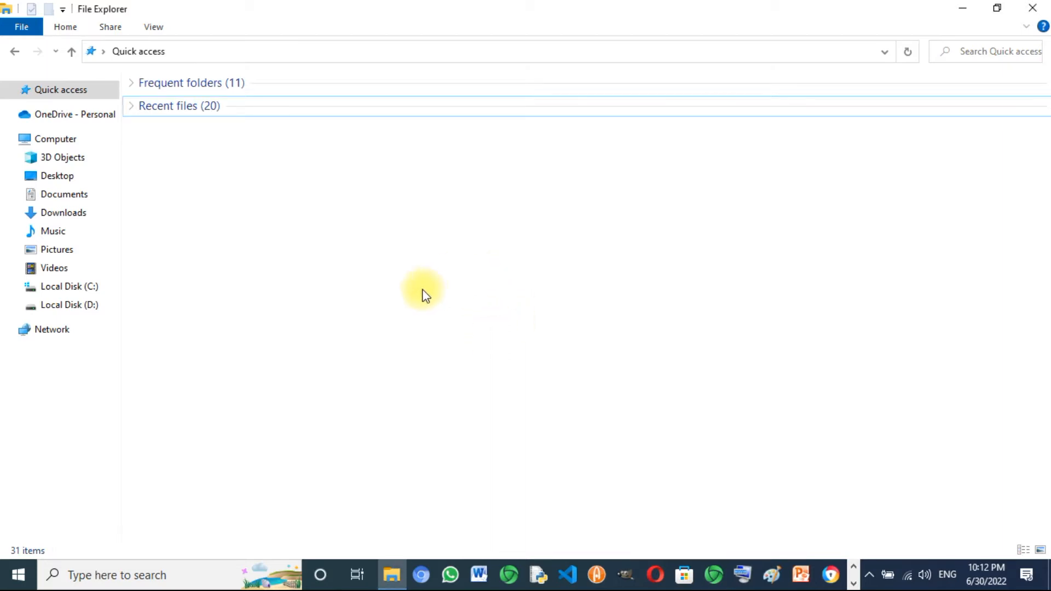
{"action": "mouse_move", "coordinate": [587, 326]}
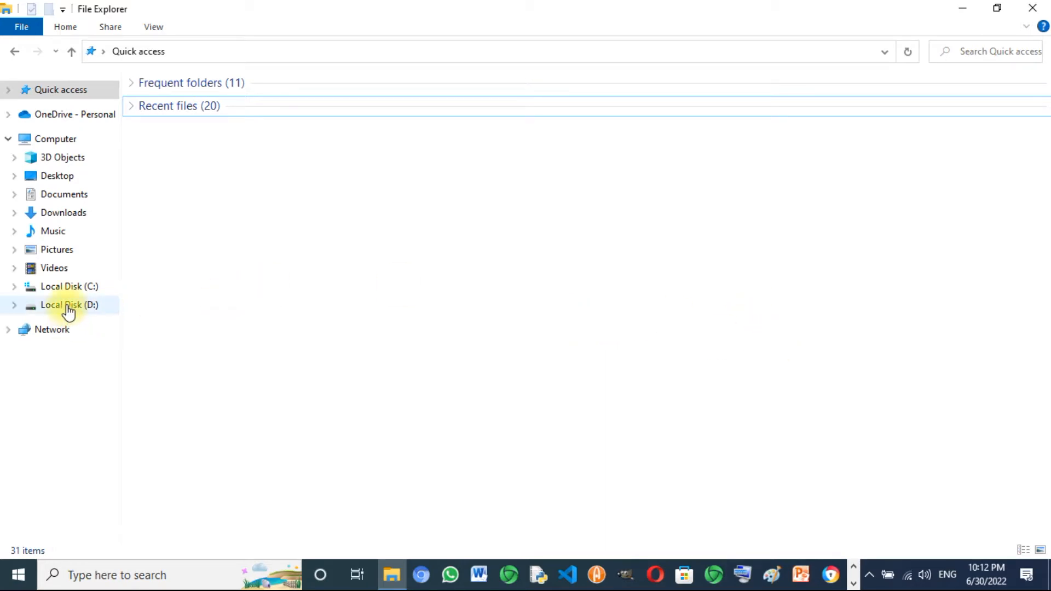
- Browse Local Disk (D:) into the processing-4.0b8 folder and select processing.exe
{"action": "left_click", "coordinate": [61, 304]}
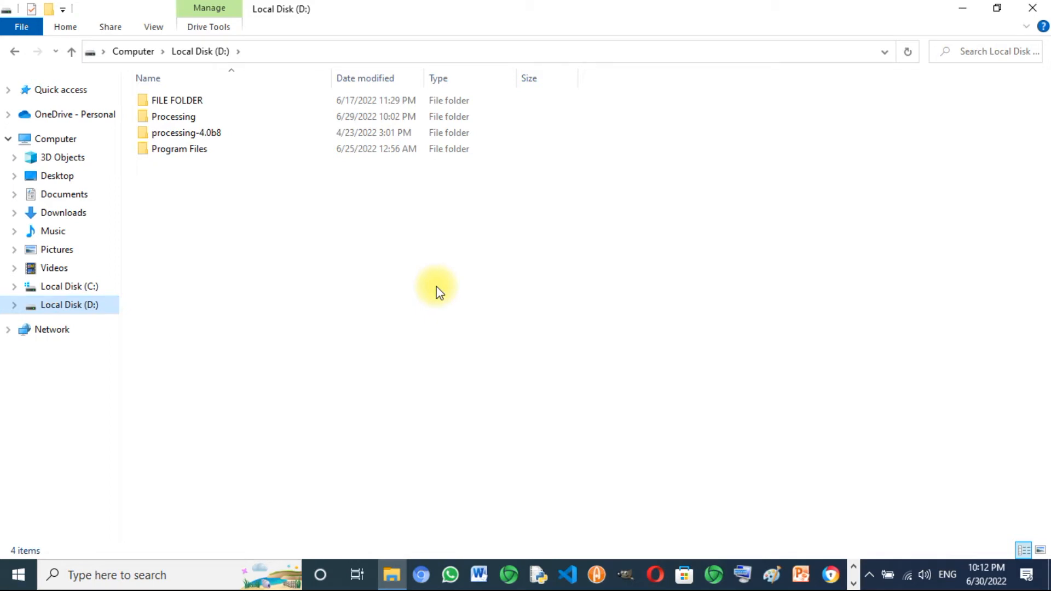
{"action": "left_click", "coordinate": [179, 149]}
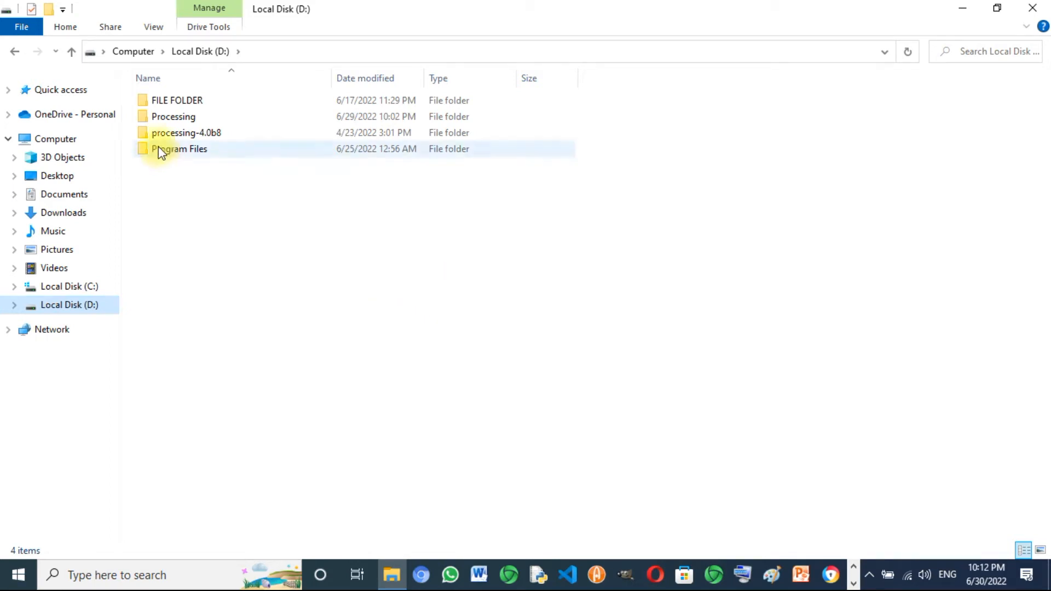
{"action": "mouse_move", "coordinate": [158, 139]}
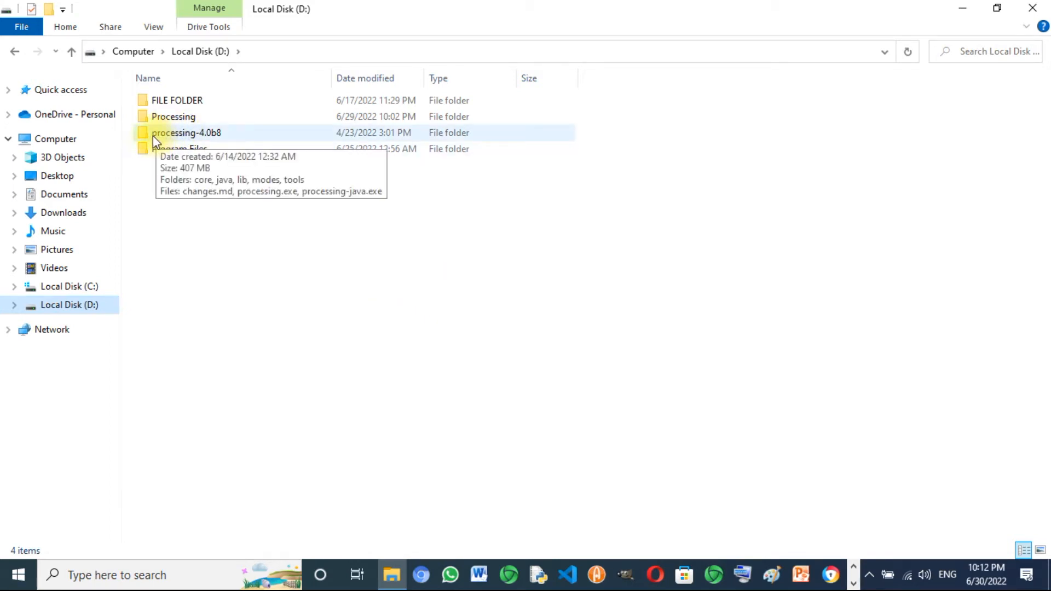
{"action": "mouse_move", "coordinate": [169, 136]}
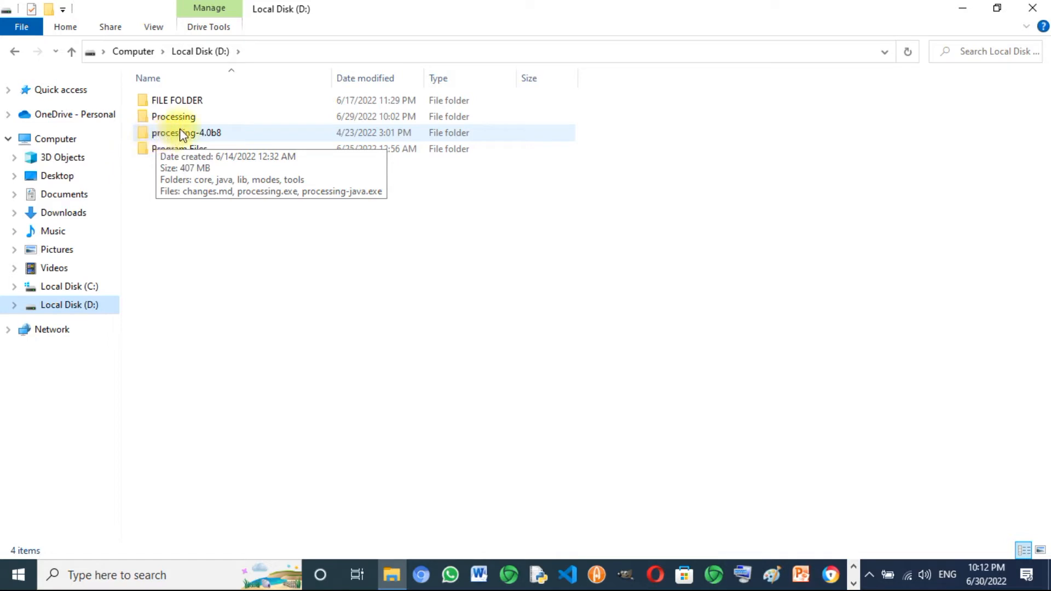
{"action": "mouse_move", "coordinate": [145, 141]}
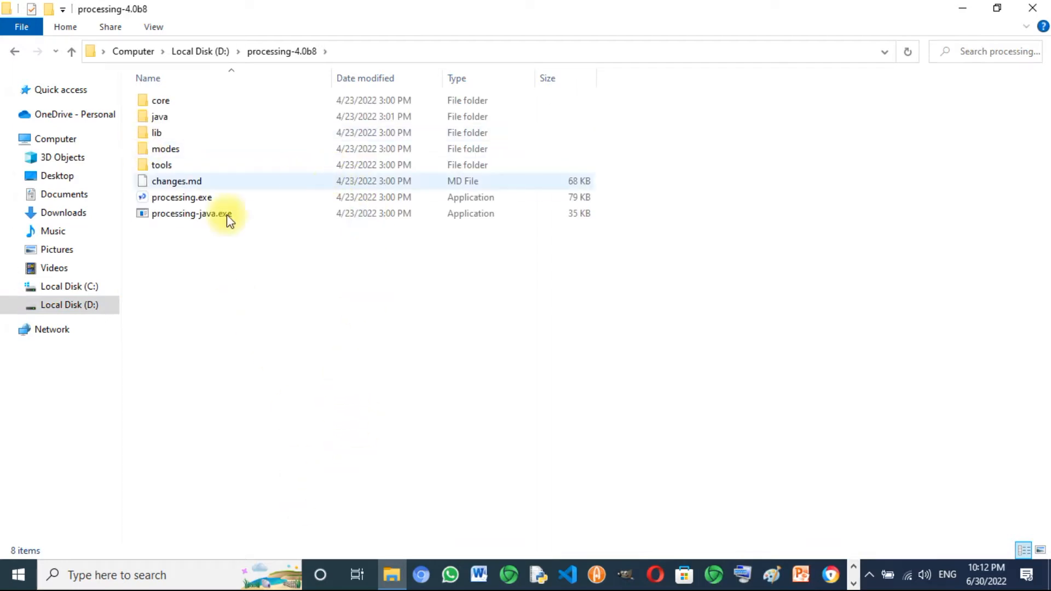
{"action": "mouse_move", "coordinate": [167, 200]}
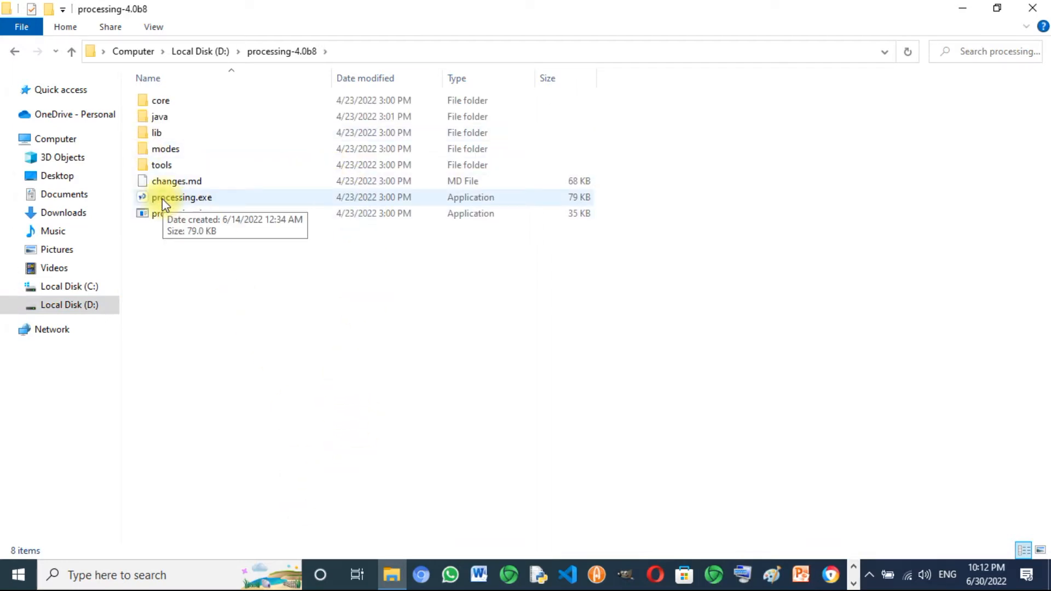
{"action": "left_click", "coordinate": [181, 197]}
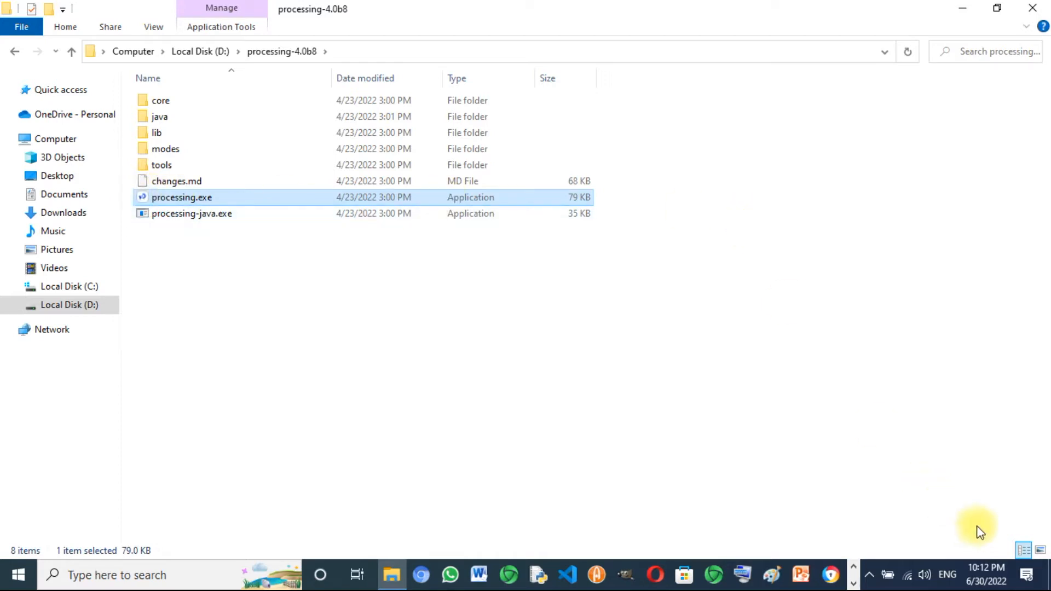
{"action": "mouse_move", "coordinate": [976, 543]}
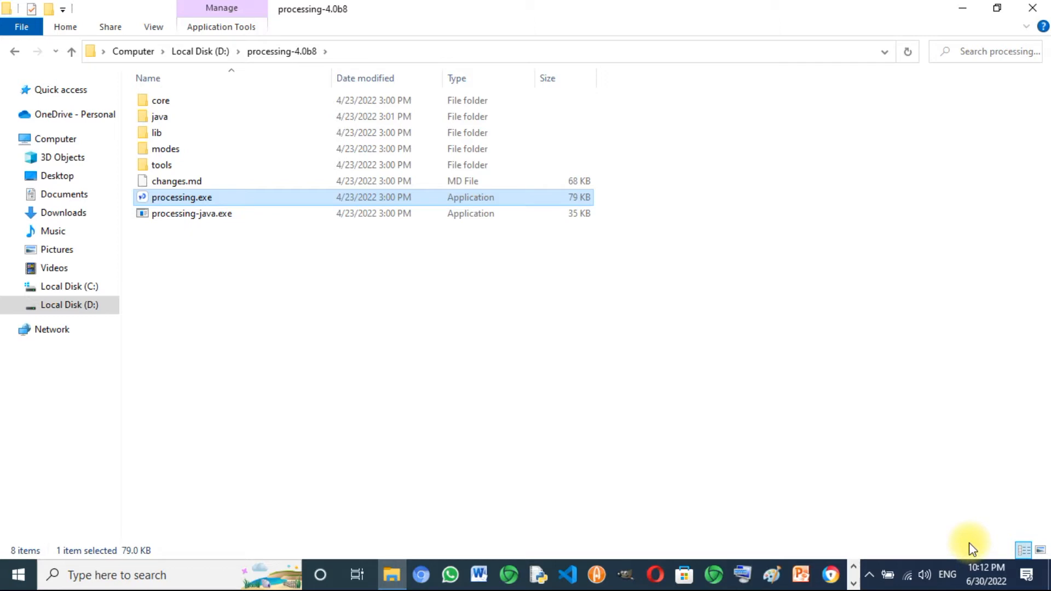
- Launch Processing maximized and write empty void setup(){ } and void draw(){ } with size(800,600) in setup
{"action": "double_click", "coordinate": [182, 197]}
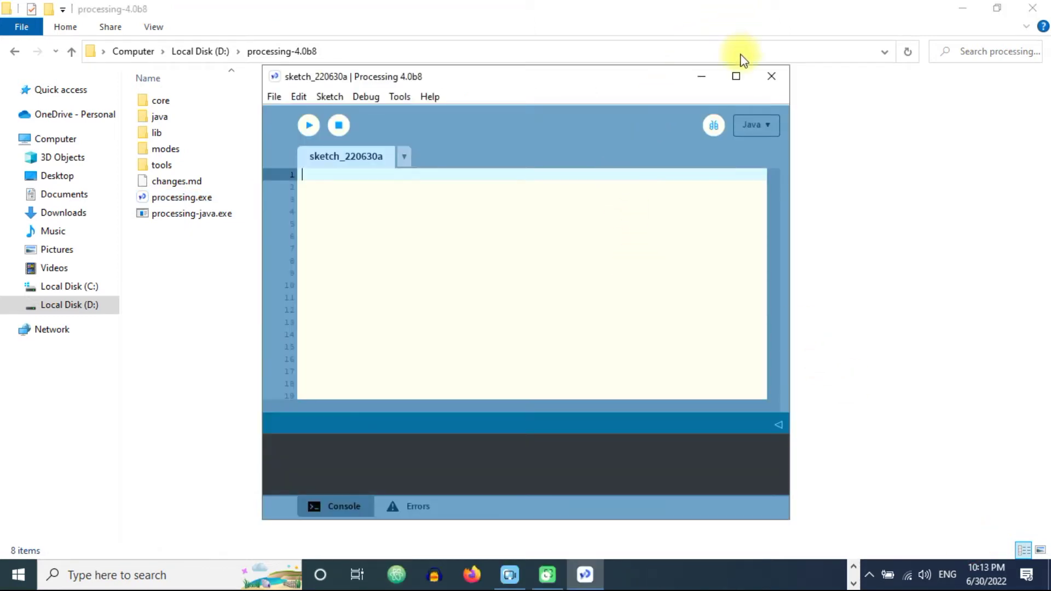
{"action": "mouse_move", "coordinate": [736, 77]}
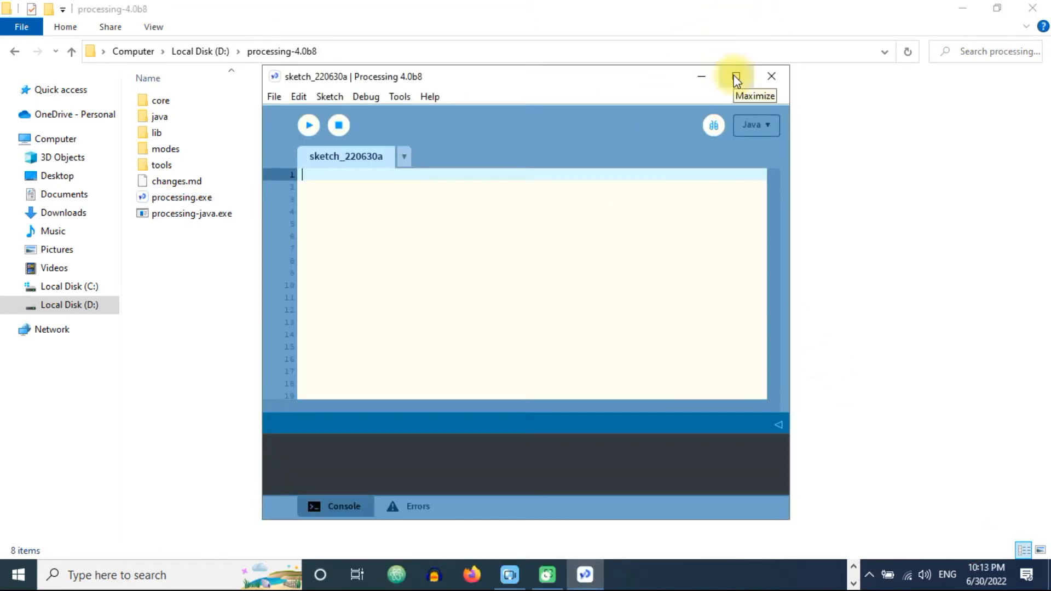
{"action": "left_click", "coordinate": [733, 77]}
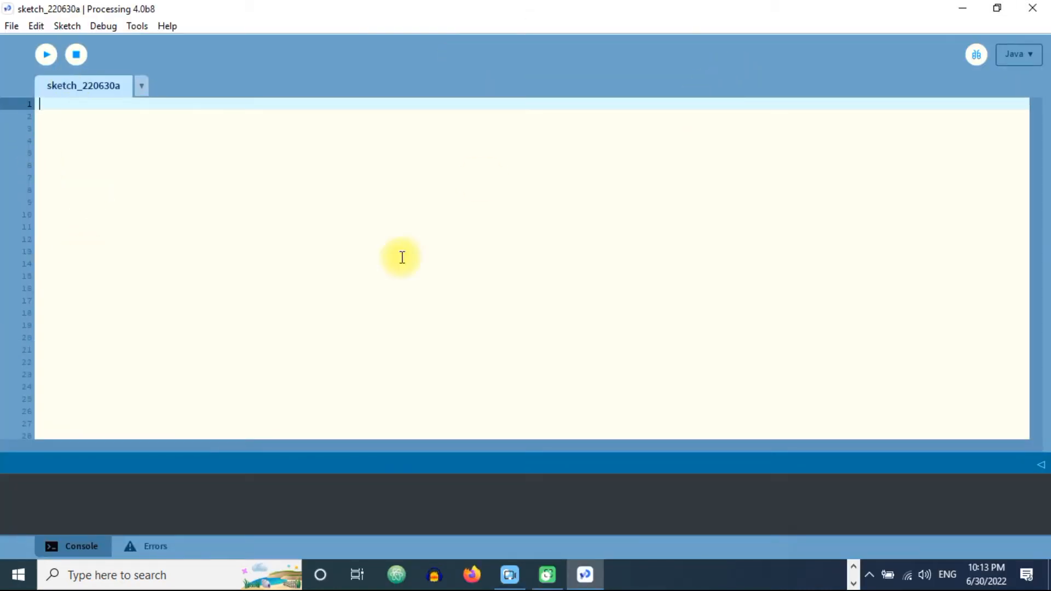
{"action": "mouse_move", "coordinate": [401, 261]}
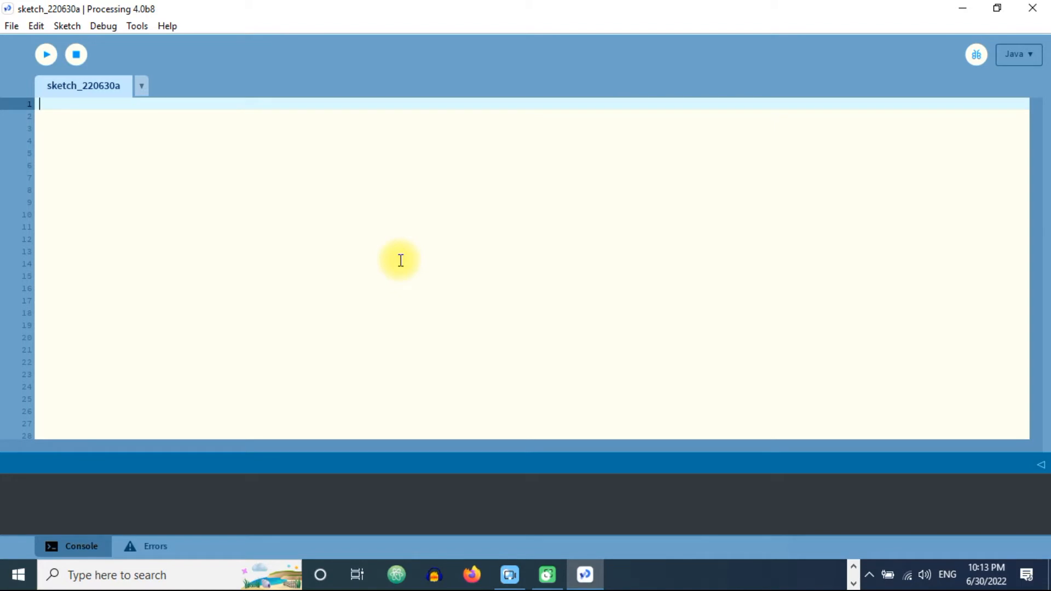
{"action": "type", "text": "void s"}
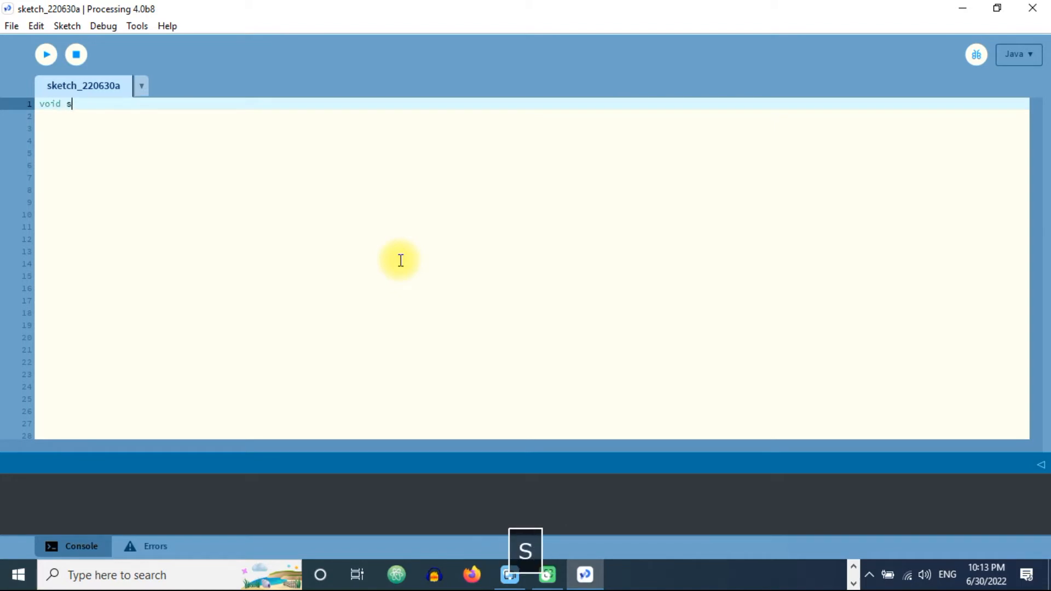
{"action": "type", "text": "etup"}
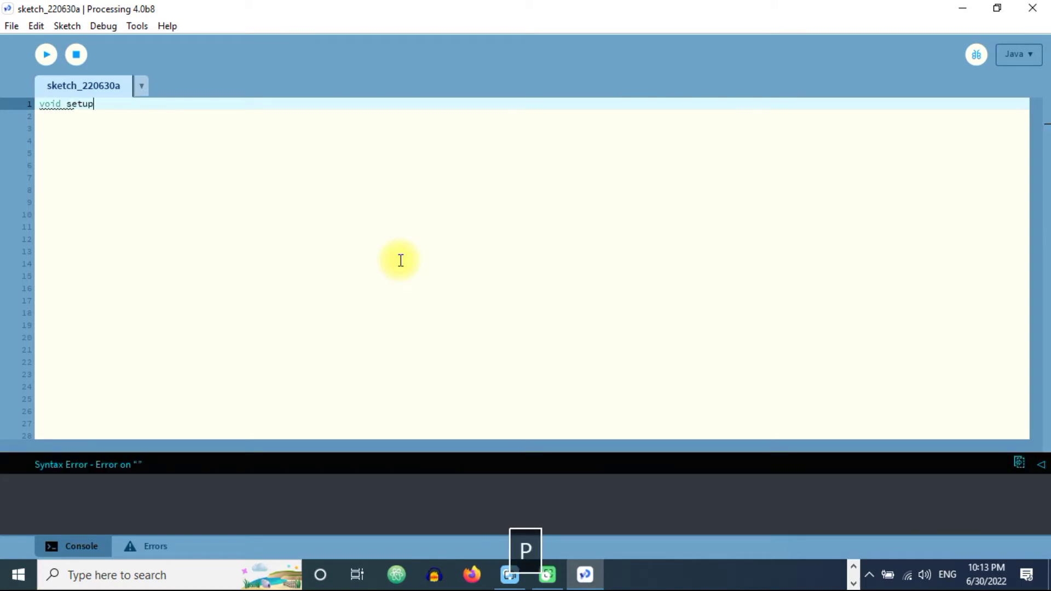
{"action": "type", "text": "(){"}
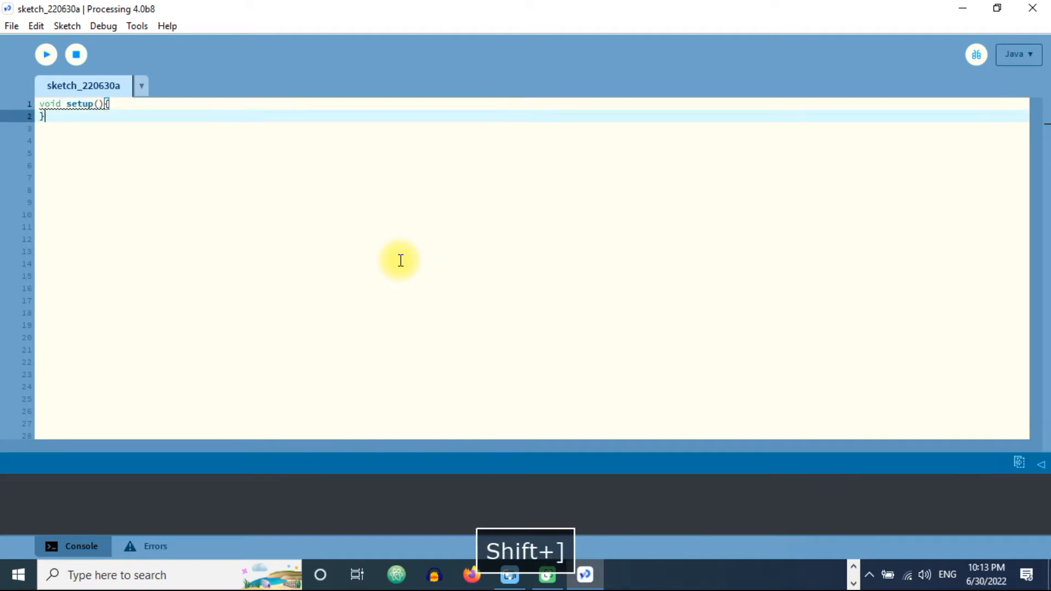
{"action": "type", "text": "void draw(){"}
{"action": "left_click", "coordinate": [532, 140]}
{"action": "type", "text": "}"}
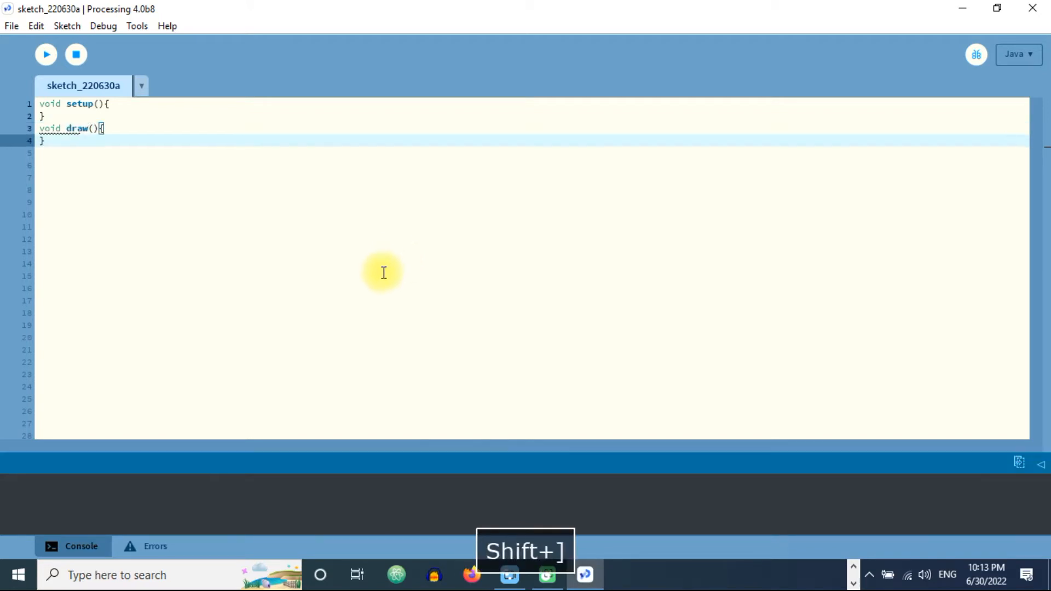
{"action": "left_click", "coordinate": [139, 103]}
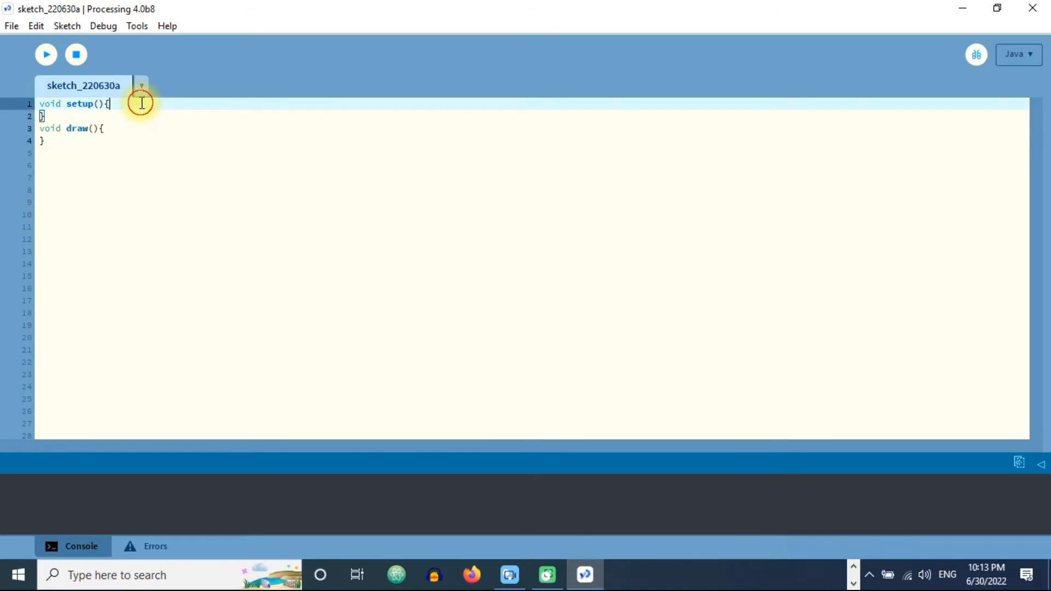
{"action": "type", "text": "size(800,600"}
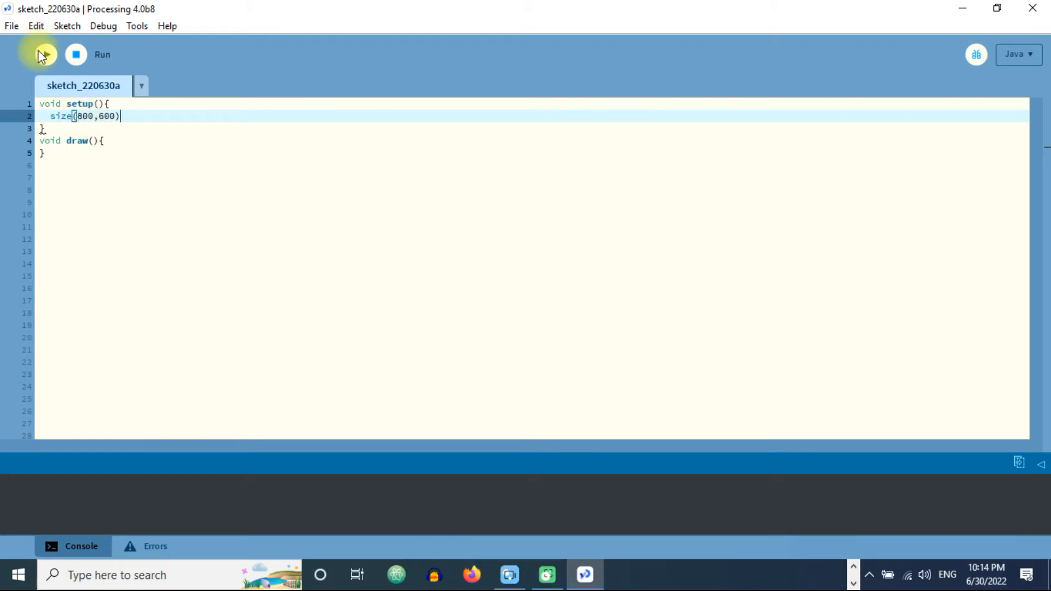
- End the size line with a semicolon, run the sketch to see the blank gray window, then close it
{"action": "type", "text": ";"}
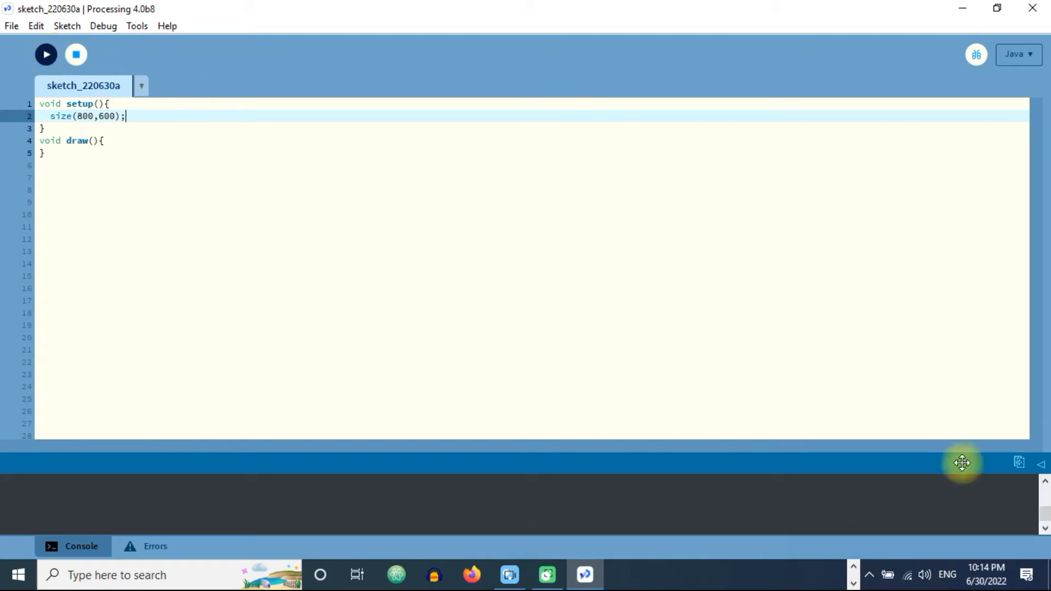
{"action": "left_click", "coordinate": [49, 55]}
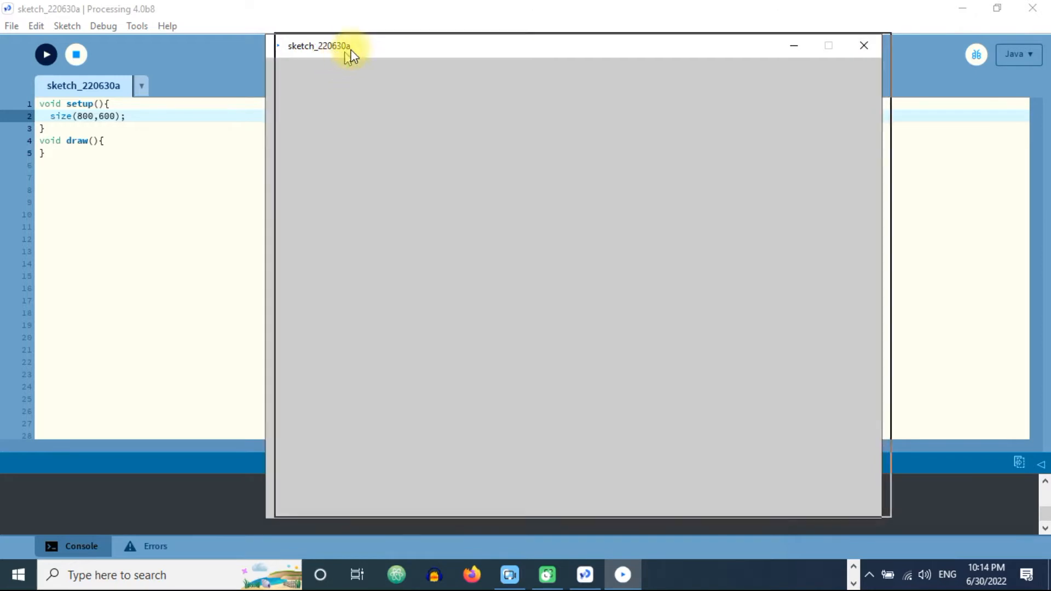
{"action": "left_click_drag", "start_coordinate": [348, 46], "coordinate": [396, 29]}
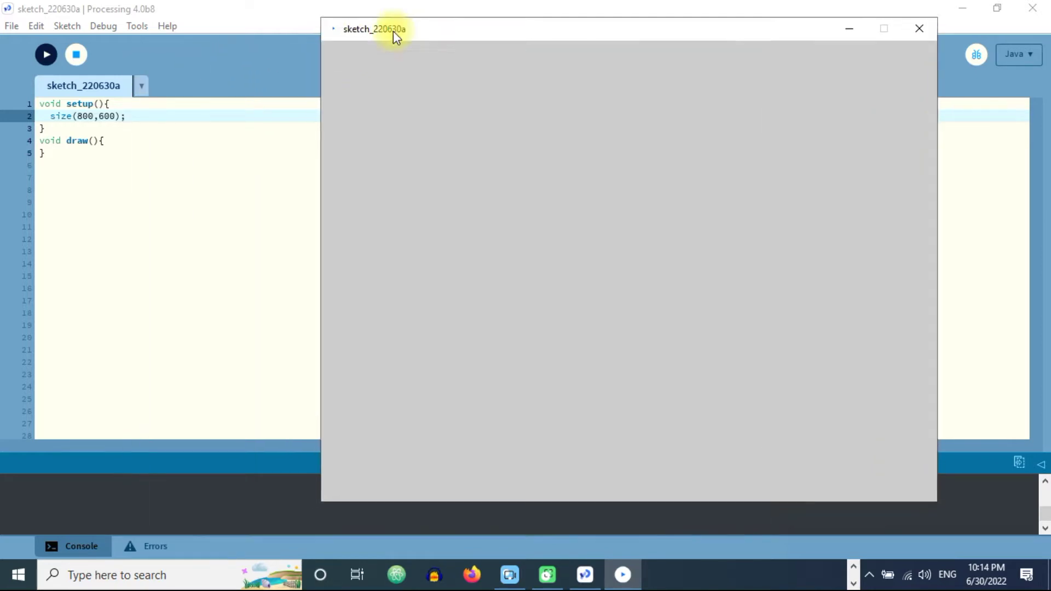
{"action": "mouse_move", "coordinate": [918, 27]}
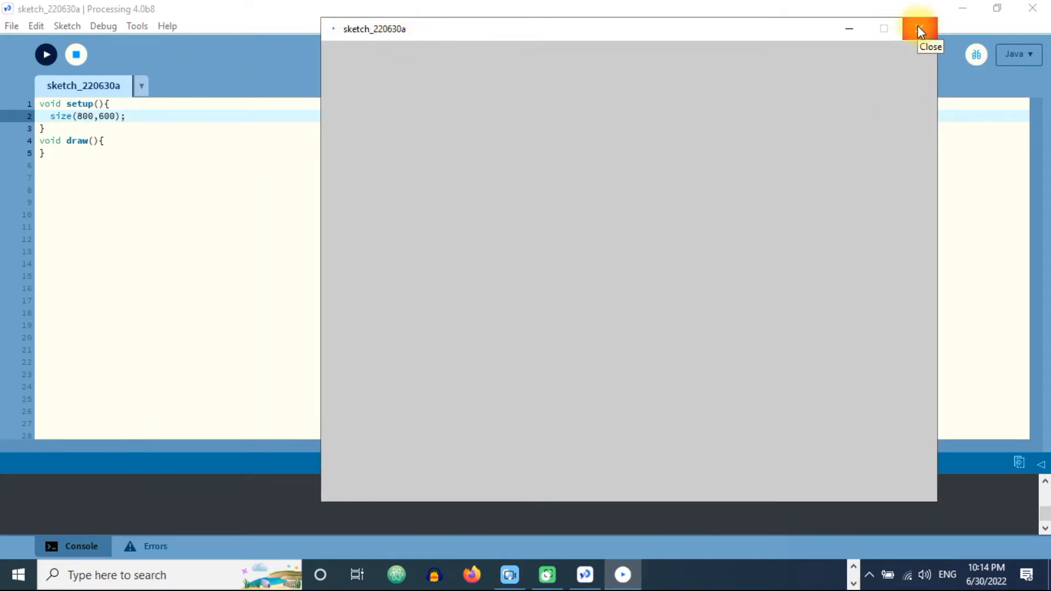
{"action": "left_click", "coordinate": [917, 31]}
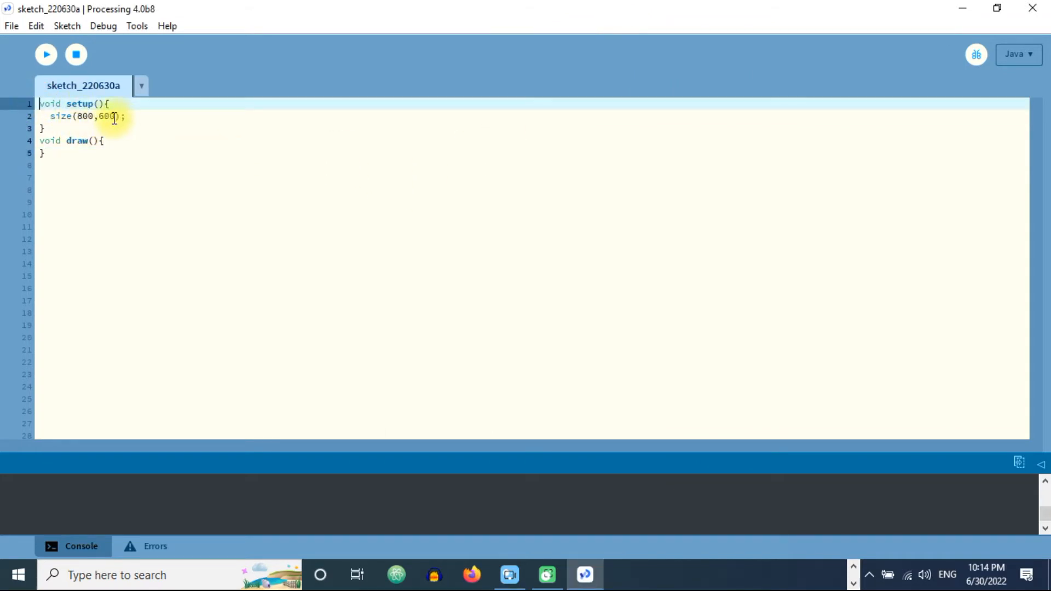
- Declare class PVector above setup with float fields x, y, w and h
{"action": "key", "text": "Enter"}
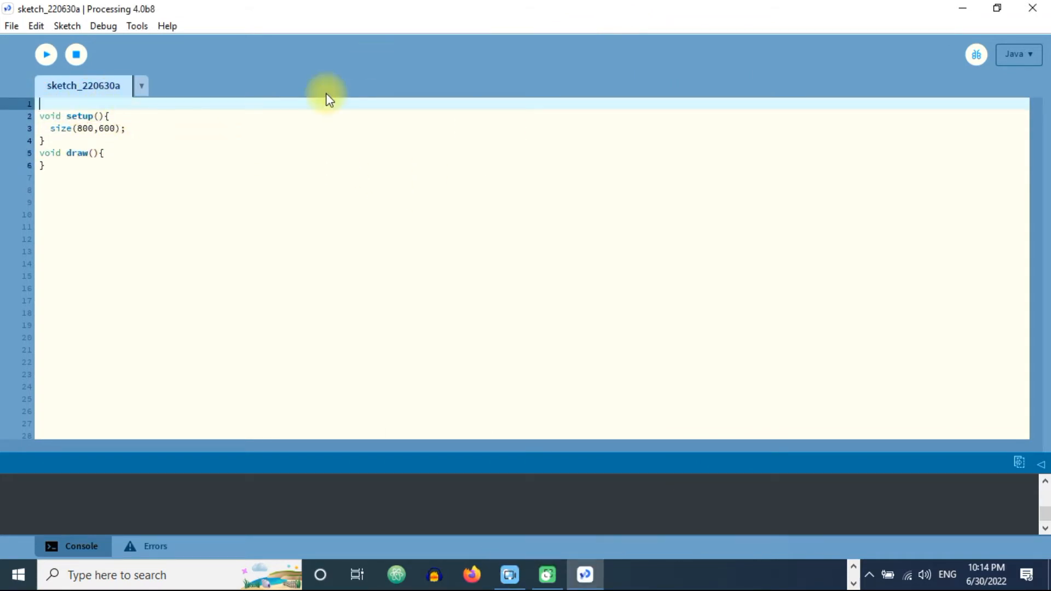
{"action": "type", "text": "class"}
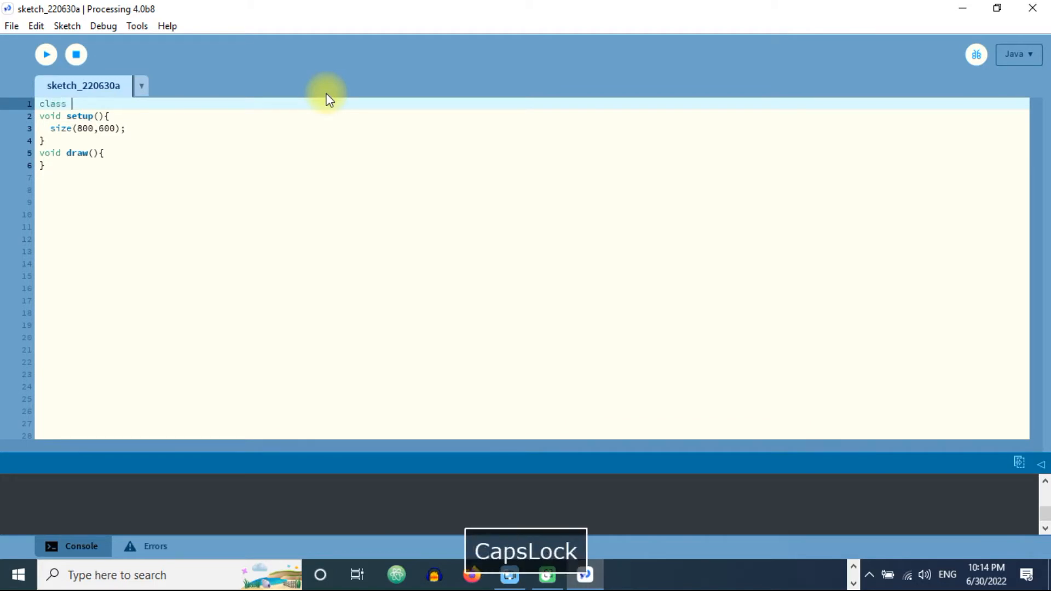
{"action": "type", "text": "PVector"}
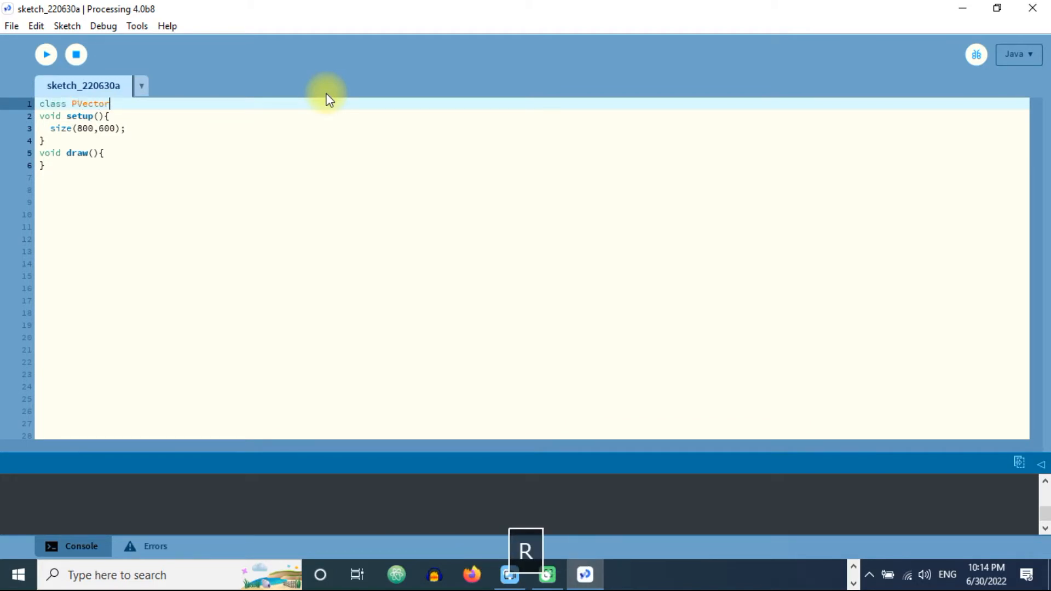
{"action": "type", "text": "{"}
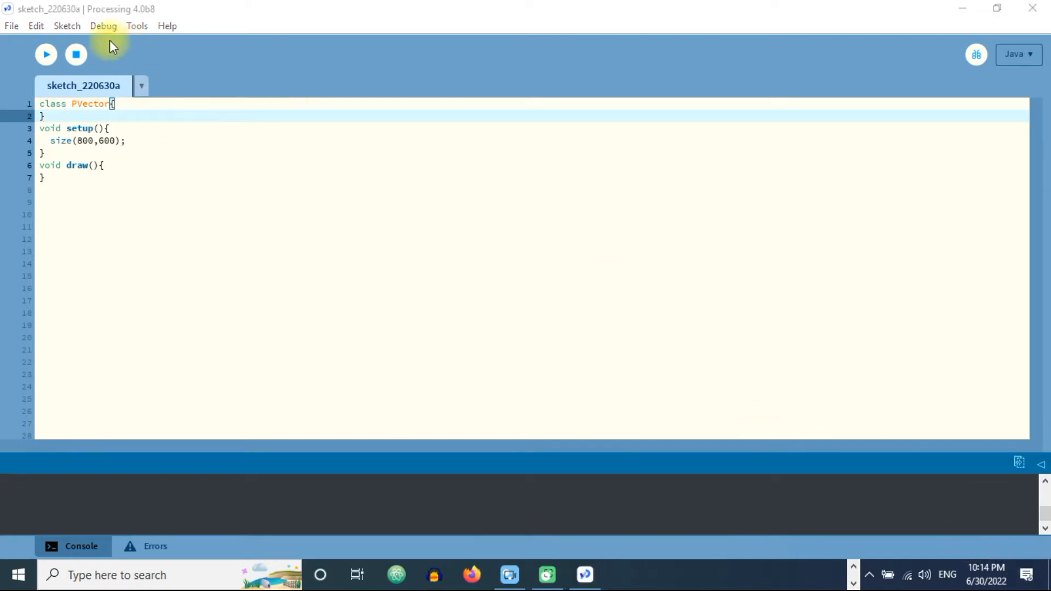
{"action": "type", "text": "fl"}
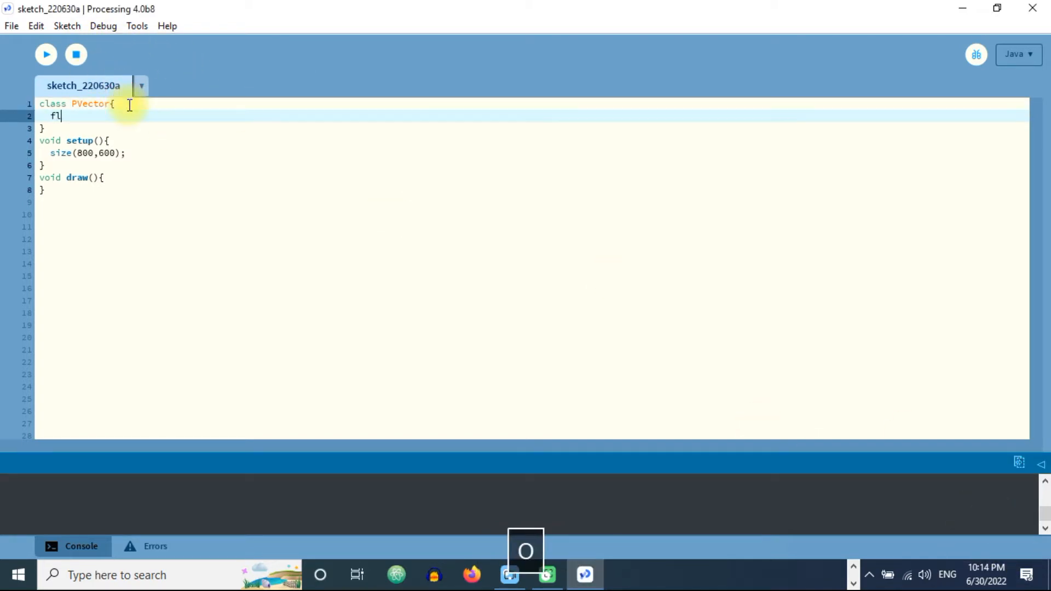
{"action": "type", "text": "oat"}
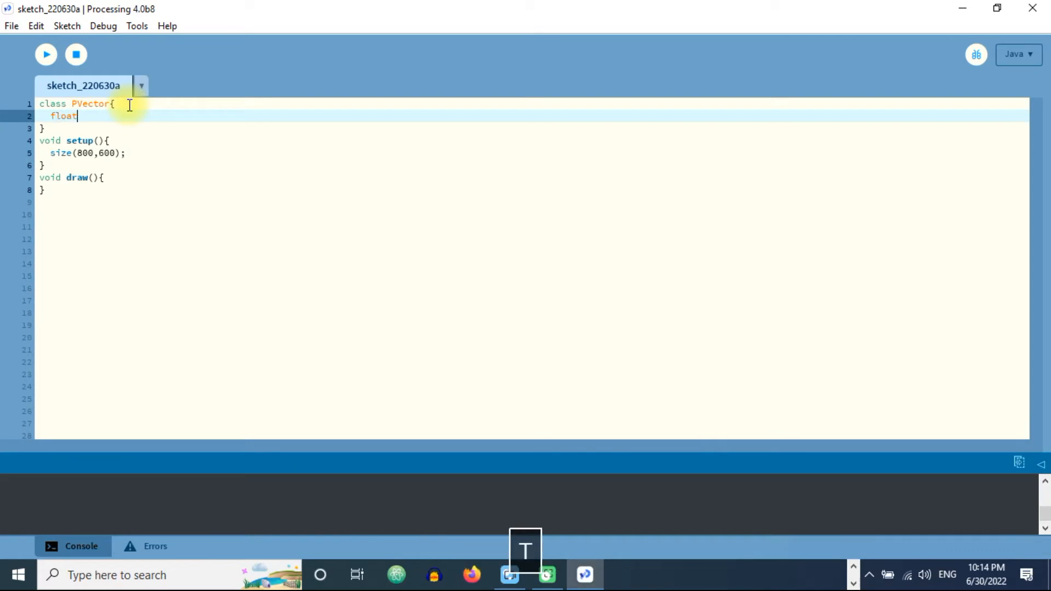
{"action": "type", "text": "x;"}
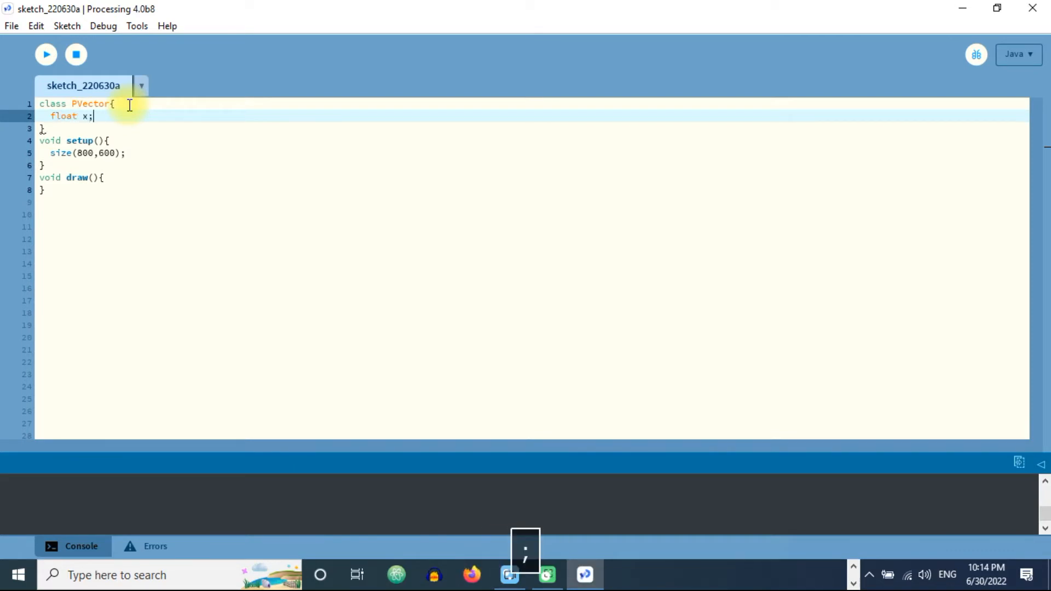
{"action": "type", "text": "float y"}
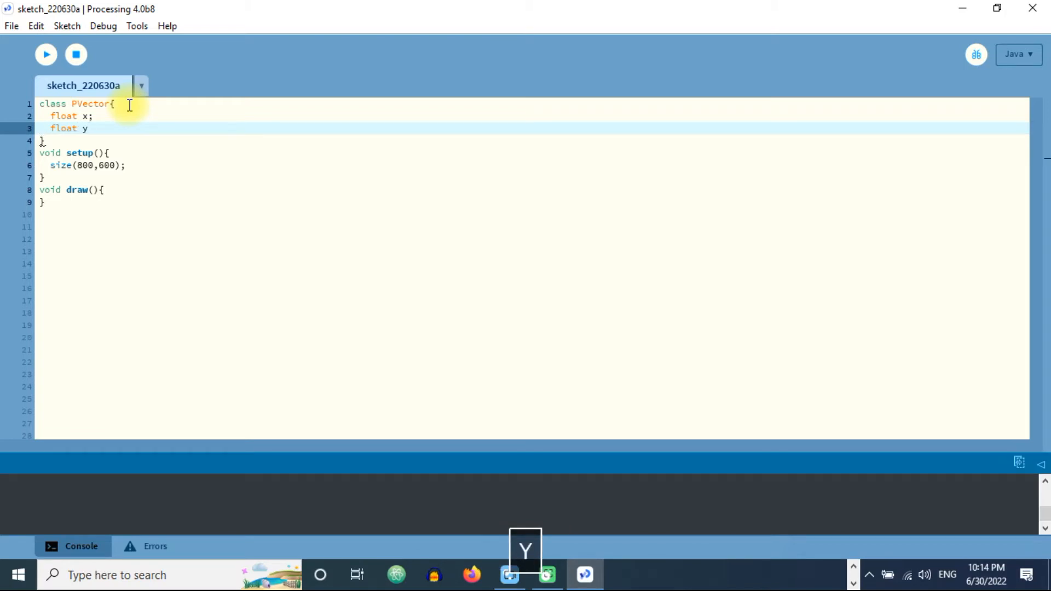
{"action": "type", "text": ";"}
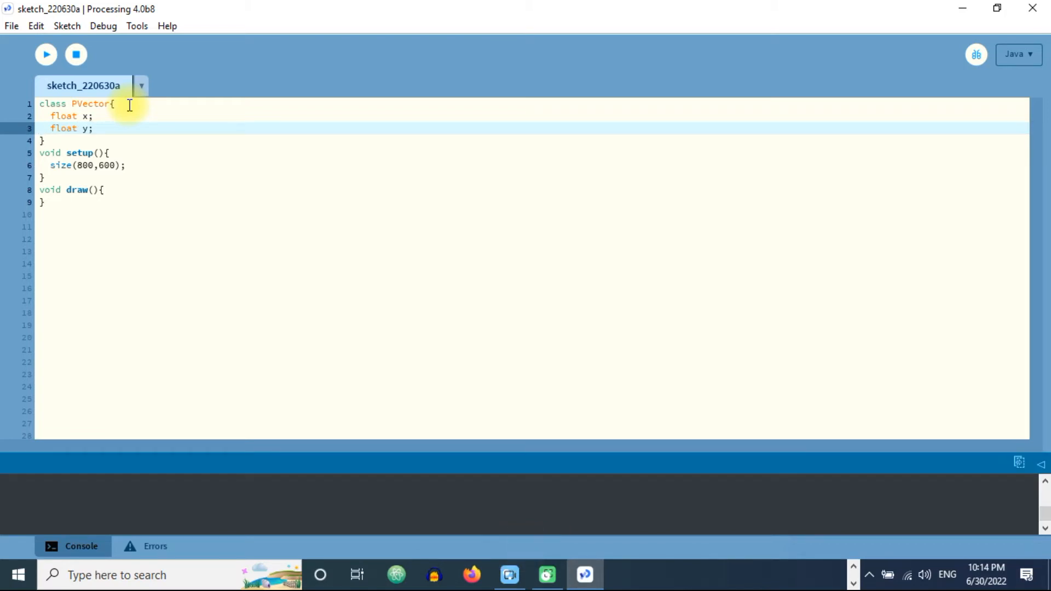
{"action": "type", "text": "float"}
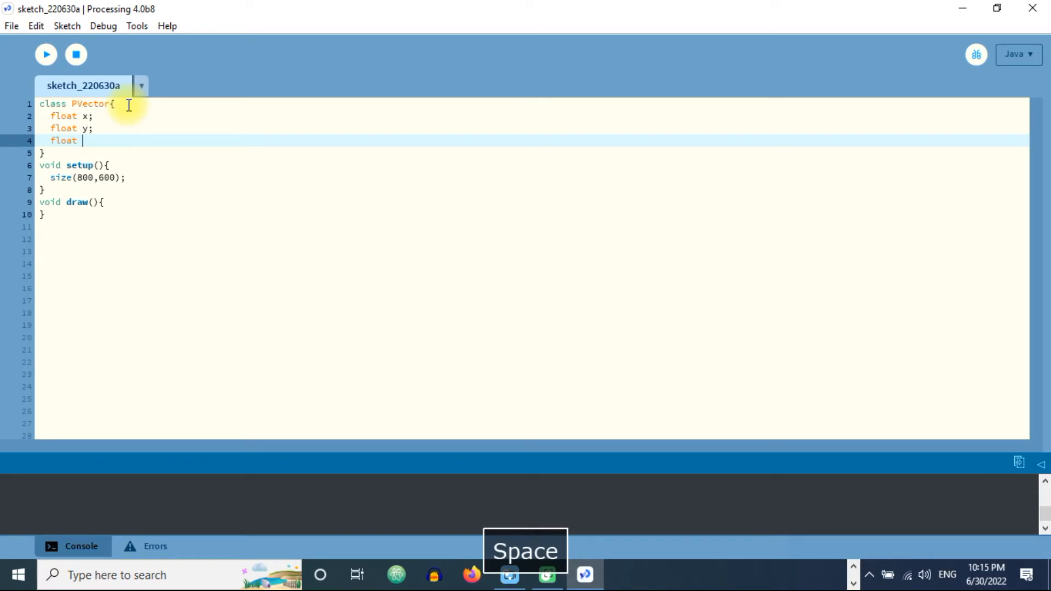
{"action": "key", "text": "Enter"}
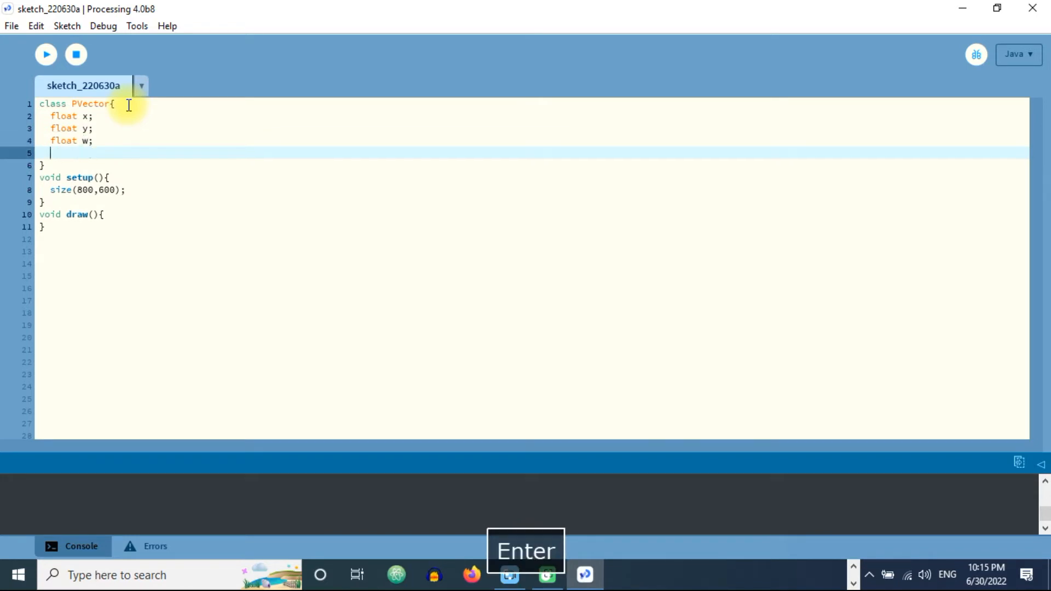
{"action": "type", "text": "float h"}
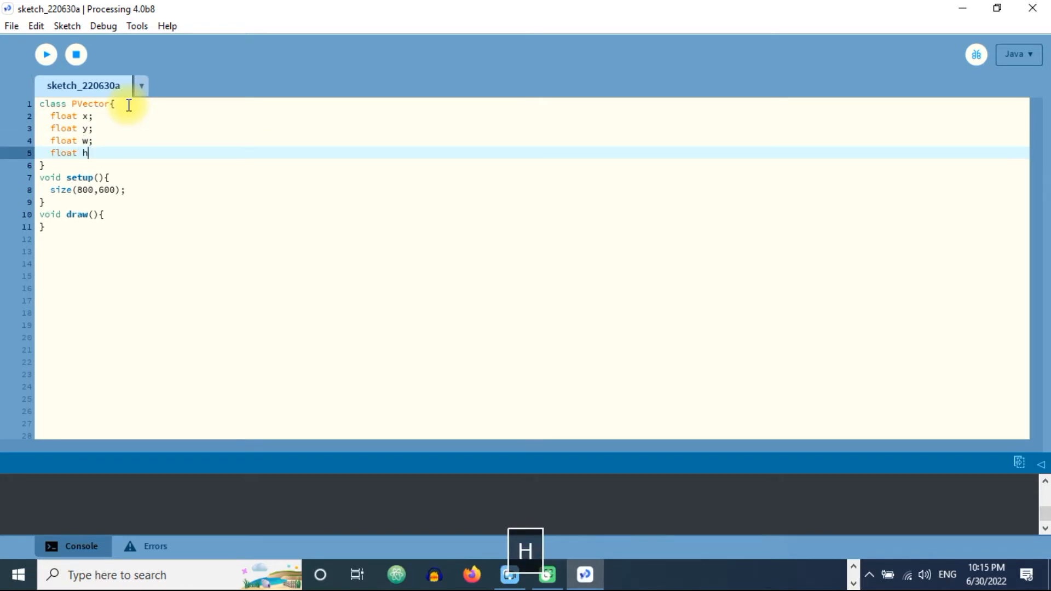
{"action": "type", "text": ";"}
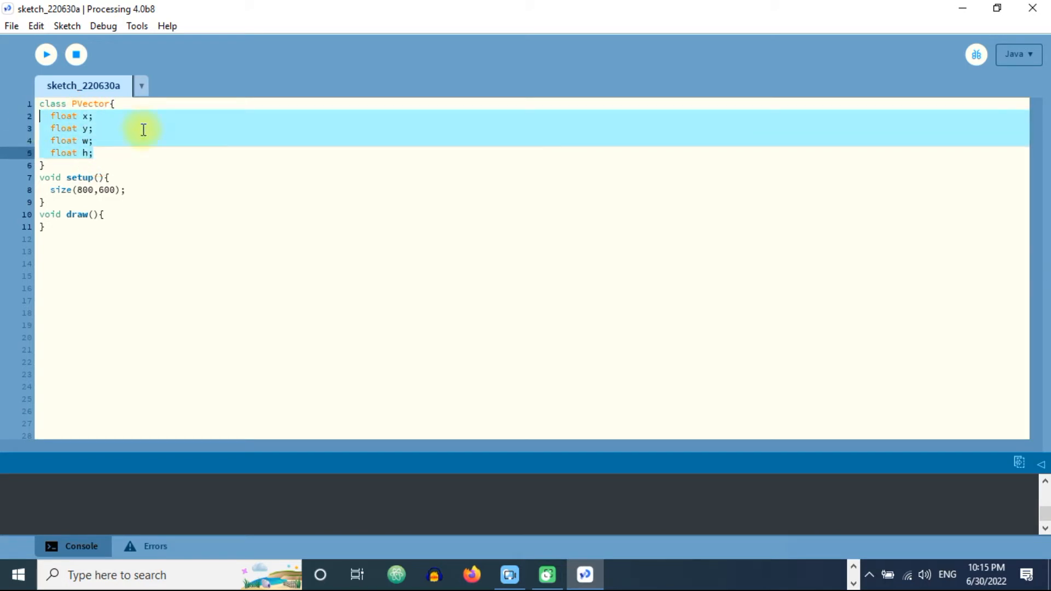
- Add the constructor signature PVector(float x_, float y_, float w_, float h_) {
{"action": "key", "text": "Enter"}
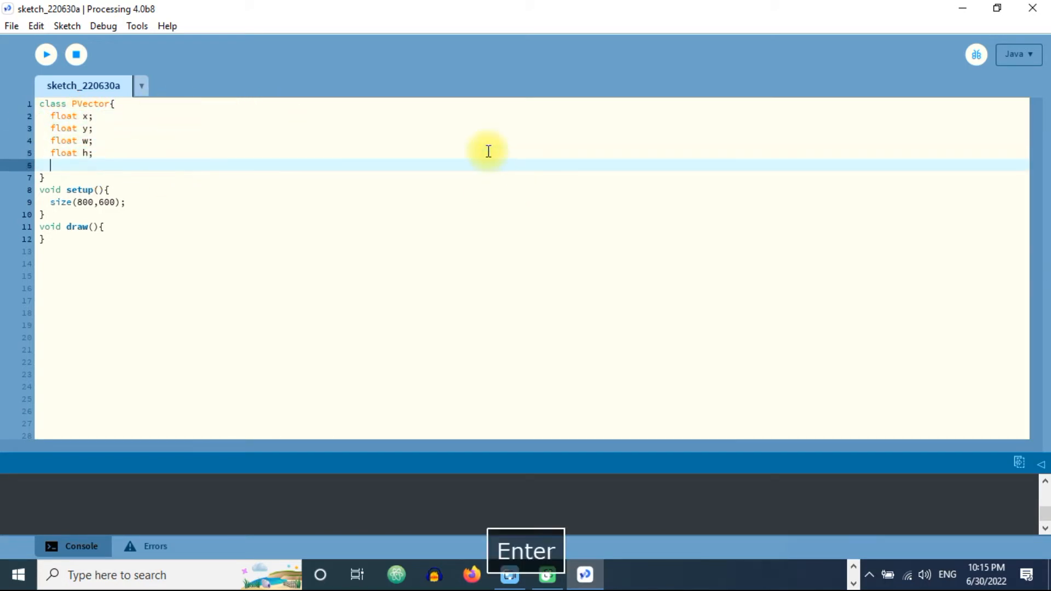
{"action": "type", "text": "PV"}
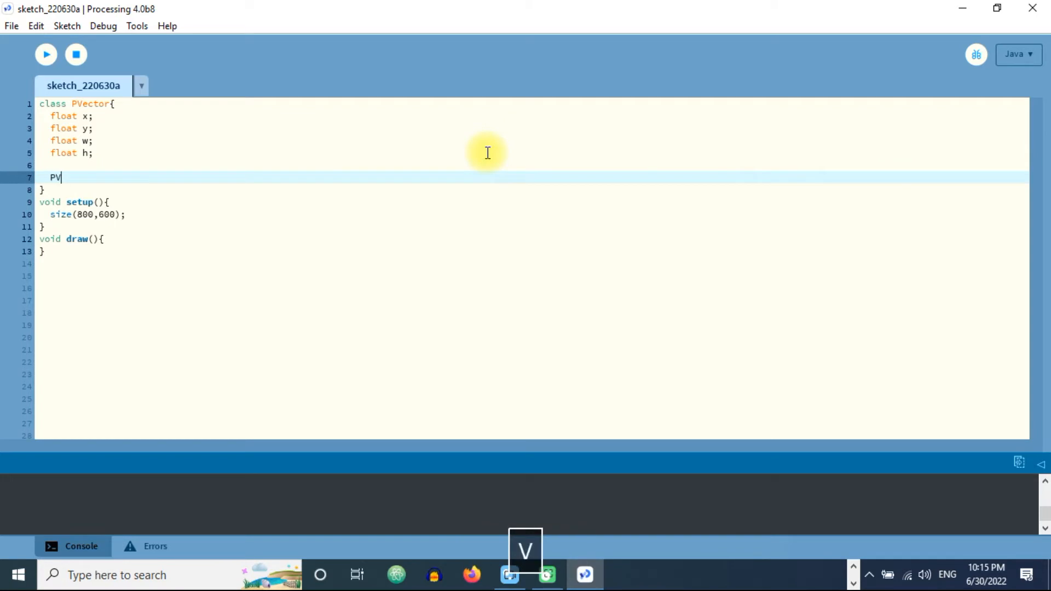
{"action": "type", "text": "ector()"}
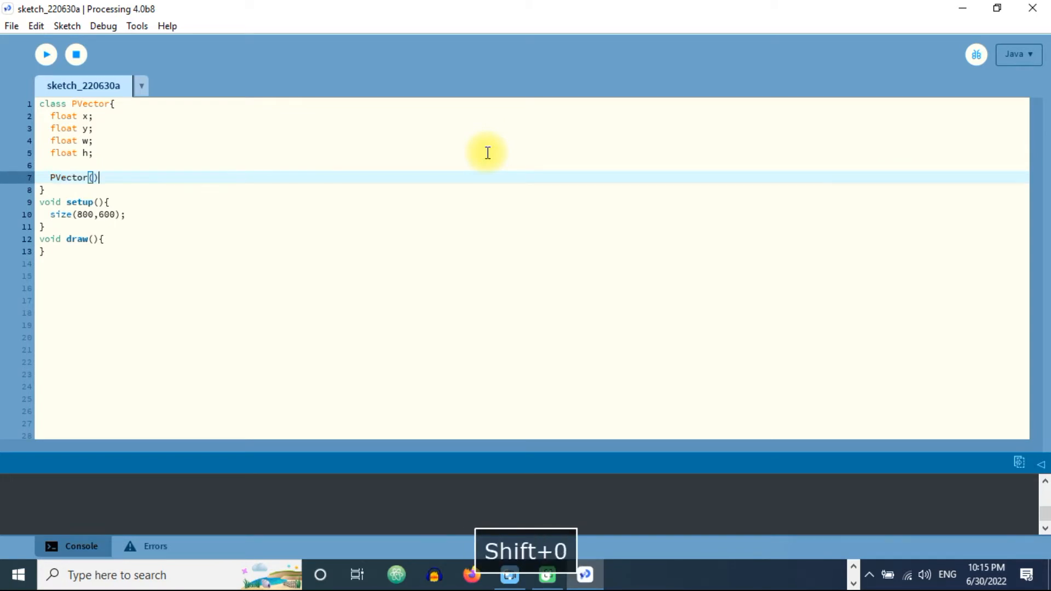
{"action": "type", "text": "floa"}
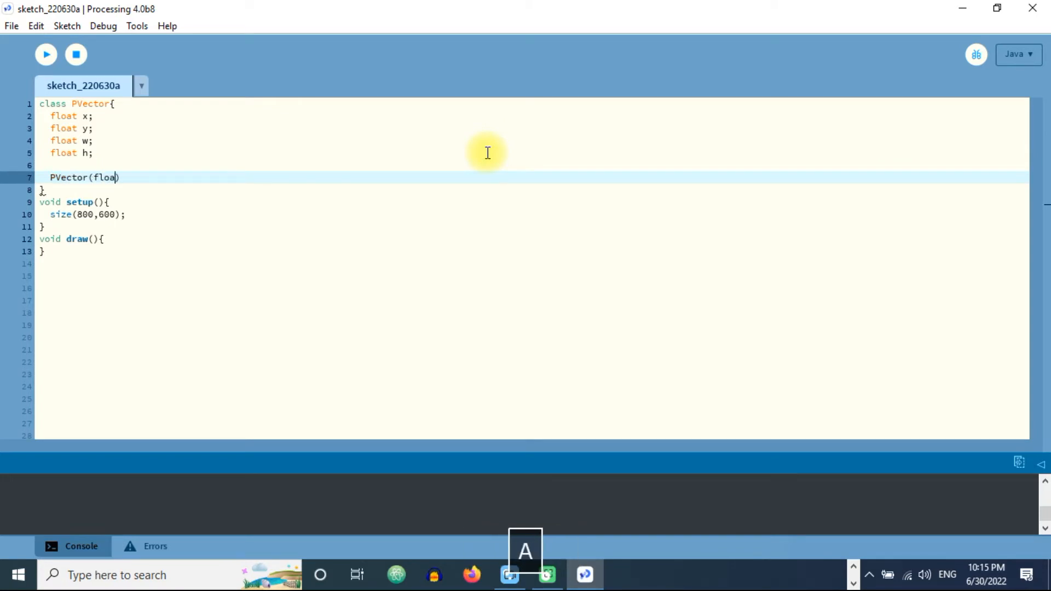
{"action": "type", "text": "x_"}
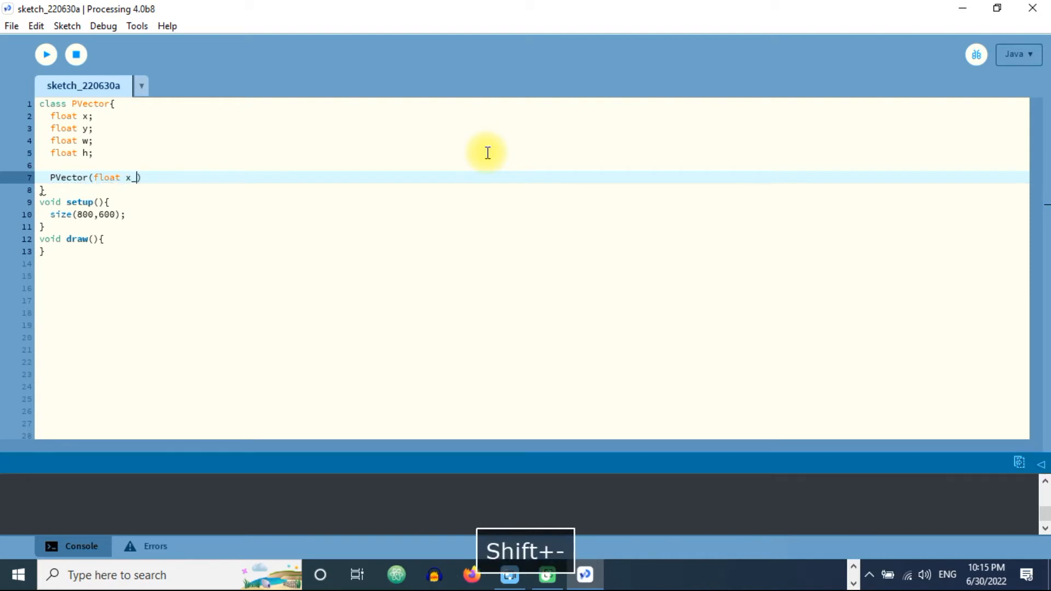
{"action": "type", "text": ",float y"}
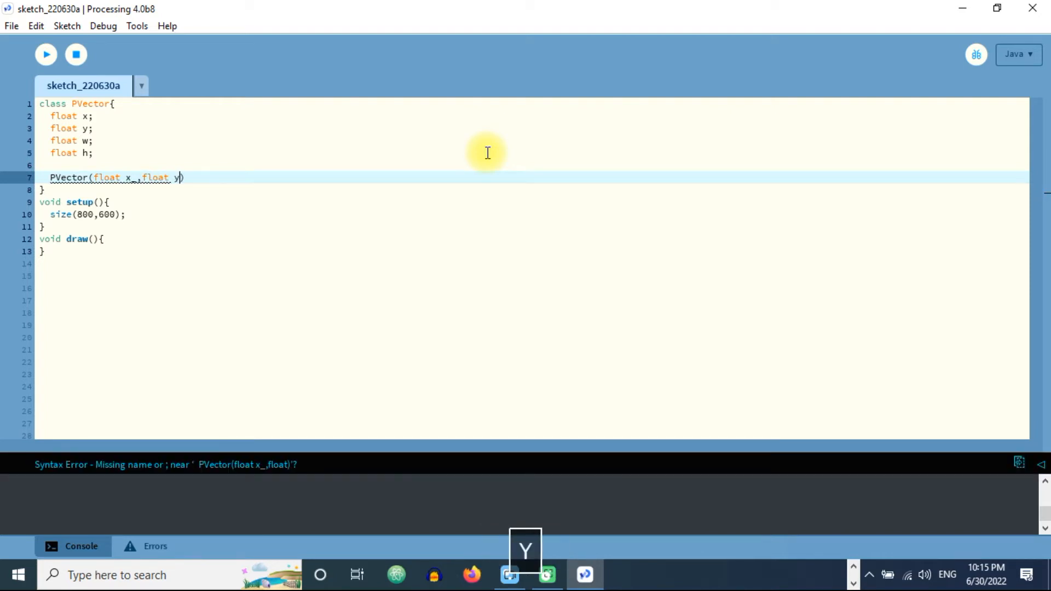
{"action": "type", "text": "_,float w_"}
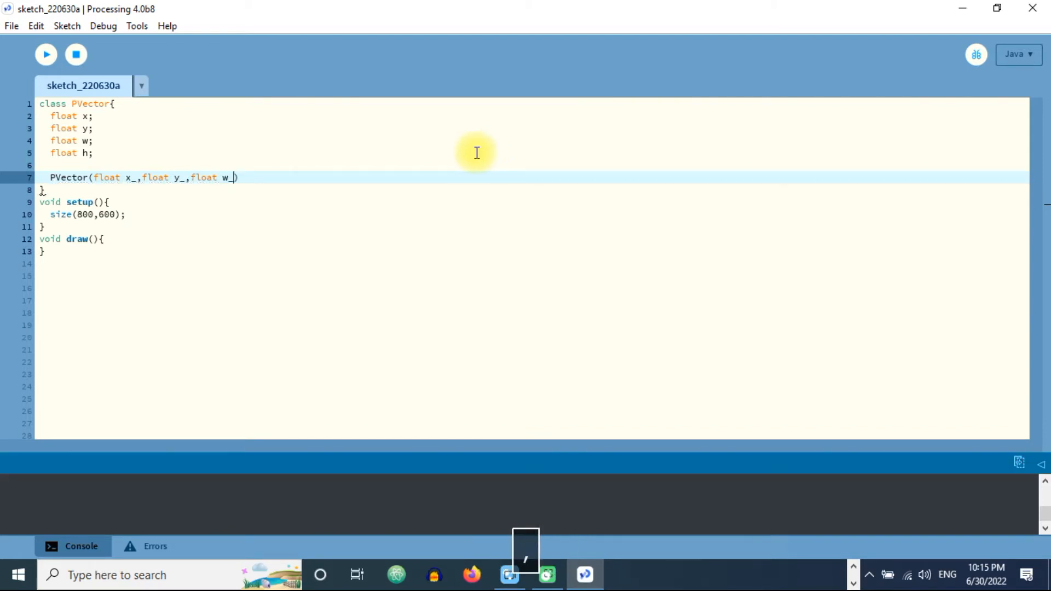
{"action": "type", "text": ",float h"}
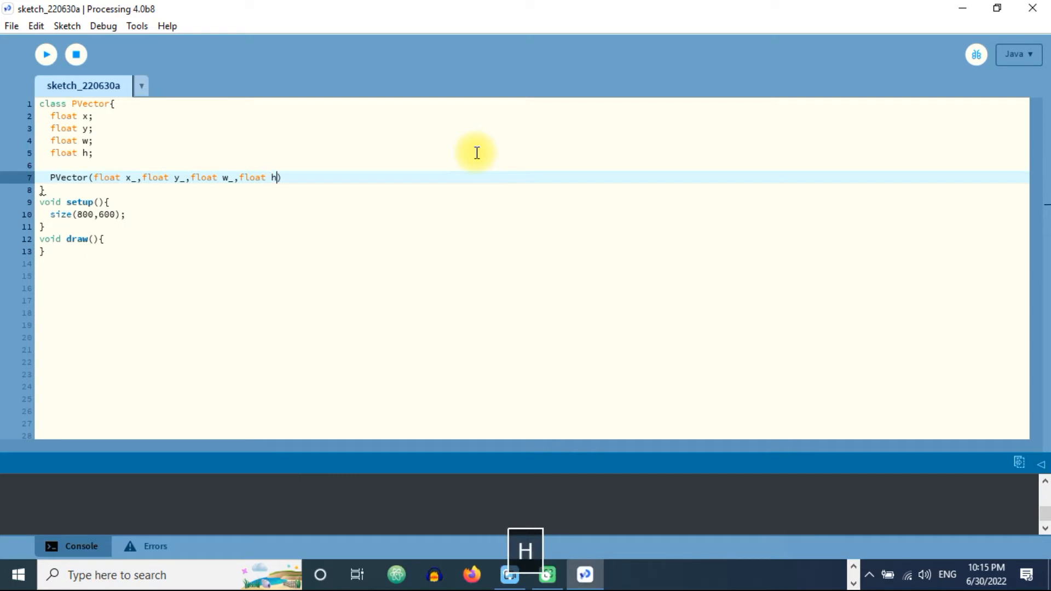
{"action": "type", "text": "_)"}
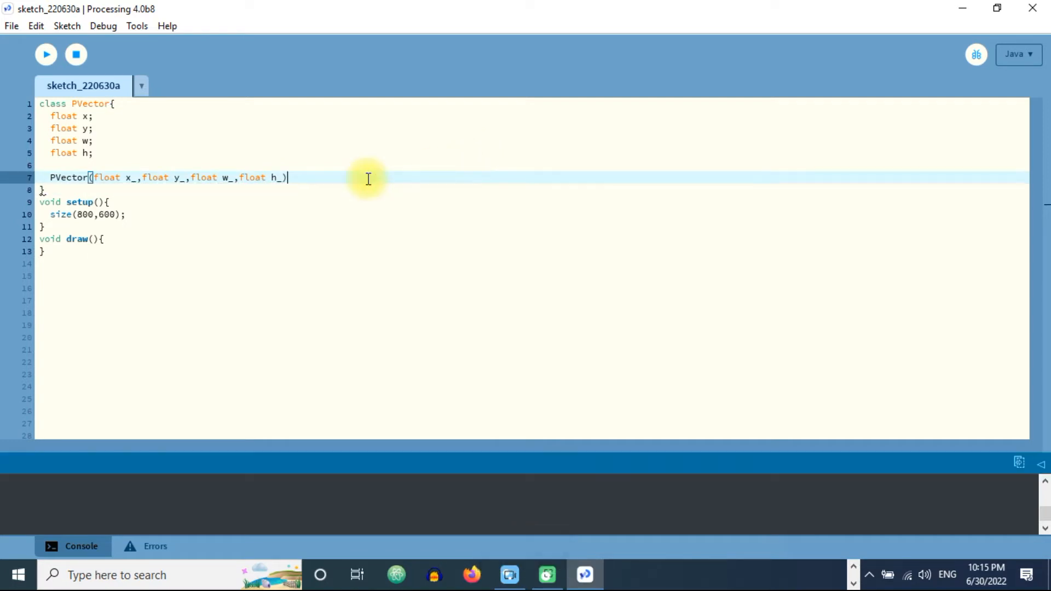
{"action": "type", "text": "{"}
{"action": "type", "text": "x ="}
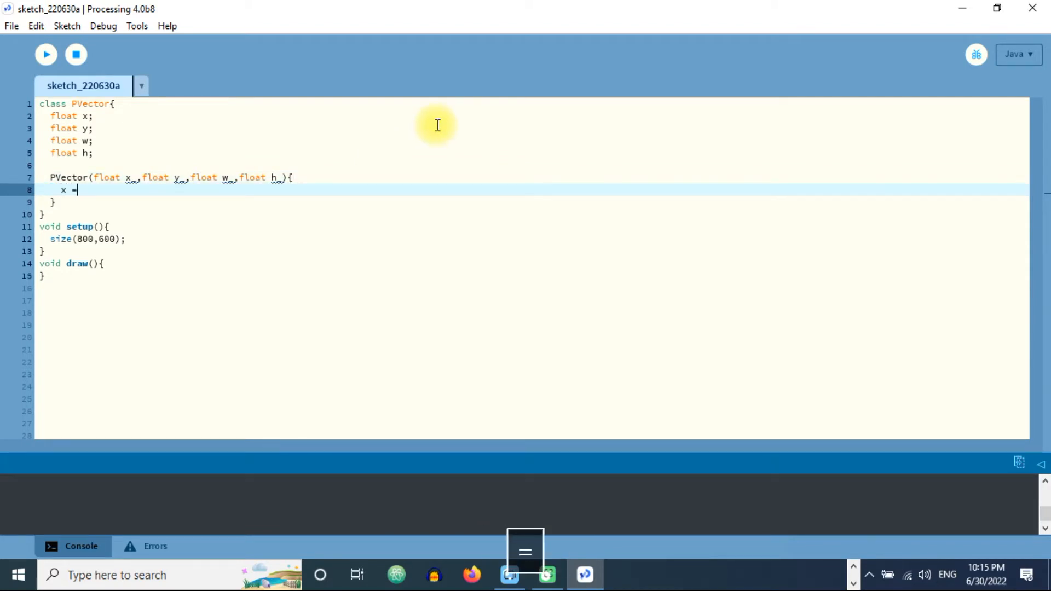
- Fill the constructor body assigning x, y, w and h from x_, y_, w_ and h_
{"action": "type", "text": "x_;"}
{"action": "type", "text": "y ="}
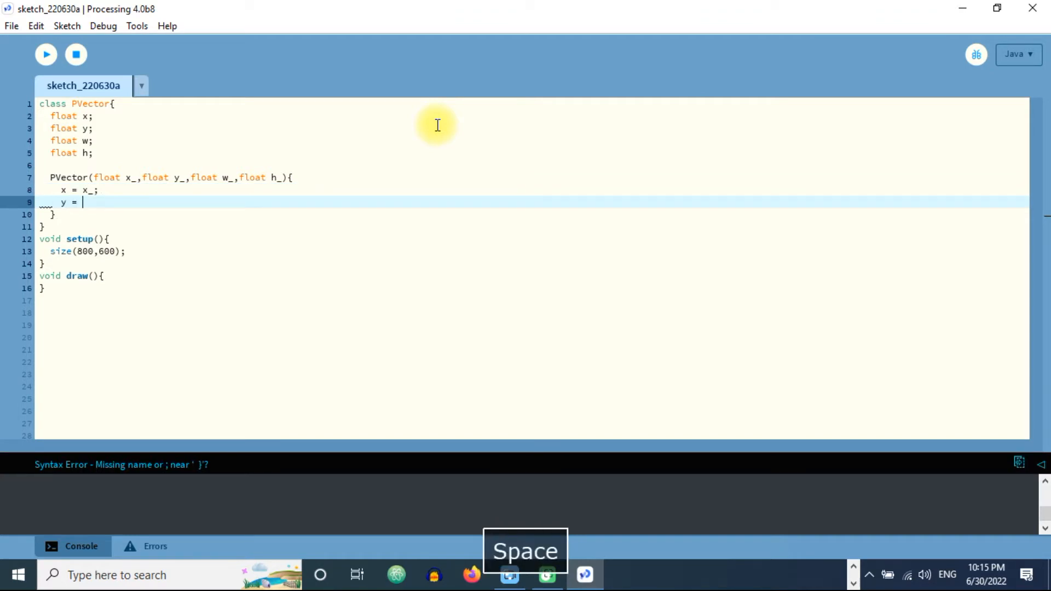
{"action": "type", "text": "y_"}
{"action": "type", "text": "w = w_;"}
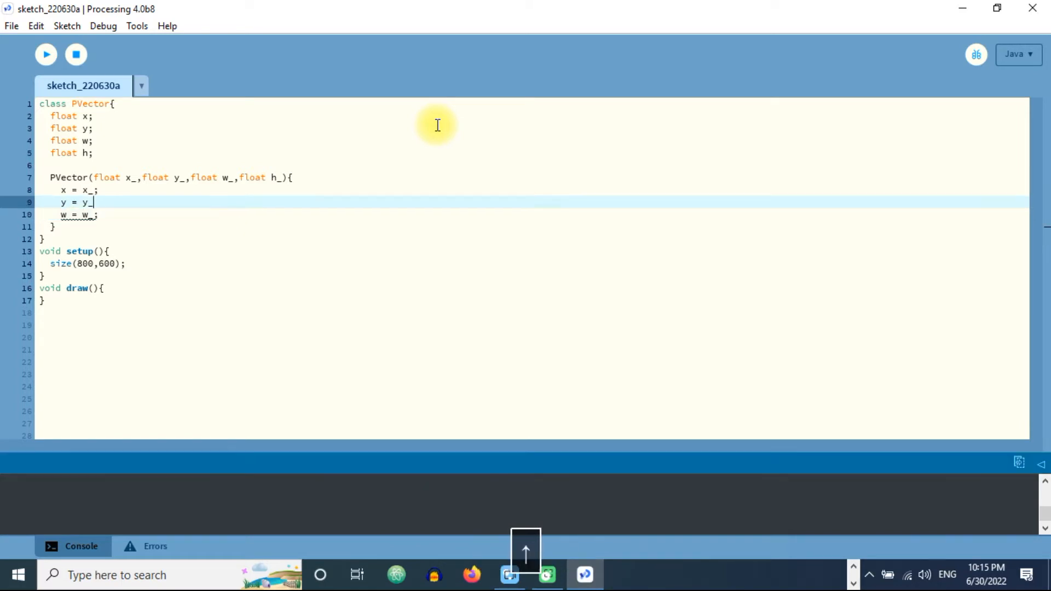
{"action": "key", "text": "Enter"}
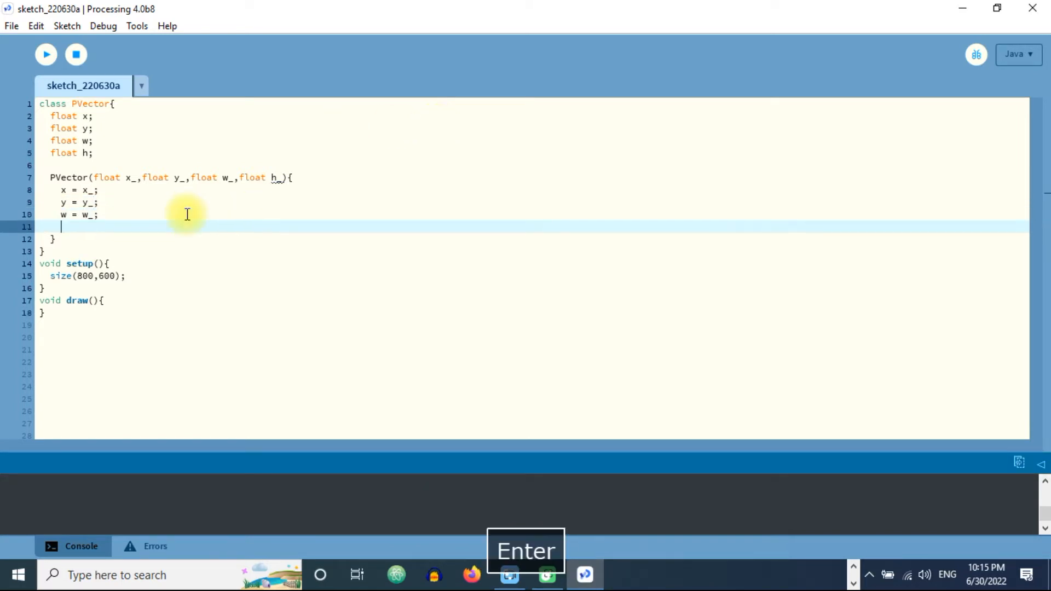
{"action": "type", "text": "h ="}
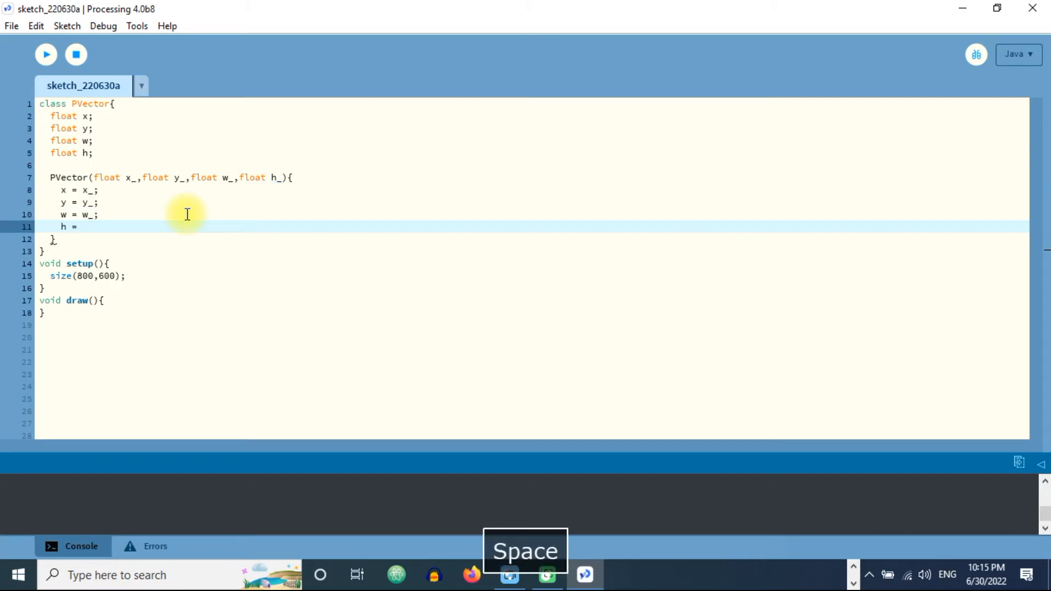
{"action": "type", "text": "h_;"}
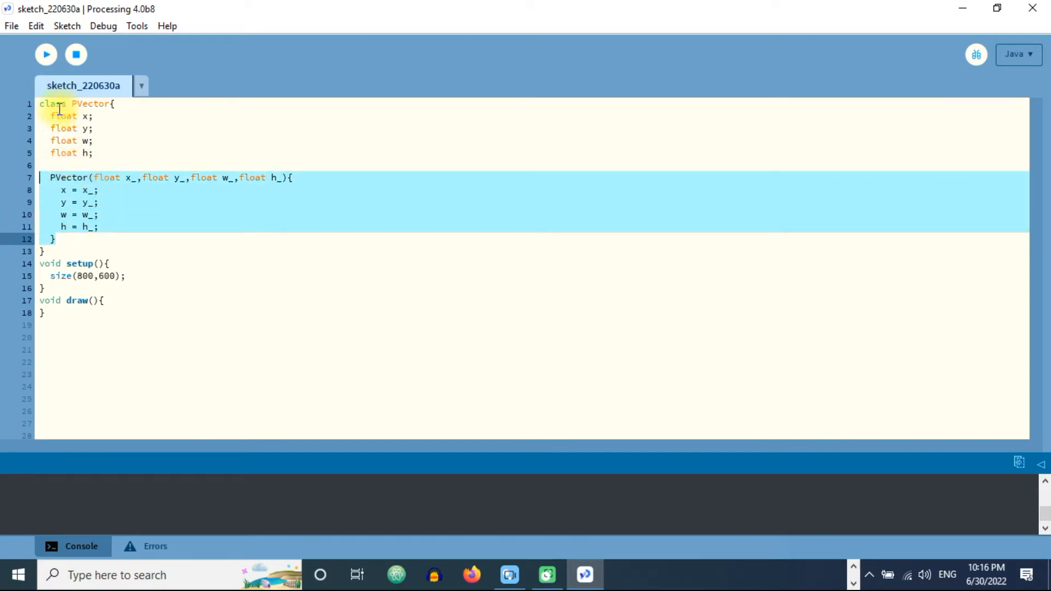
- Declare a global PVector ball; after the class
{"action": "left_click", "coordinate": [77, 177]}
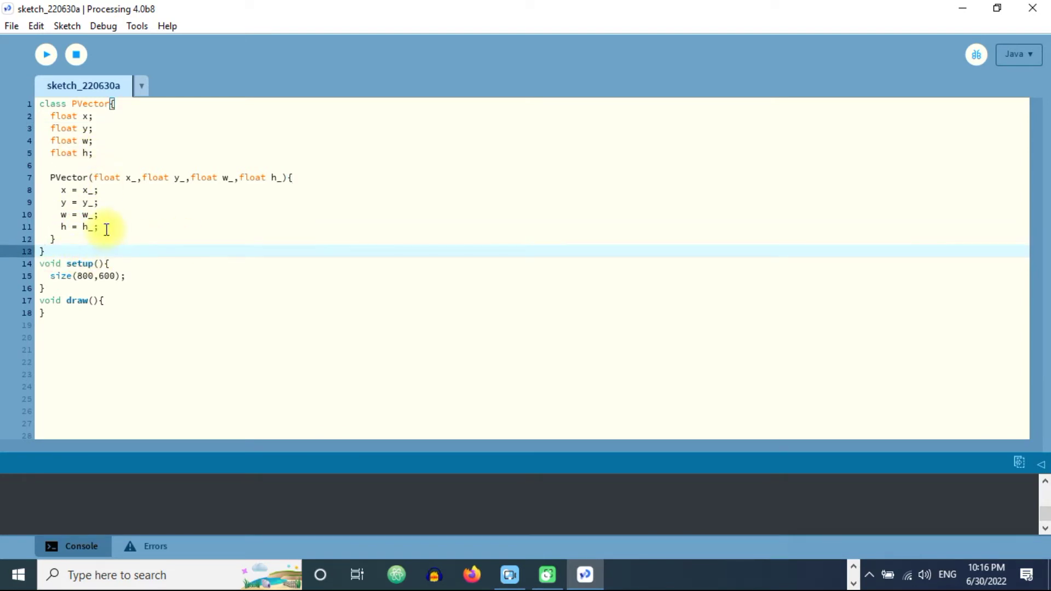
{"action": "type", "text": "PVe"}
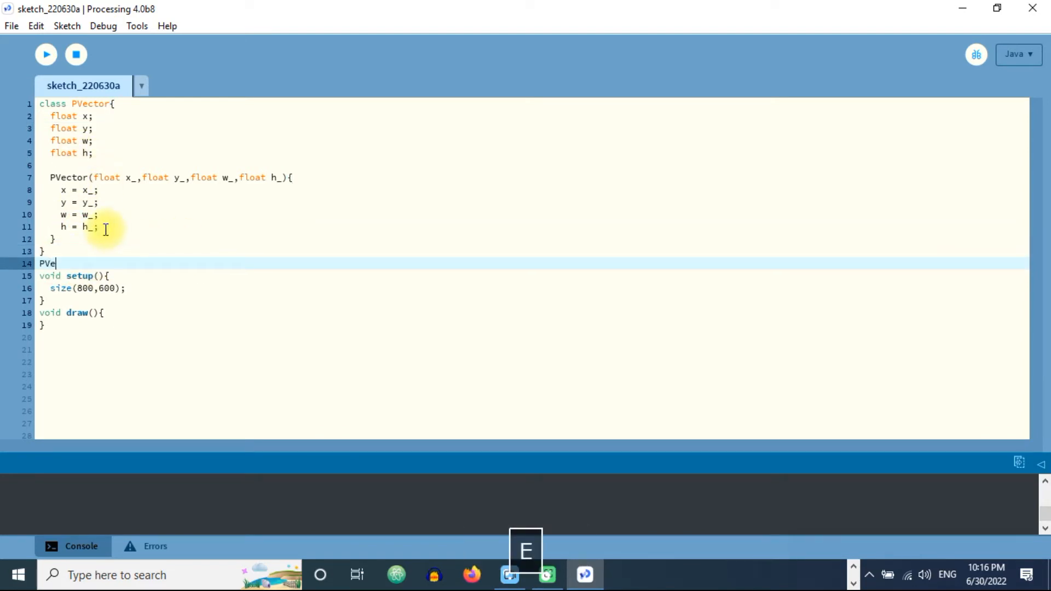
{"action": "type", "text": "ctor ball"}
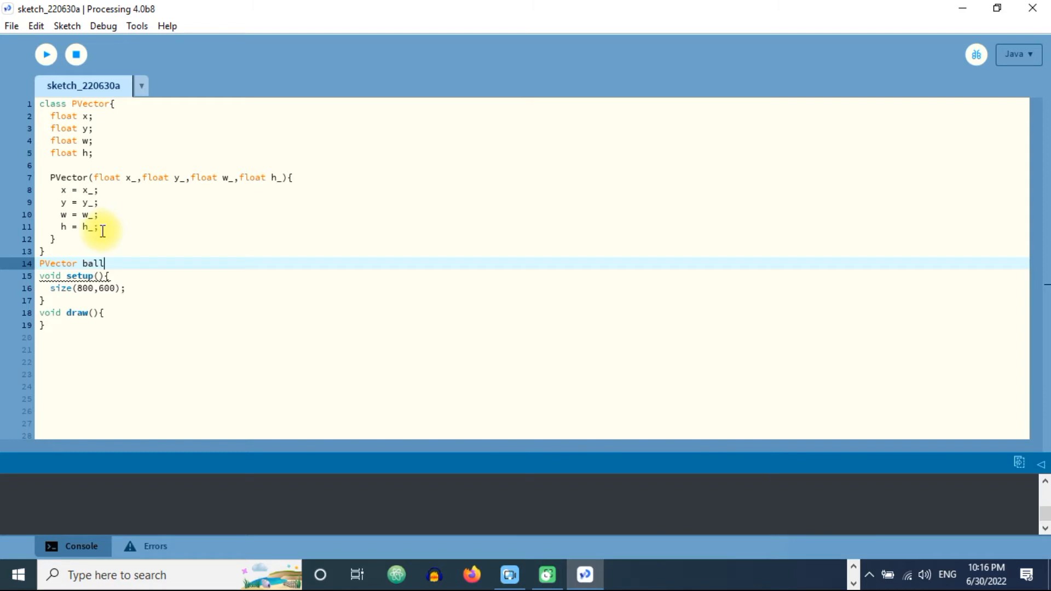
{"action": "type", "text": ";"}
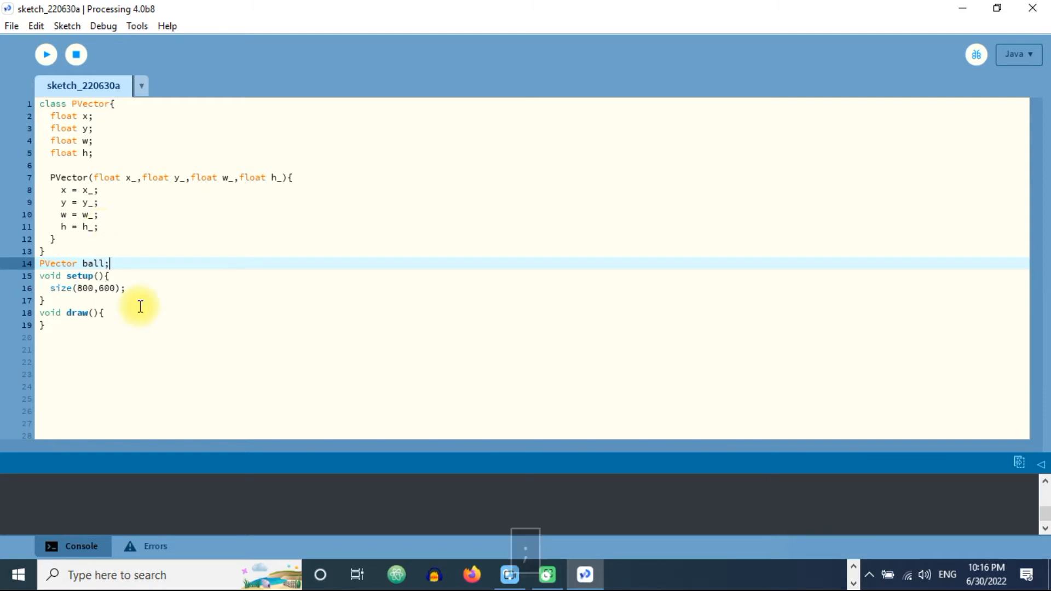
- In setup, assign ball = new PVector(0,0,100,100)
{"action": "key", "text": "Enter"}
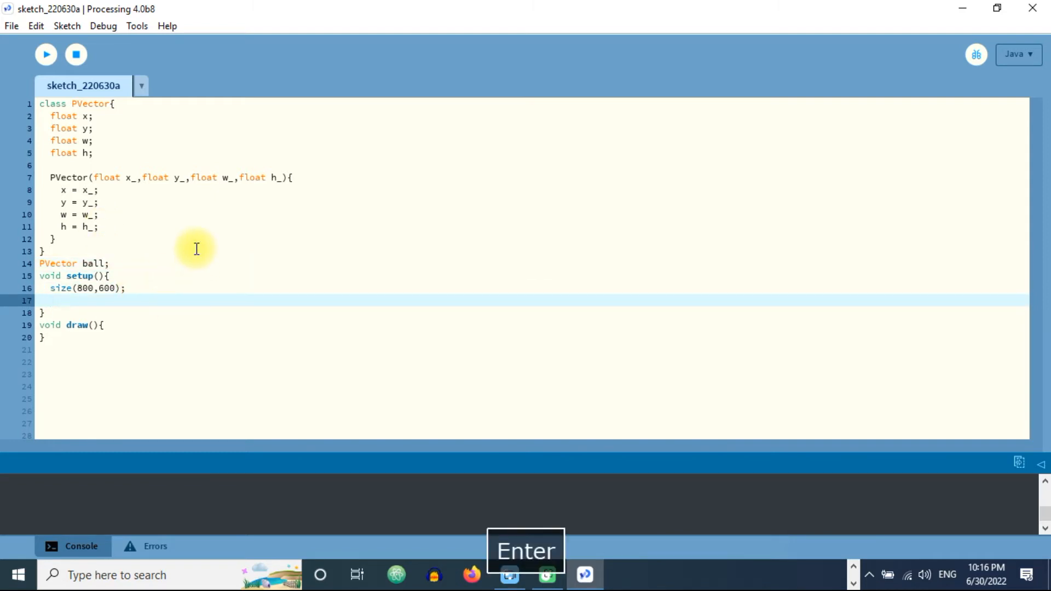
{"action": "type", "text": "ball"}
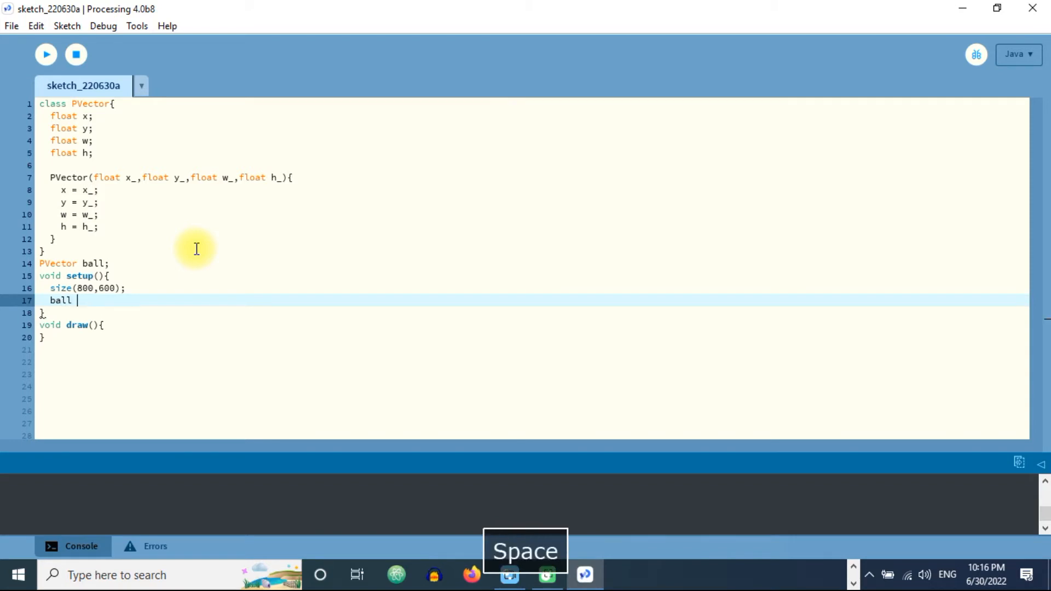
{"action": "type", "text": "new PV"}
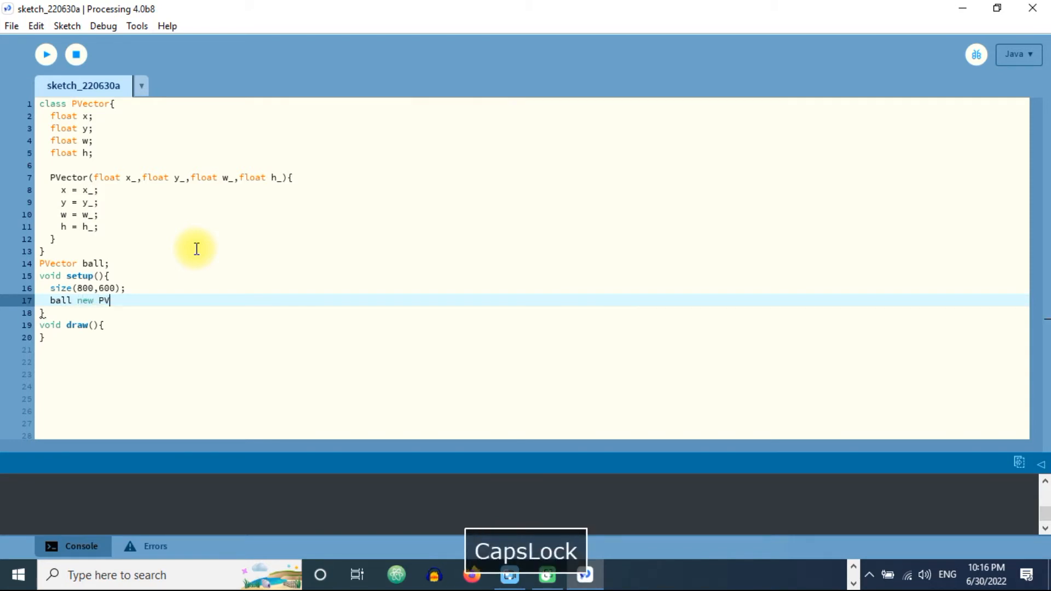
{"action": "type", "text": "ector"}
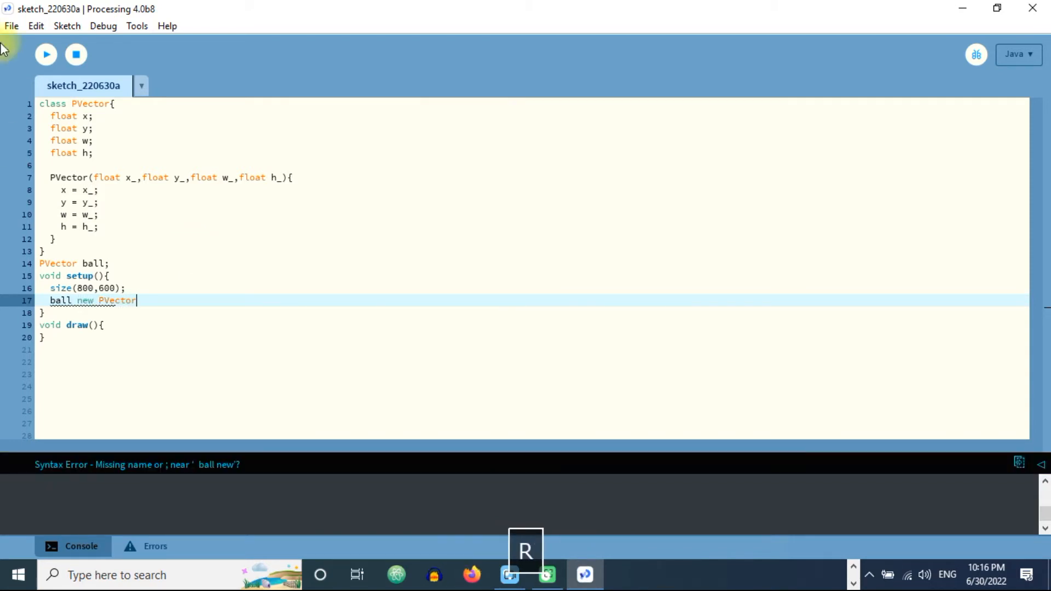
{"action": "type", "text": "="}
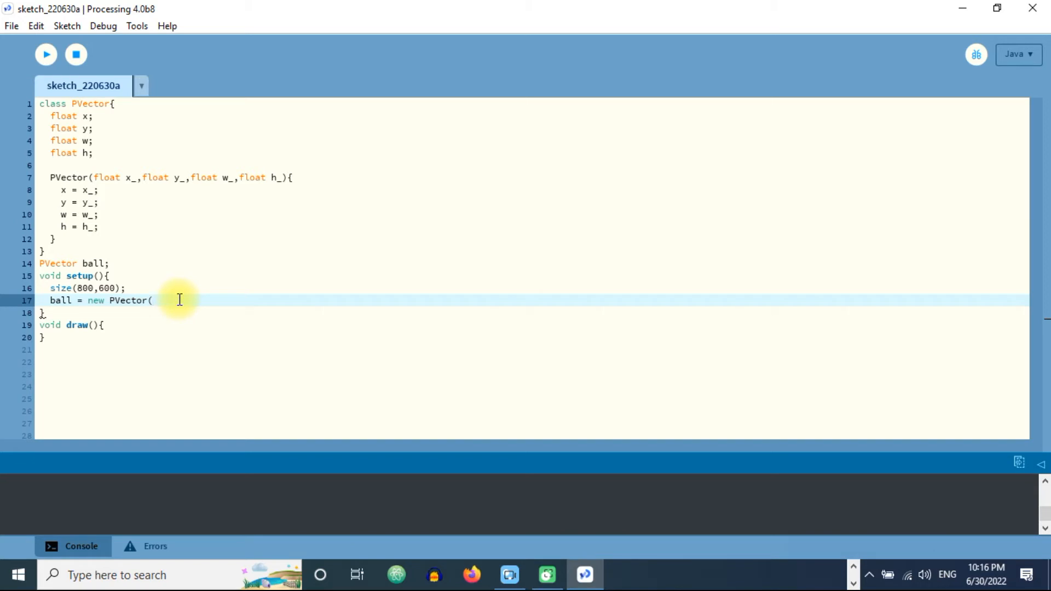
{"action": "type", "text": "0,"}
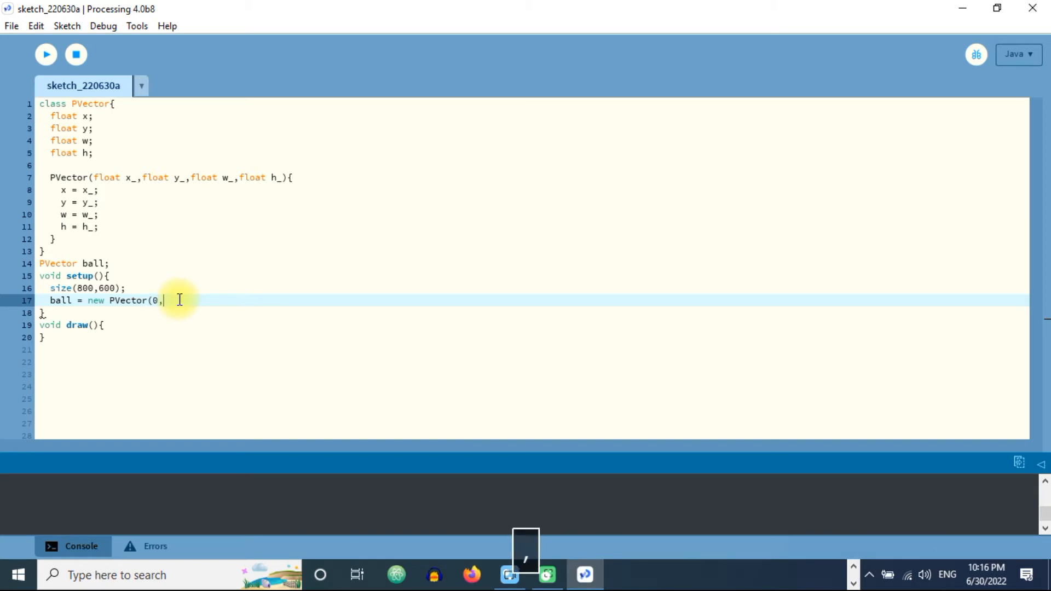
{"action": "type", "text": "0"}
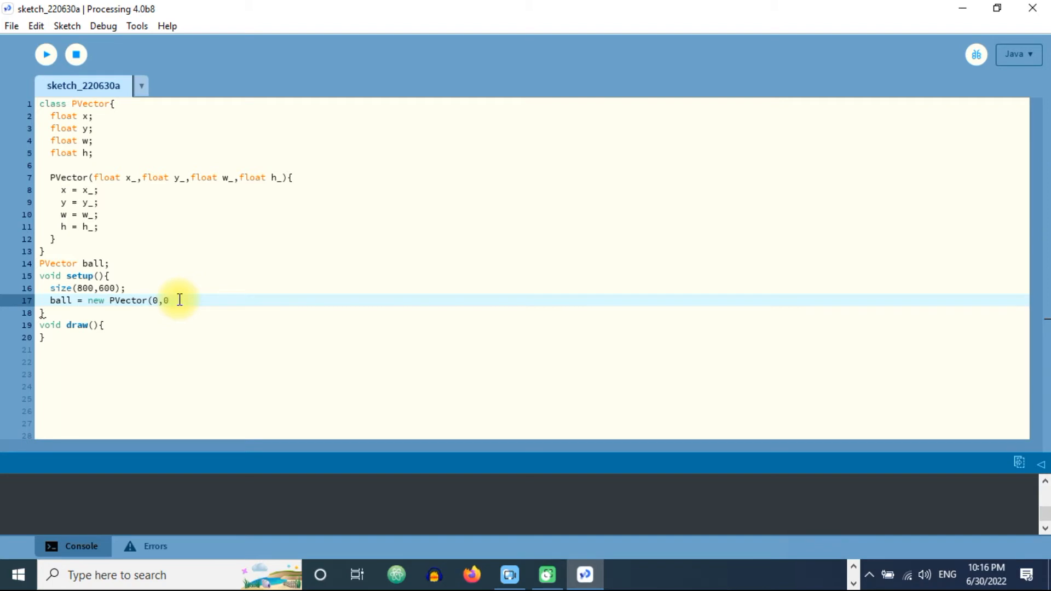
{"action": "type", "text": ","}
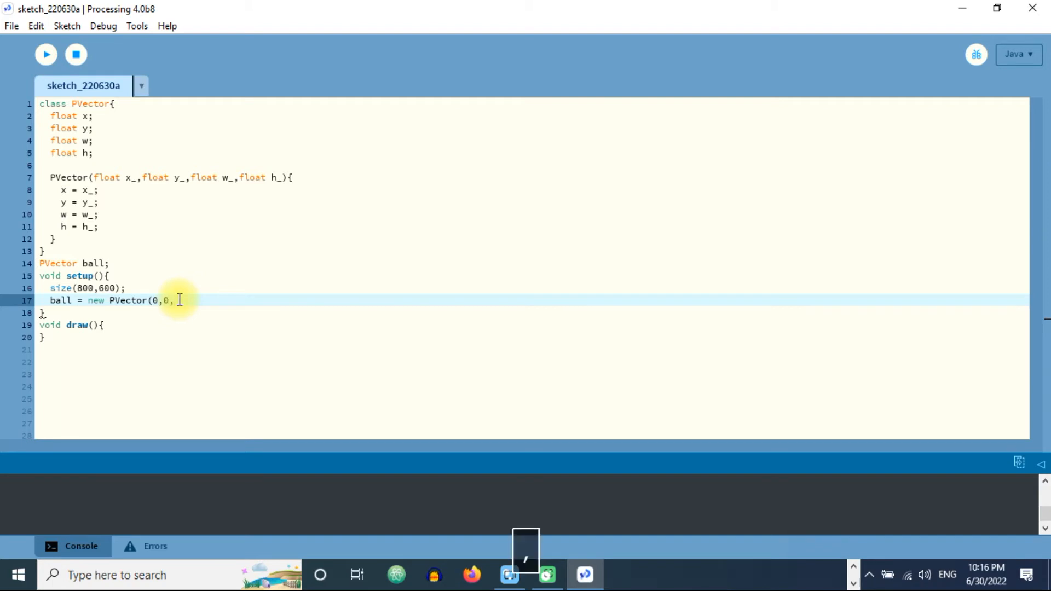
{"action": "type", "text": "100,"}
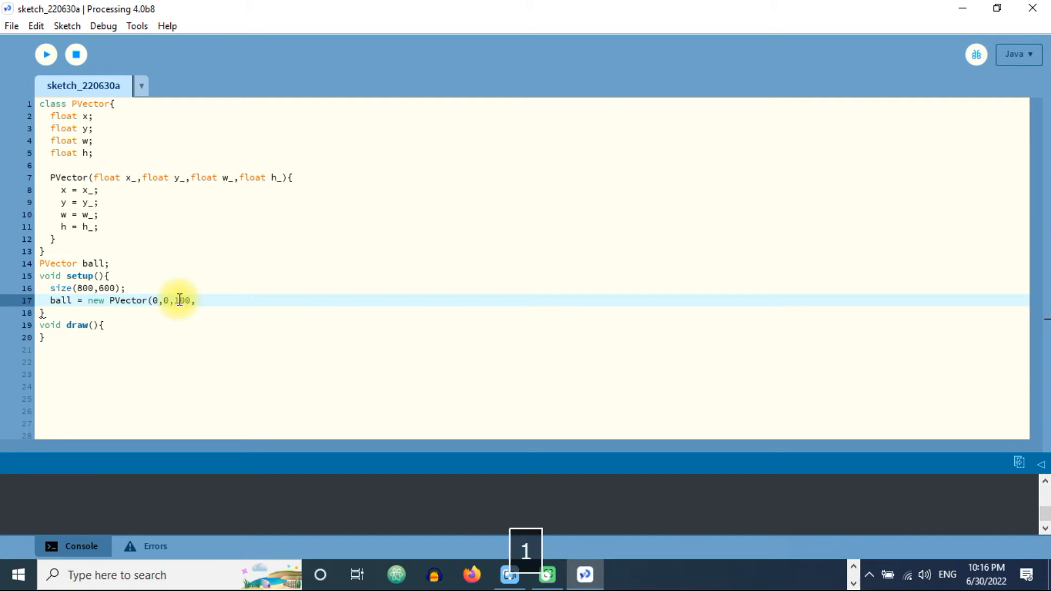
{"action": "type", "text": "100);"}
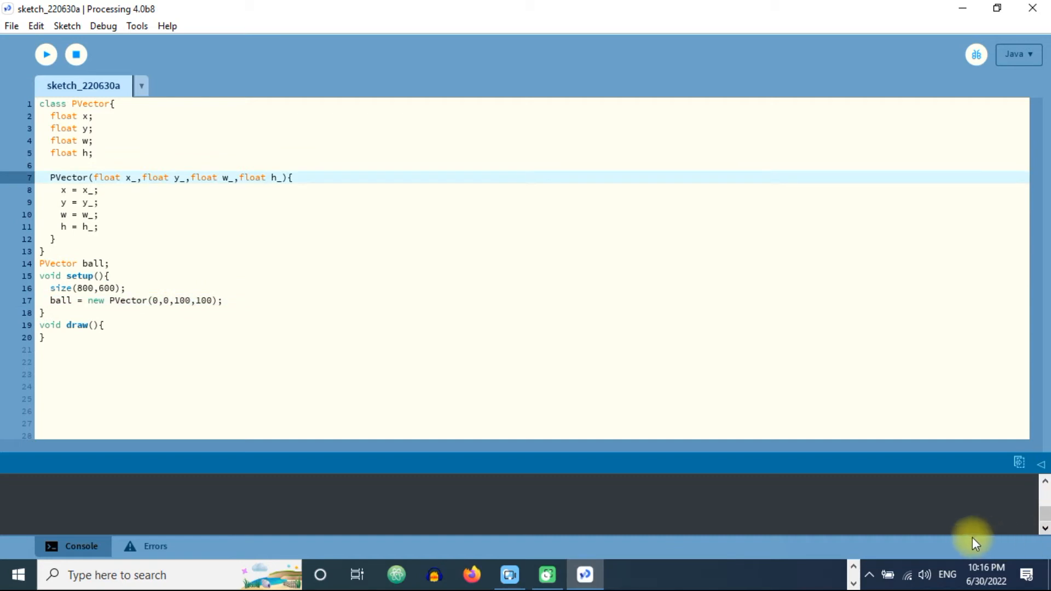
- In draw, write ellipse(ball.x,ball.y,ball.w,ball.h); to render the ball
{"action": "left_click", "coordinate": [102, 325]}
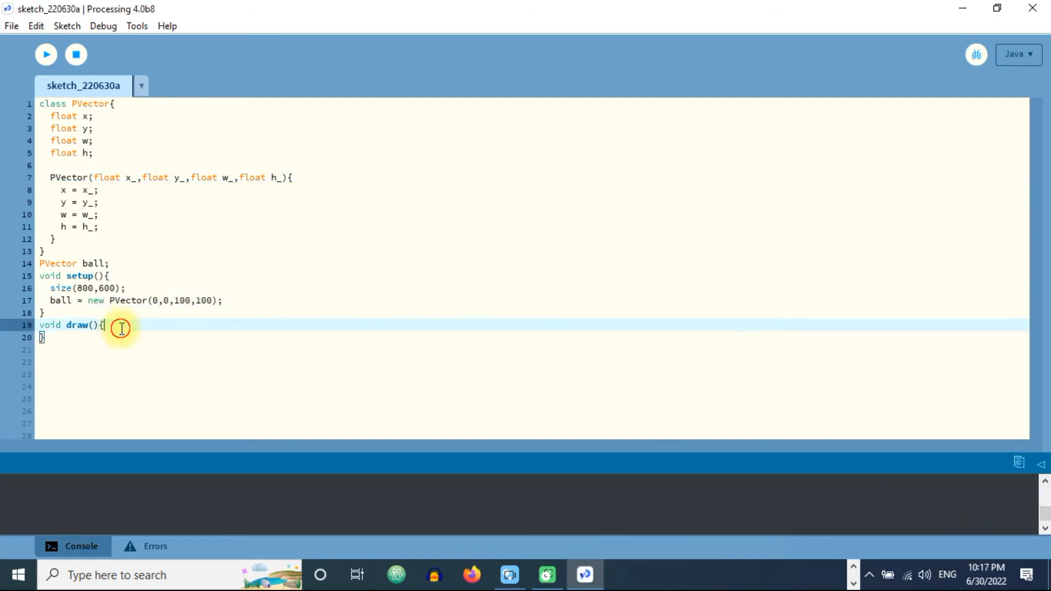
{"action": "type", "text": "ell"}
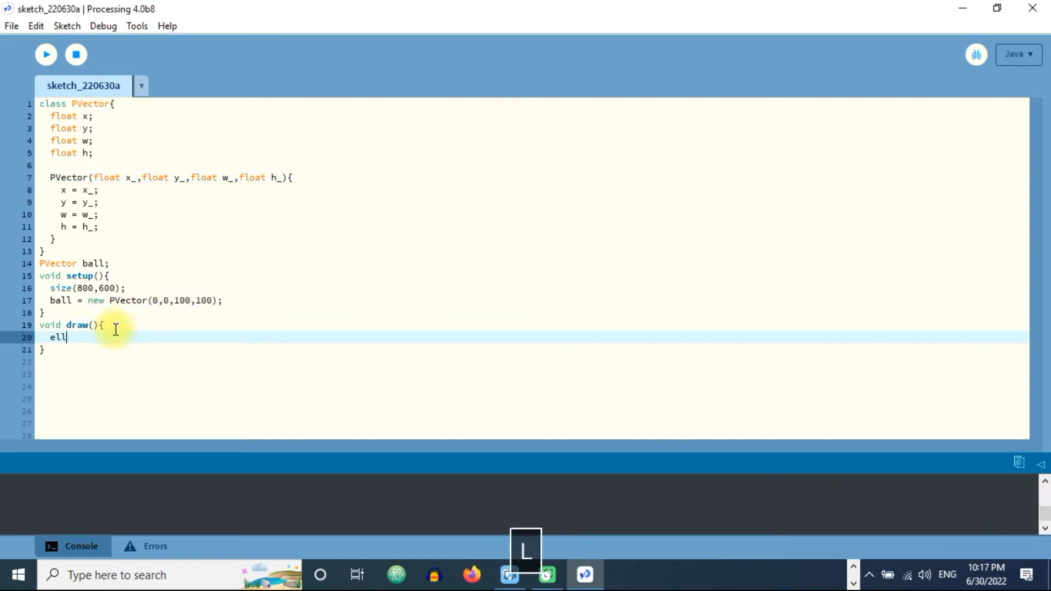
{"action": "type", "text": "is[e("}
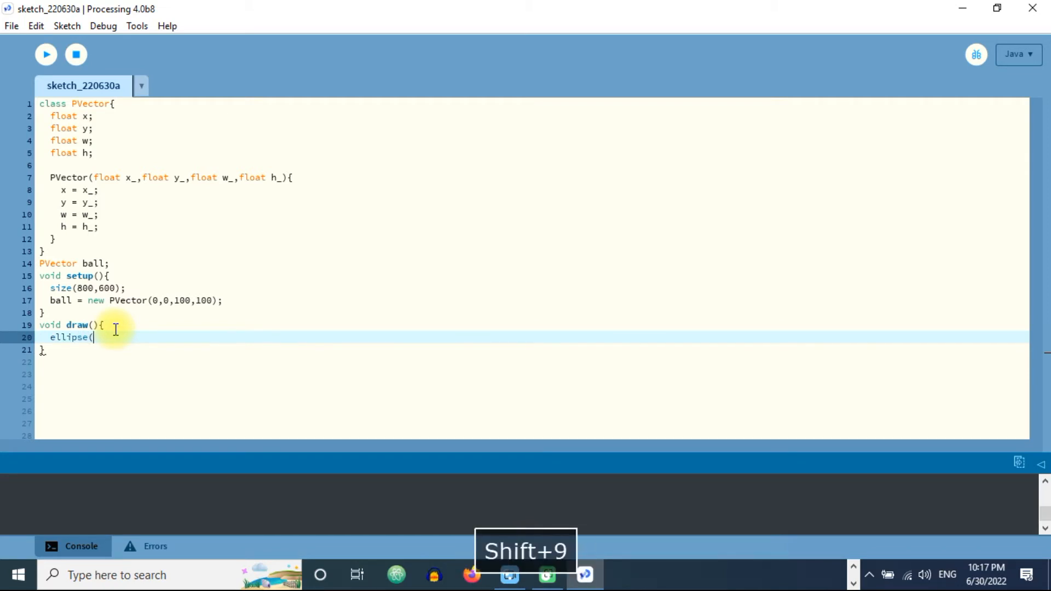
{"action": "type", "text": "ball.x,"}
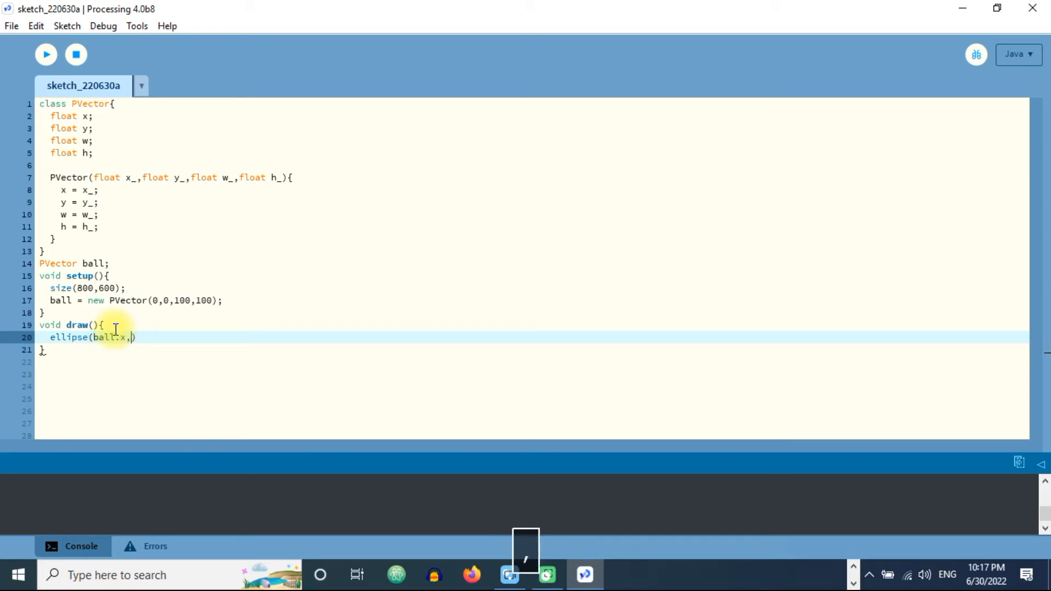
{"action": "type", "text": "ball.y"}
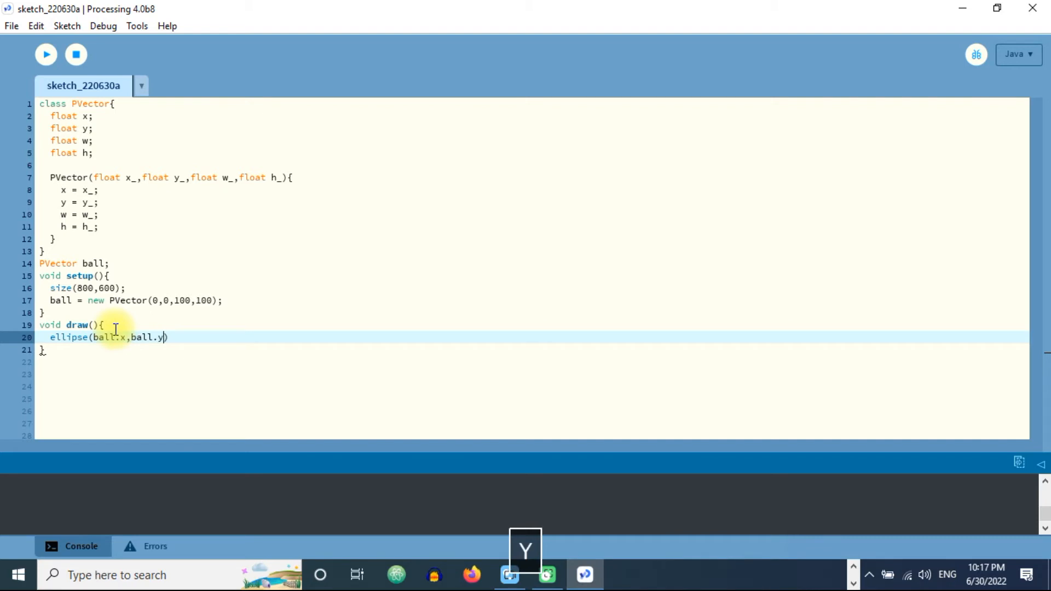
{"action": "type", "text": ",ball"}
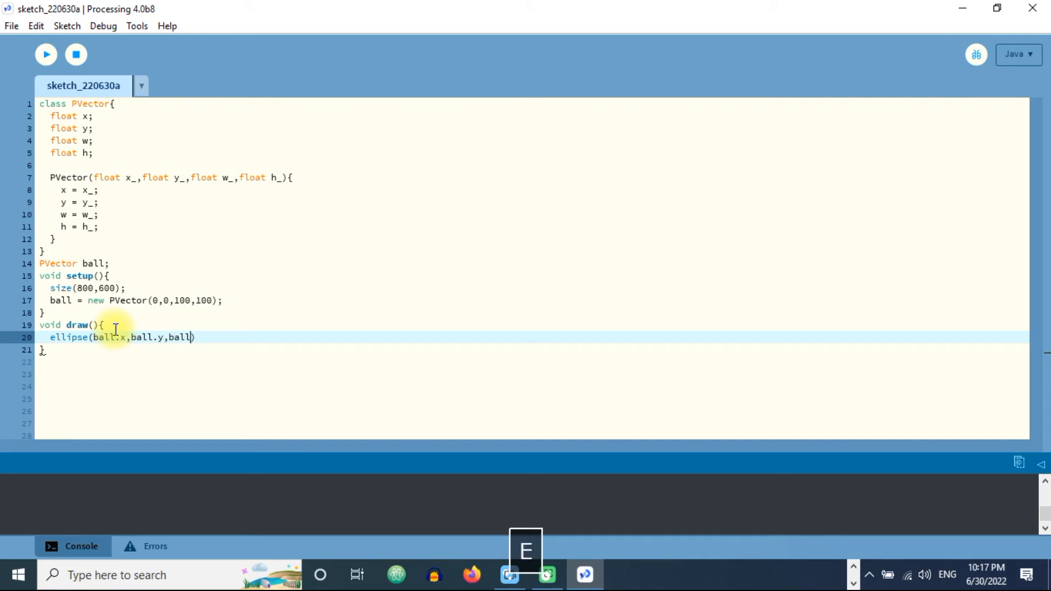
{"action": "type", "text": ".w,"}
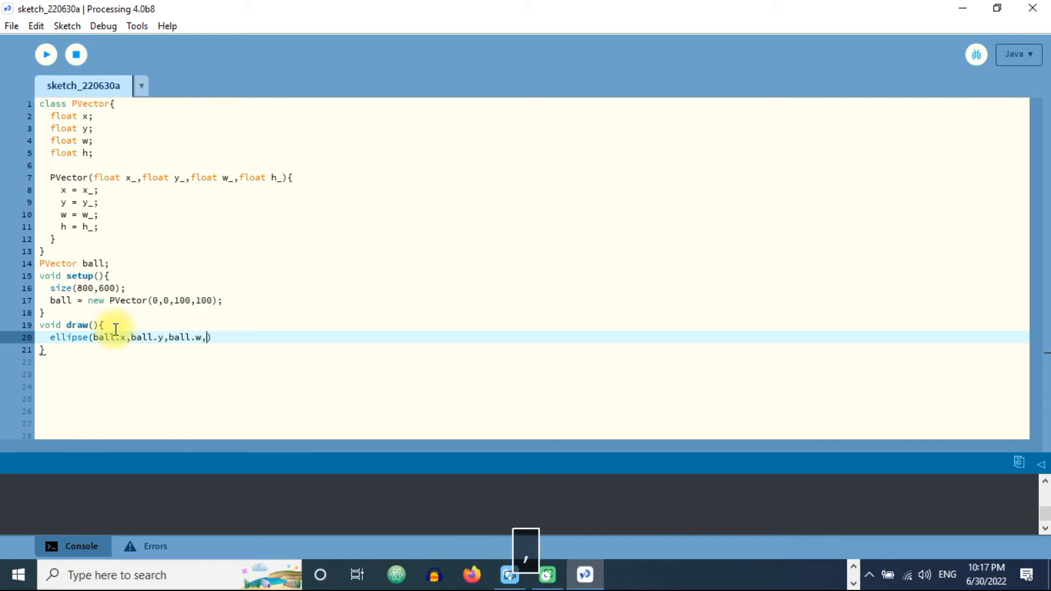
{"action": "type", "text": "ball.h"}
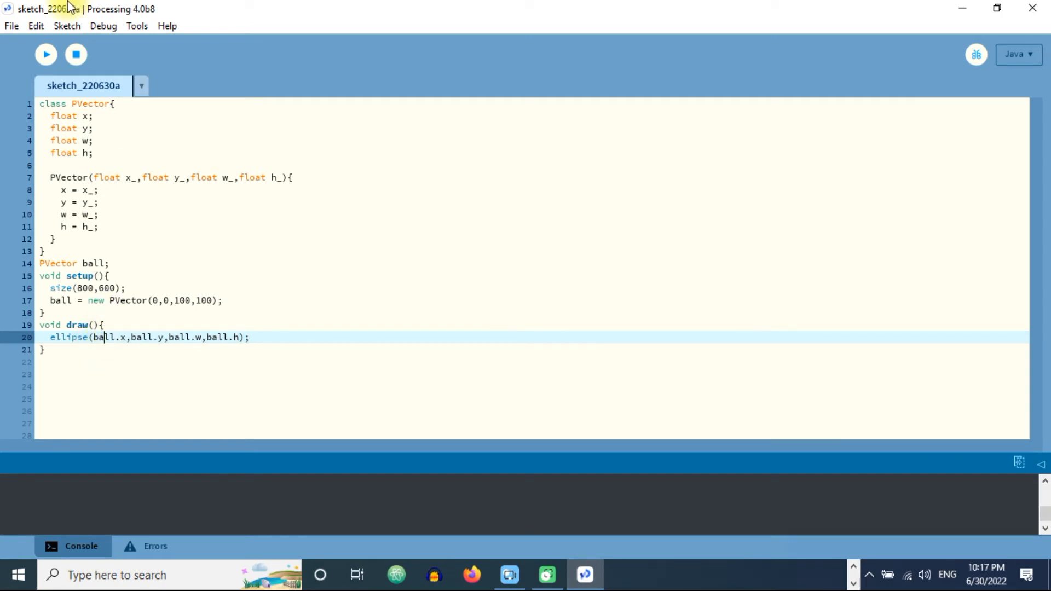
{"action": "mouse_move", "coordinate": [134, 318]}
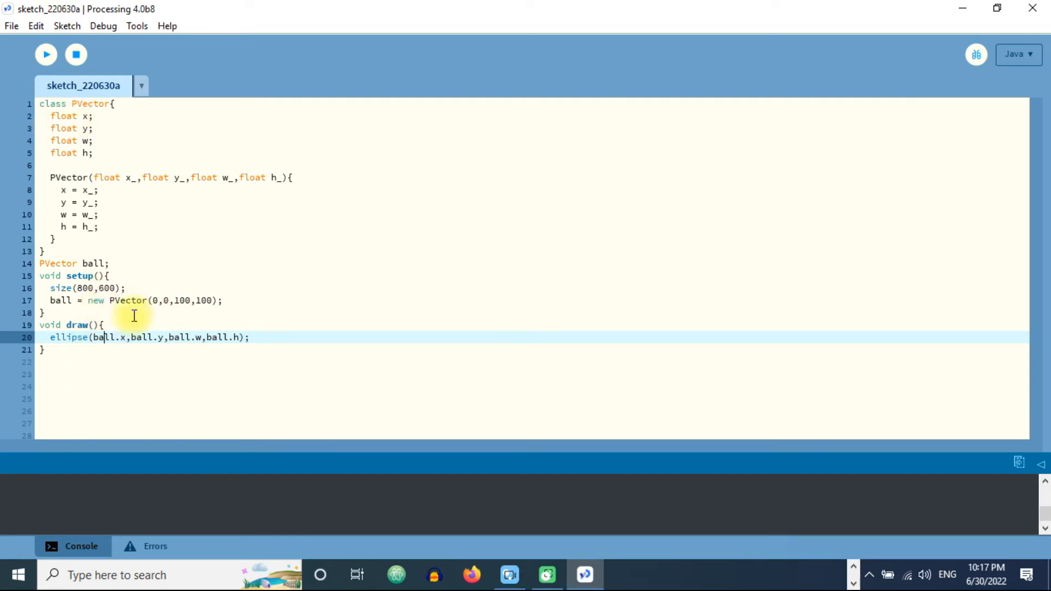
{"action": "left_click", "coordinate": [170, 299]}
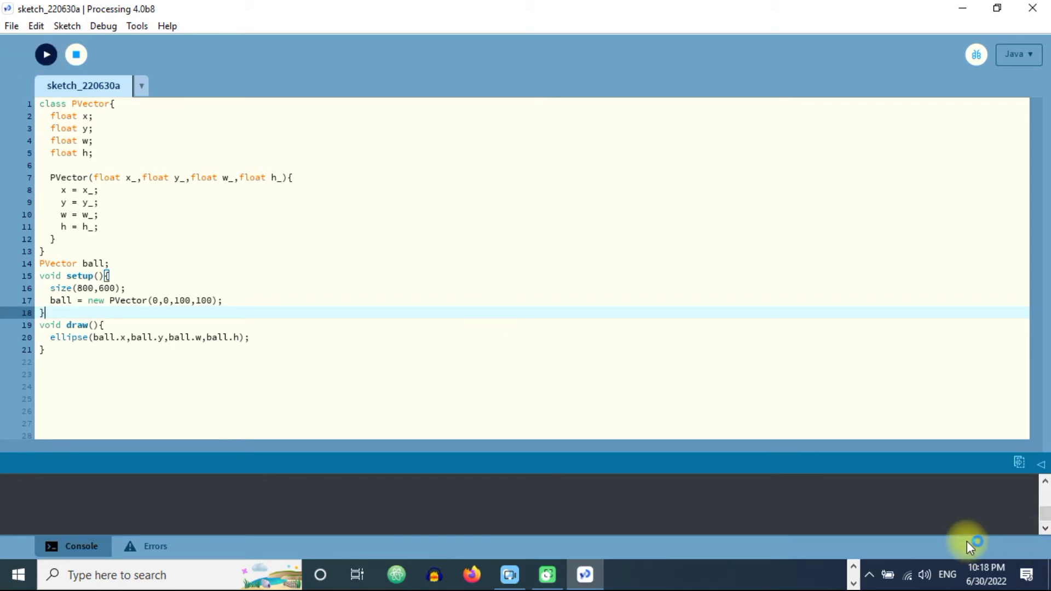
- Run the sketch twice to check the white circle appears, closing the window each time, then return to the ellipse line
{"action": "left_click", "coordinate": [46, 54]}
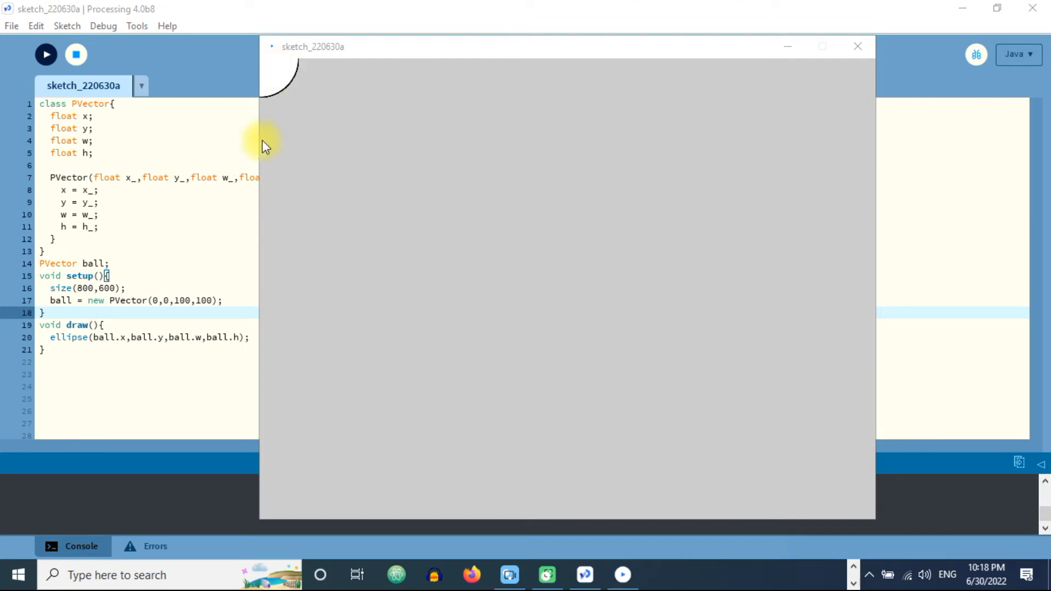
{"action": "mouse_move", "coordinate": [857, 46]}
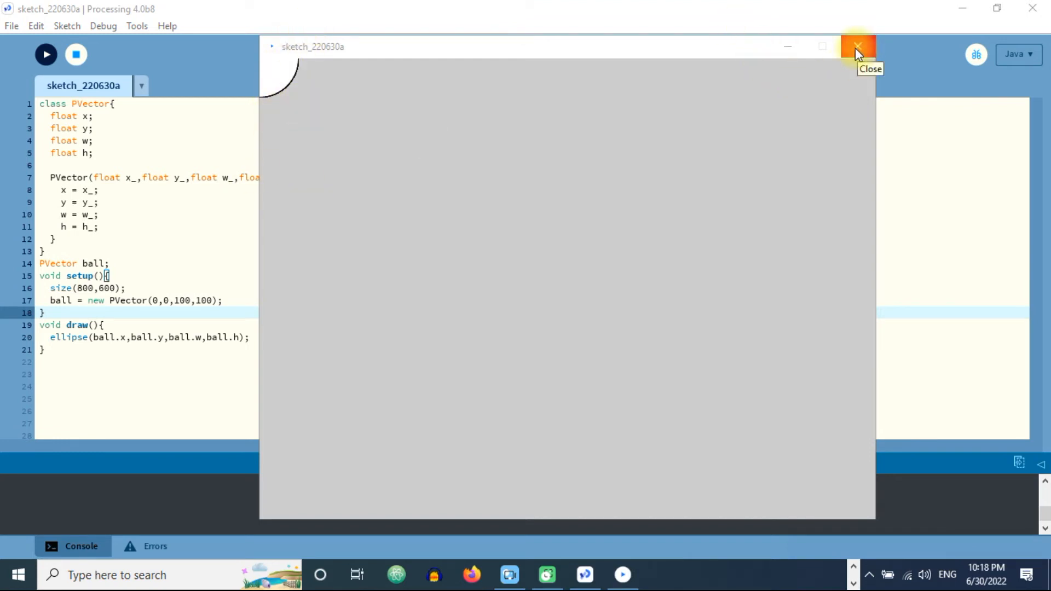
{"action": "left_click", "coordinate": [856, 45]}
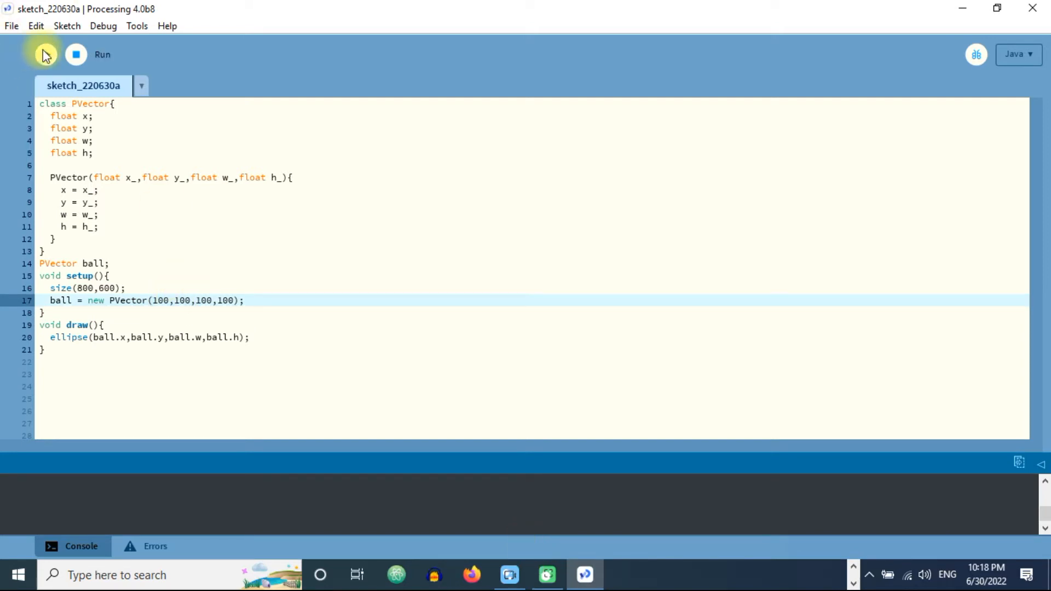
{"action": "left_click", "coordinate": [46, 55]}
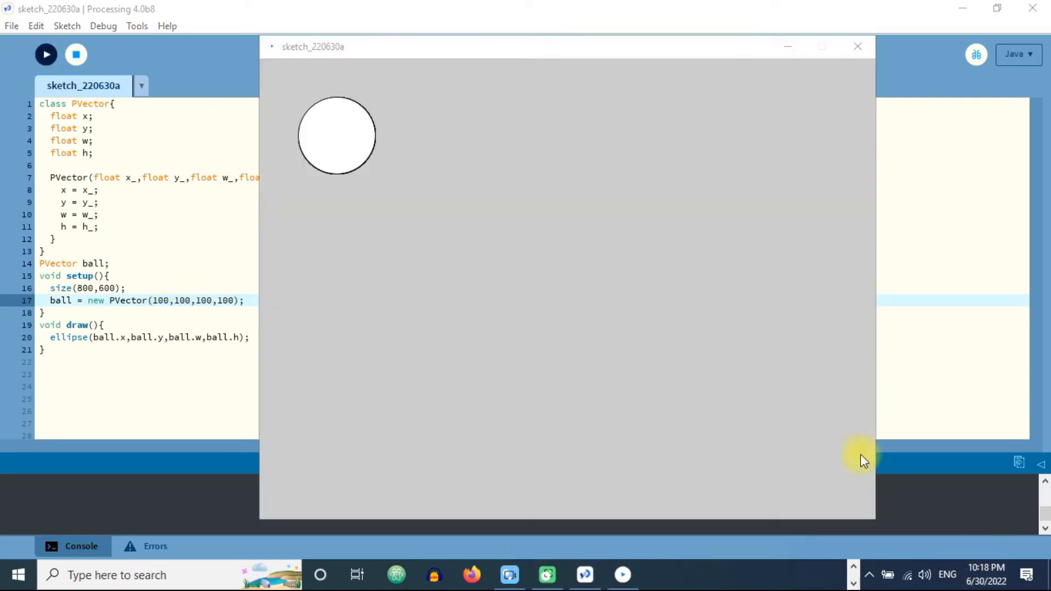
{"action": "mouse_move", "coordinate": [320, 74]}
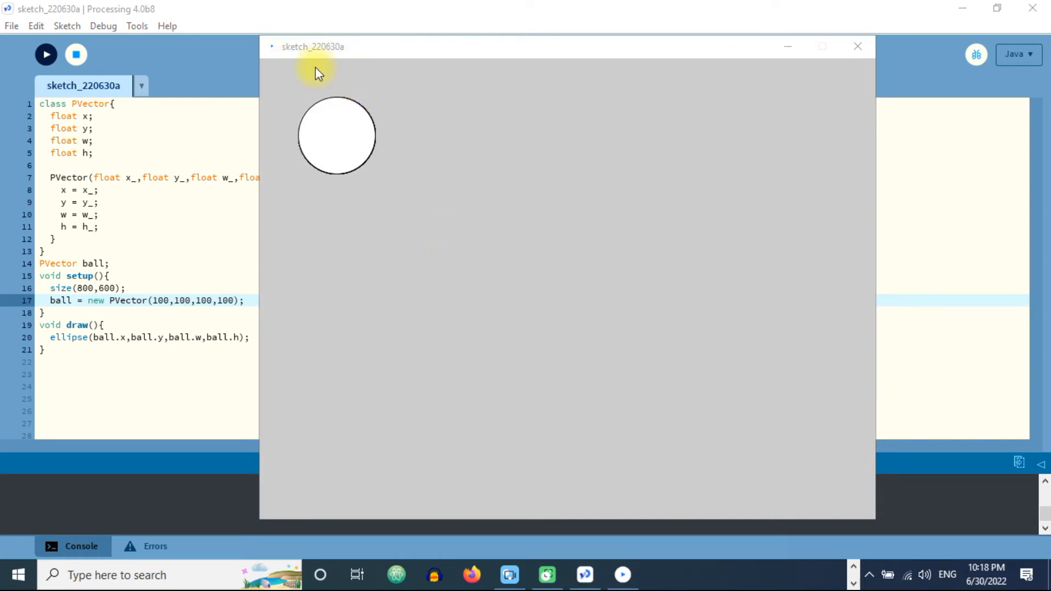
{"action": "mouse_move", "coordinate": [436, 137]}
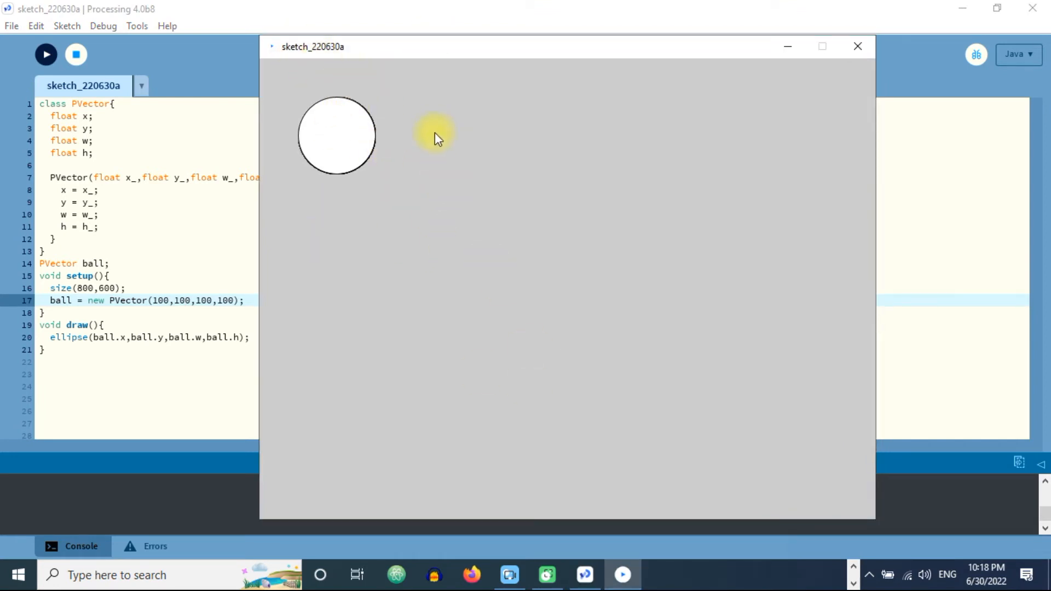
{"action": "left_click", "coordinate": [856, 46]}
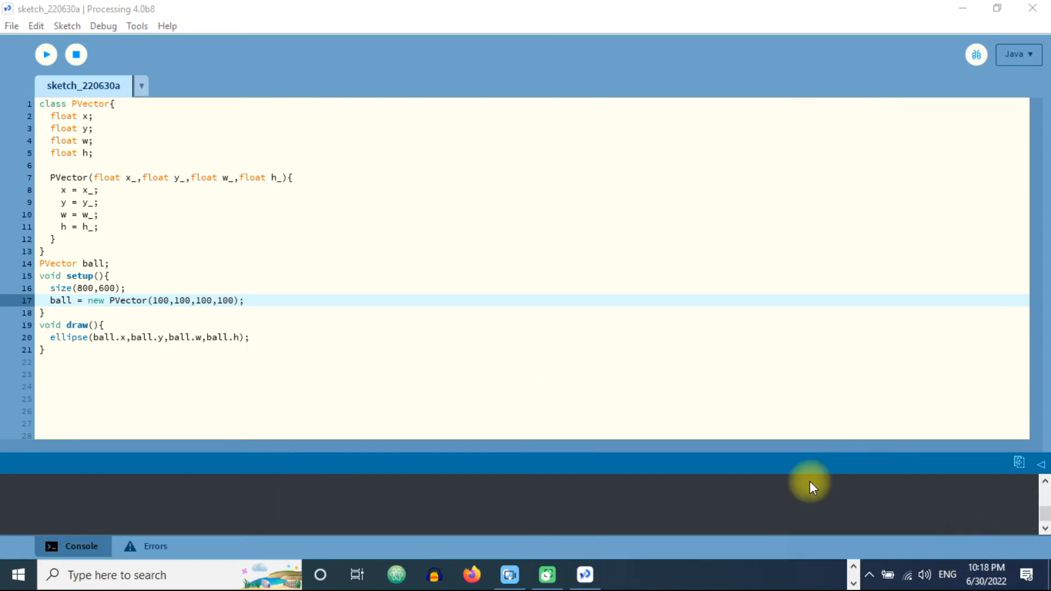
{"action": "left_click", "coordinate": [251, 337]}
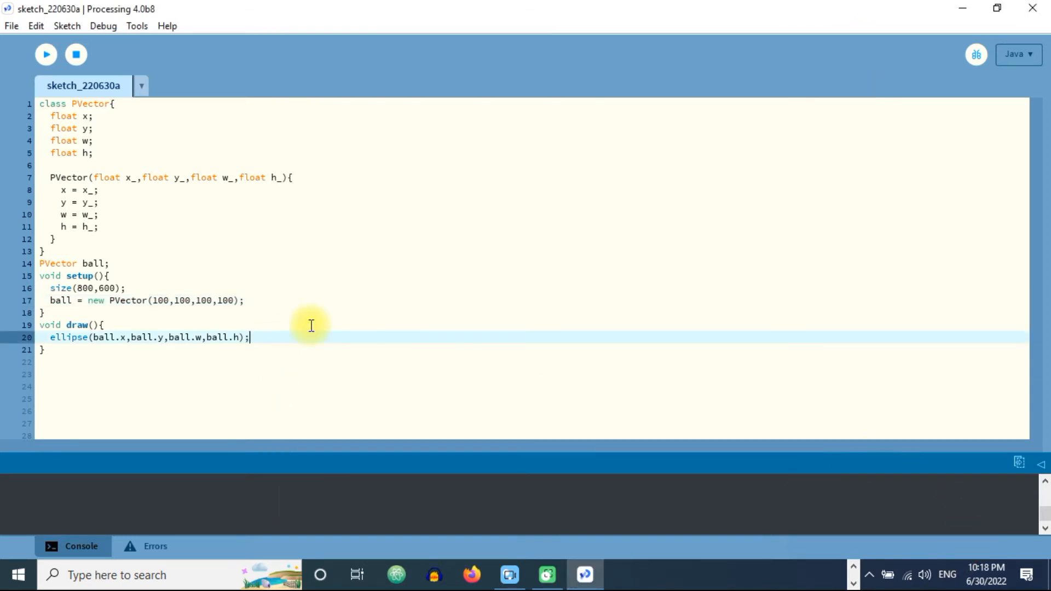
{"action": "mouse_move", "coordinate": [77, 242]}
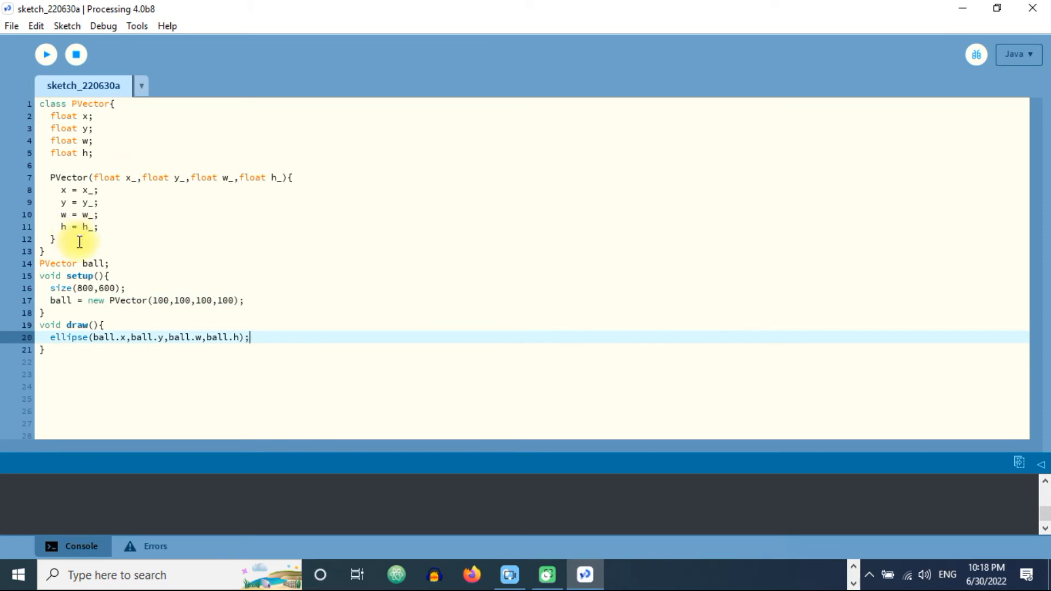
- Below the constructor, start a void add(PVector v) method and open its body
{"action": "key", "text": "enter"}
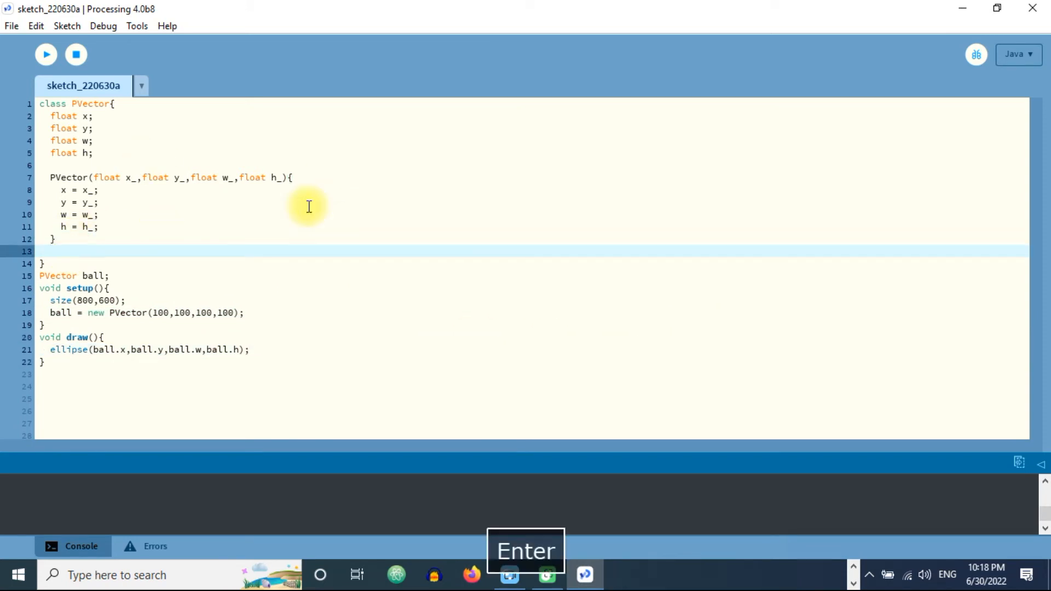
{"action": "type", "text": "void"}
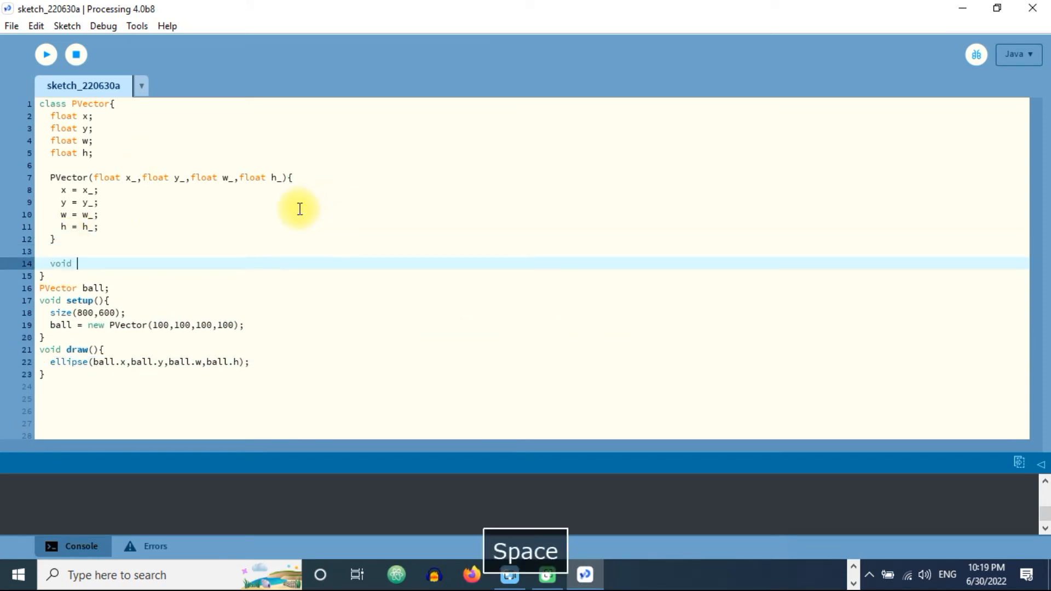
{"action": "type", "text": "add(PVector"}
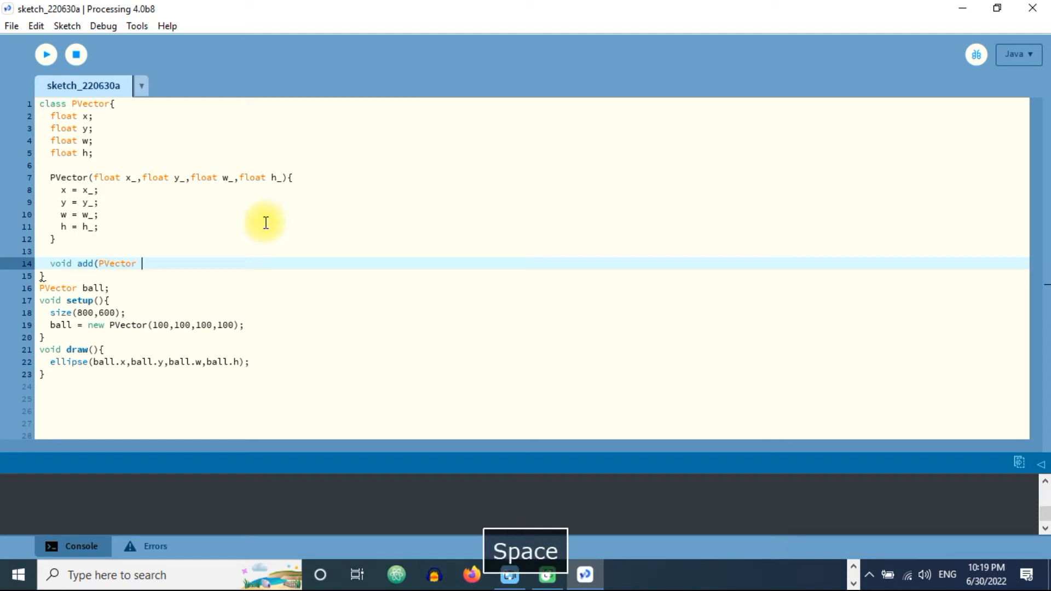
{"action": "key", "text": "Enter"}
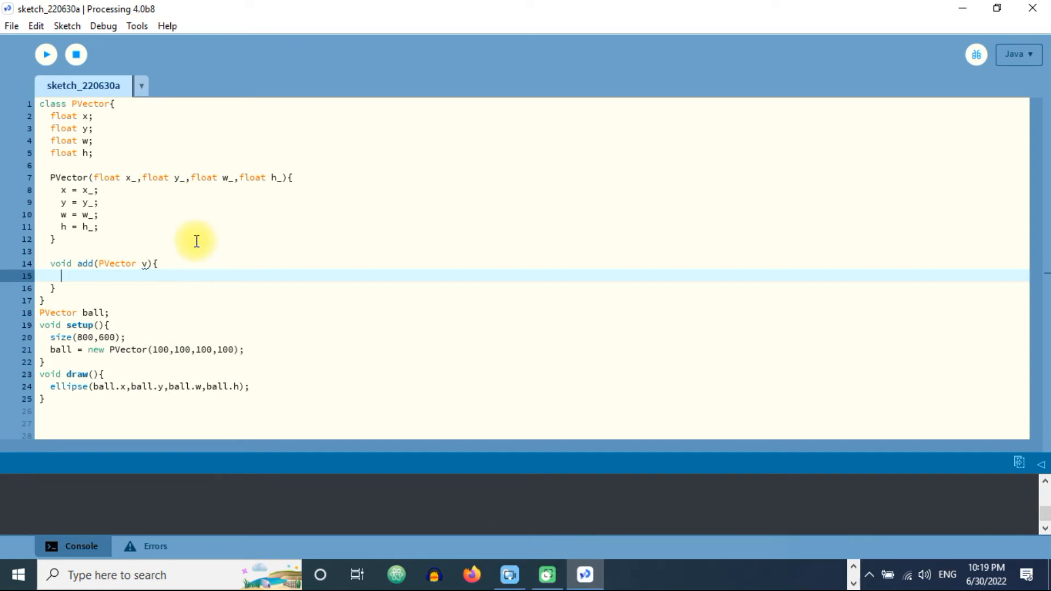
- Write the add body: x = x + v.x; y = y + v.y; w = w + v.w; h = h + v.h;
{"action": "type", "text": "x ="}
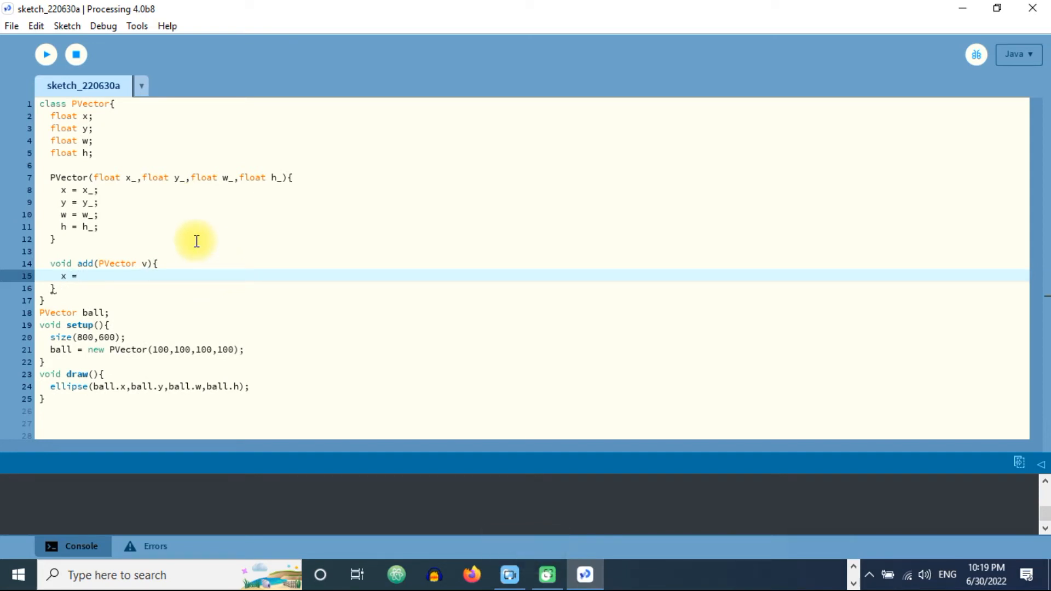
{"action": "type", "text": "x + v.x"}
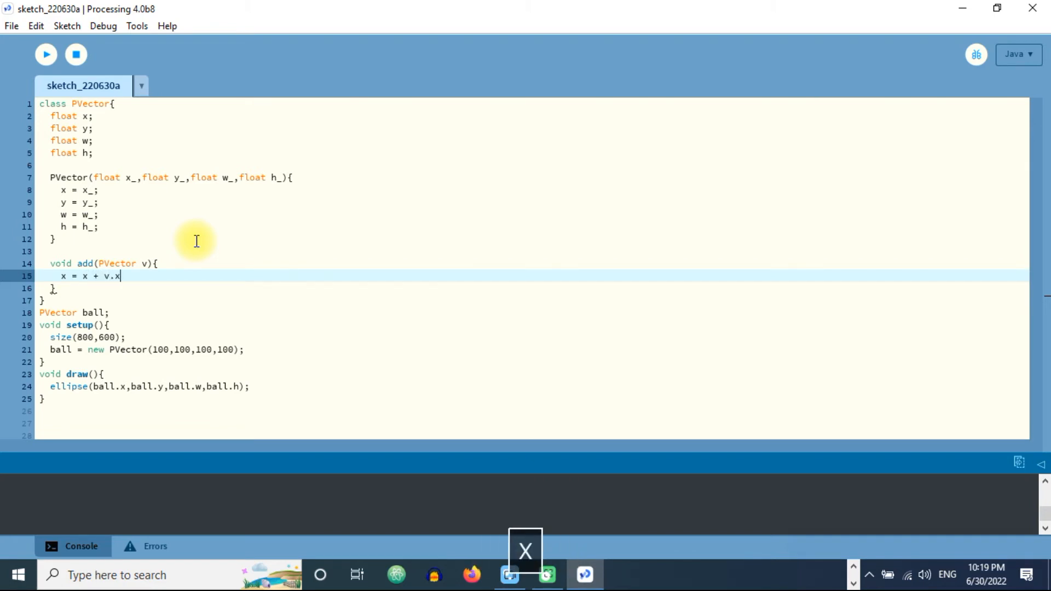
{"action": "type", "text": ";"}
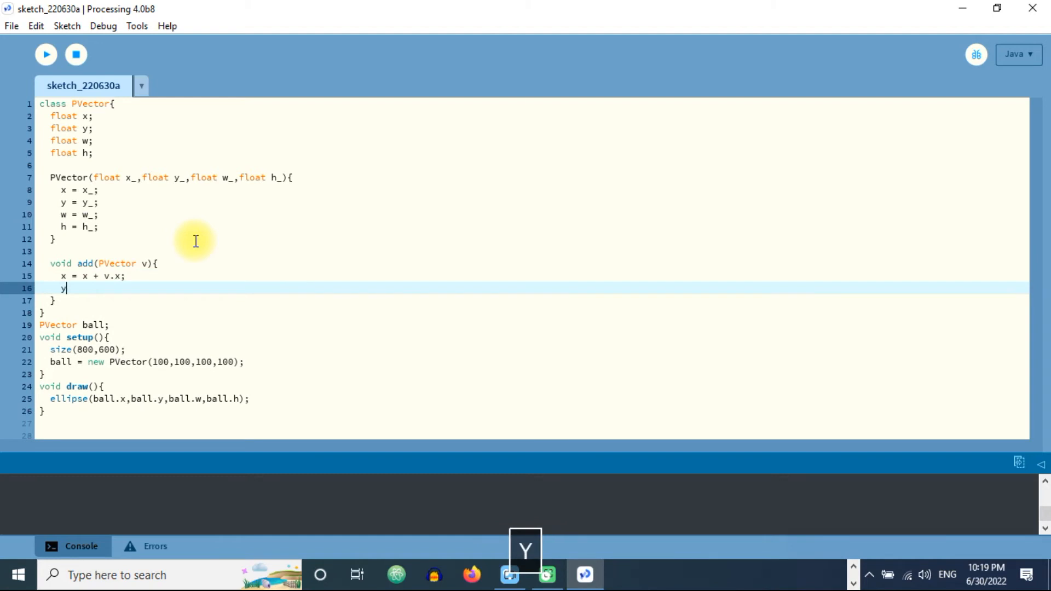
{"action": "type", "text": "= y +"}
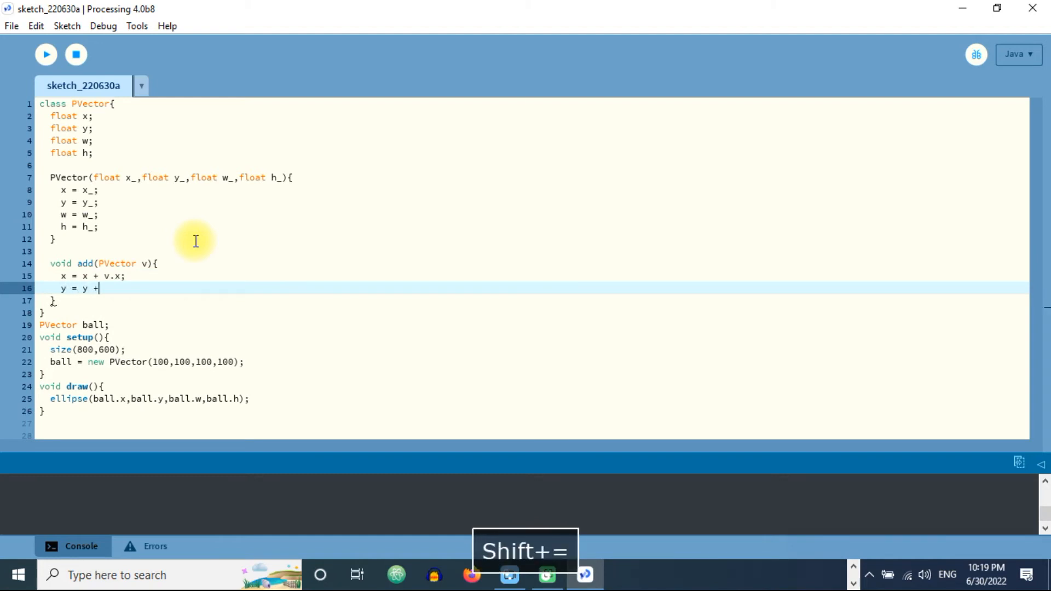
{"action": "type", "text": "v.y"}
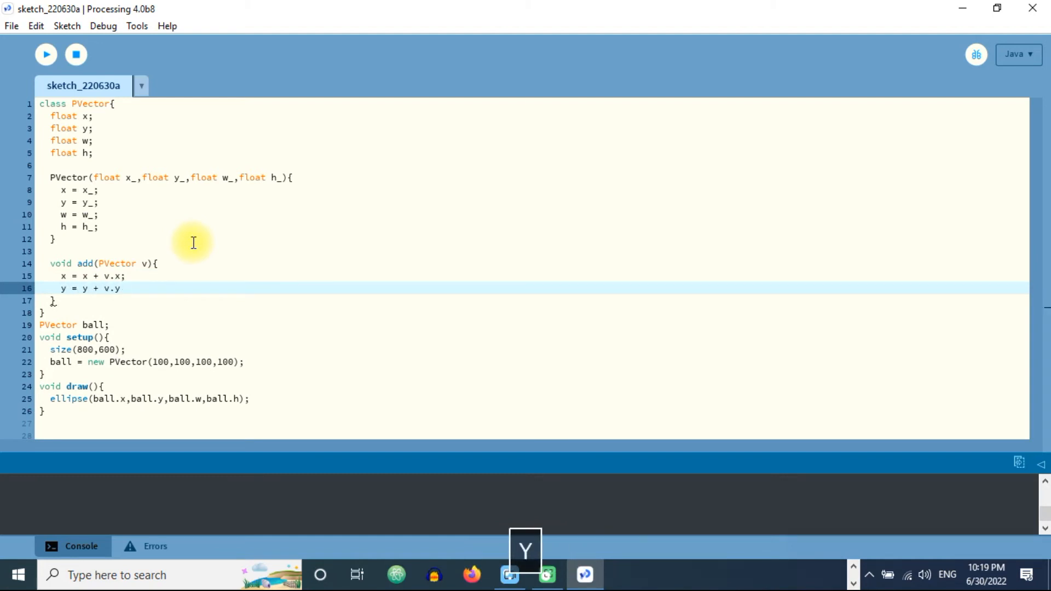
{"action": "type", "text": ";"}
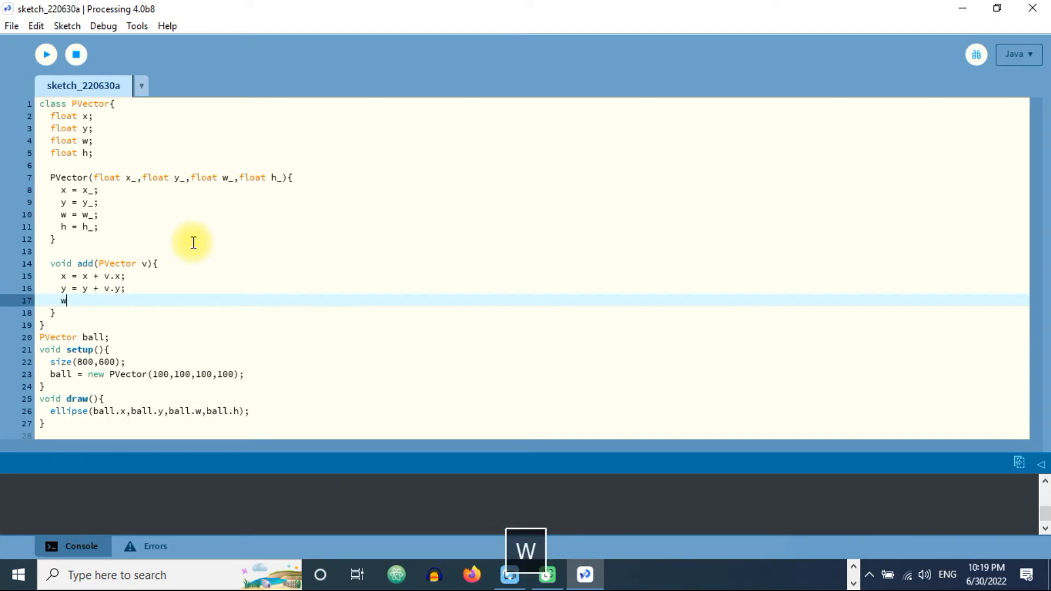
{"action": "type", "text": "= w + v.w;"}
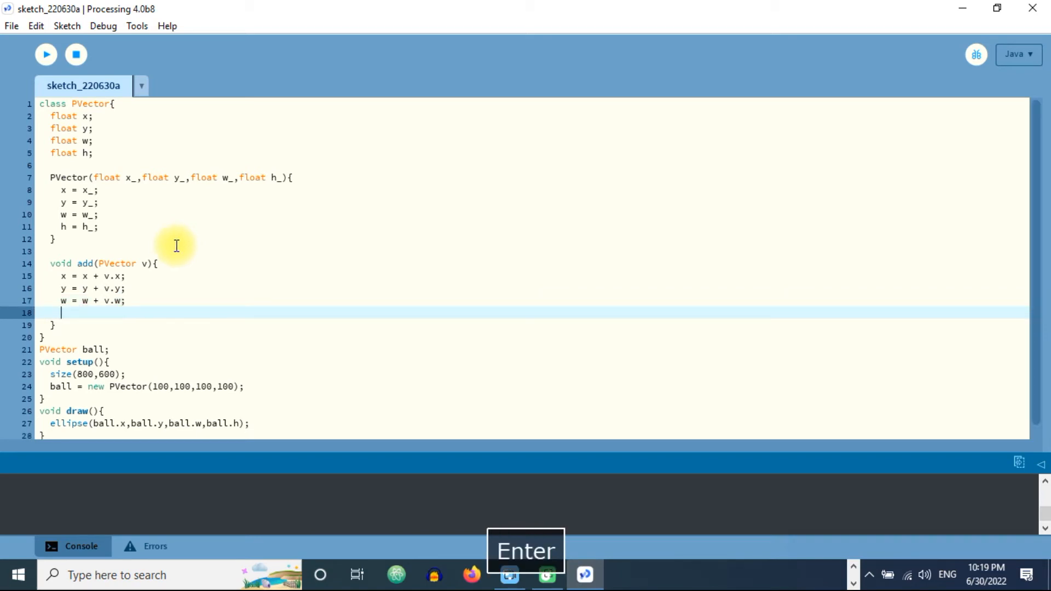
{"action": "type", "text": "h ="}
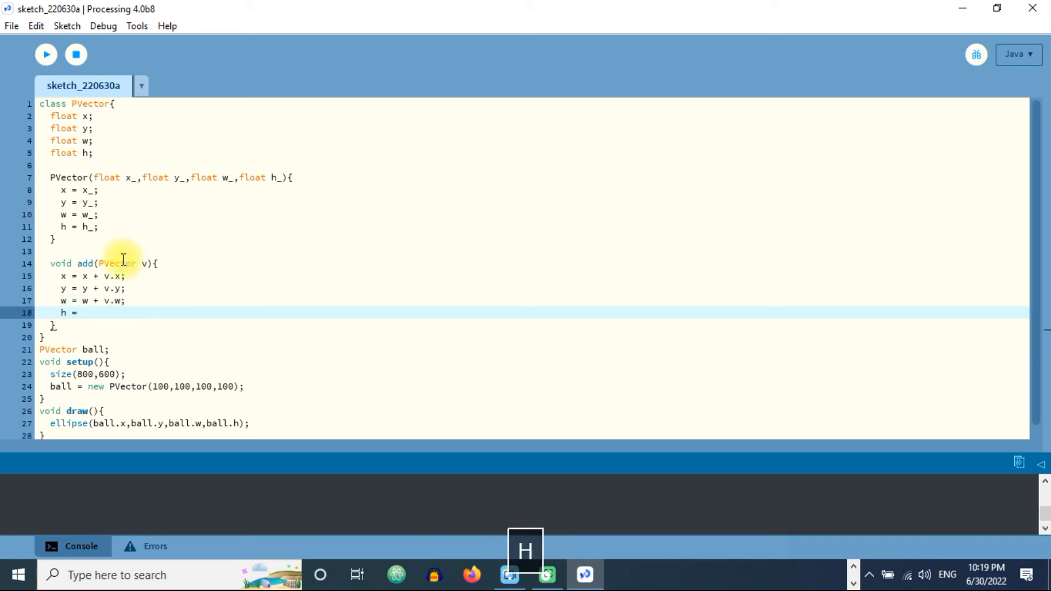
{"action": "type", "text": "h + v."}
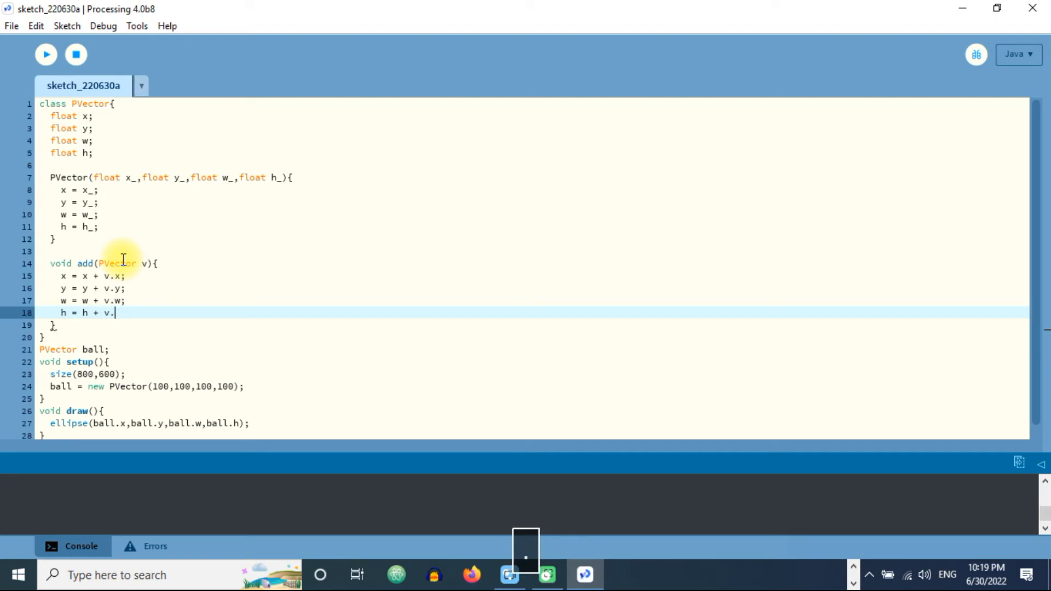
{"action": "type", "text": "h;"}
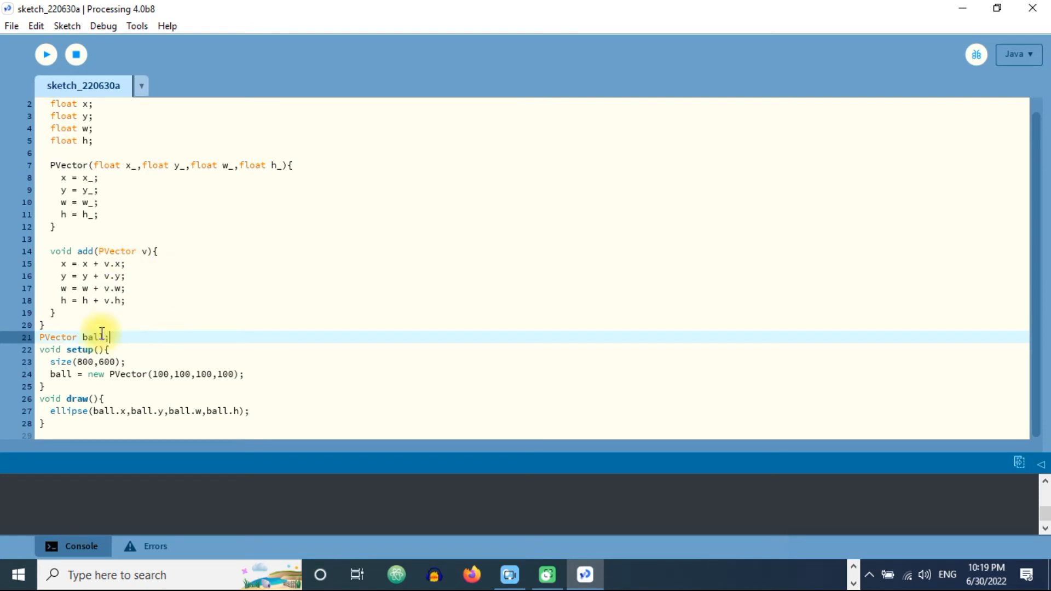
- Declare a global PVector vel; after the ball declaration
{"action": "left_click_drag", "start_coordinate": [50, 251], "coordinate": [54, 312]}
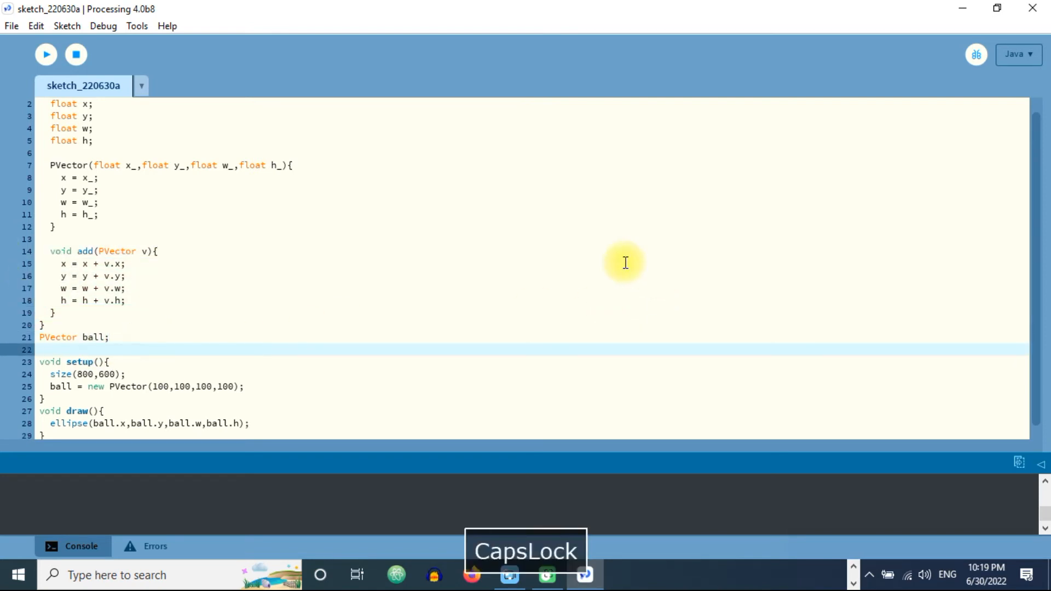
{"action": "type", "text": "PVector"}
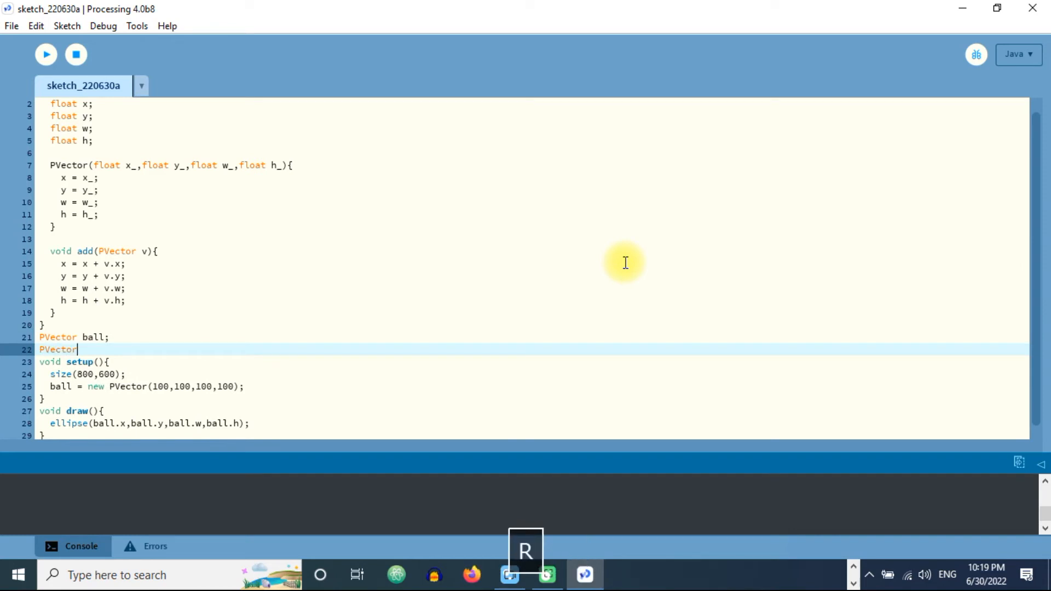
{"action": "type", "text": "vel;"}
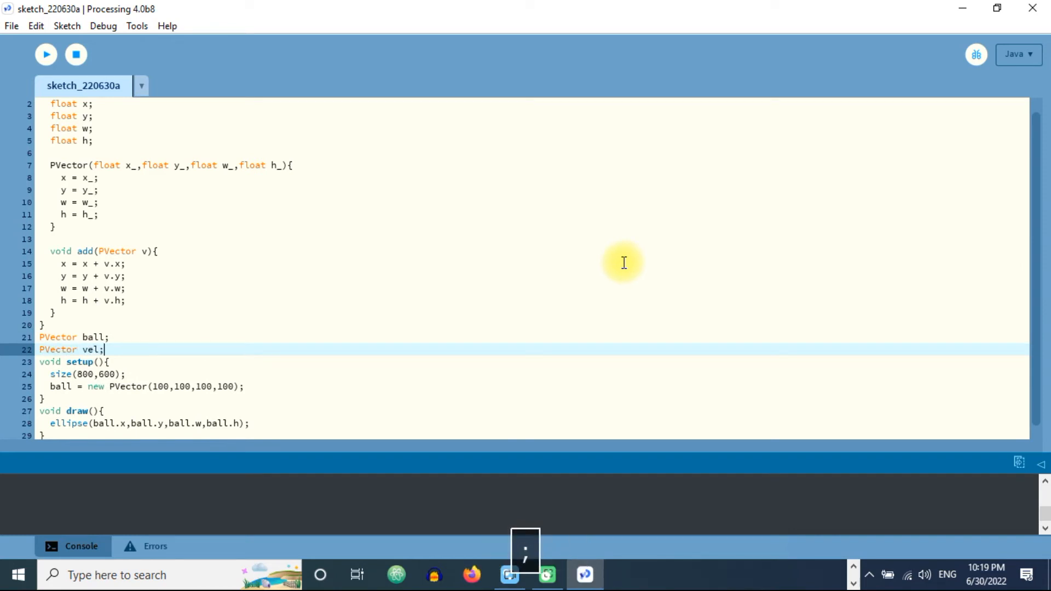
{"action": "key", "text": "Backspace"}
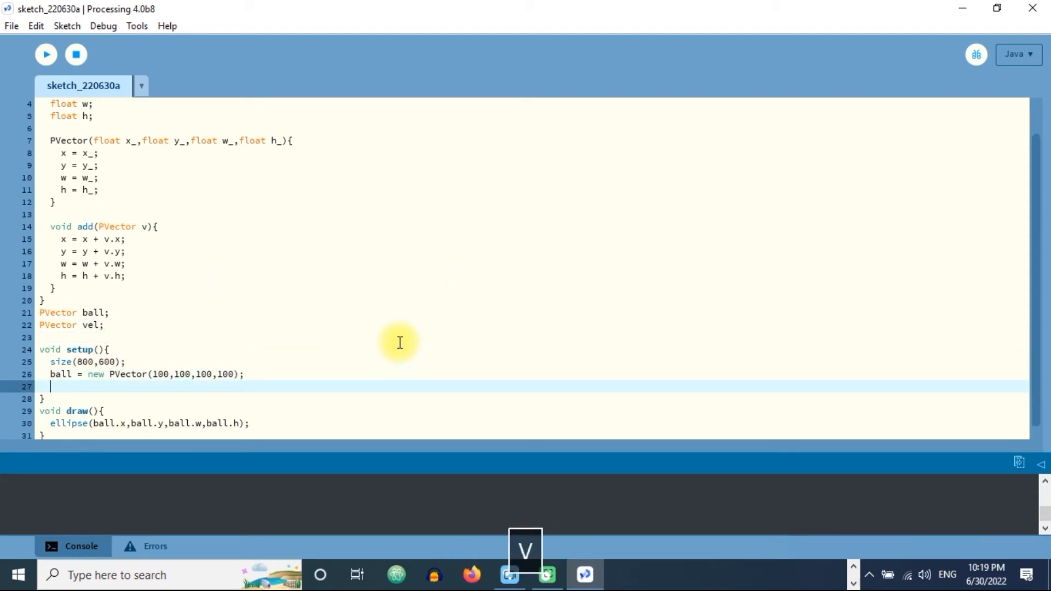
- In setup, assign vel = new PVector(1,1,0,0)
{"action": "type", "text": "vel = ne"}
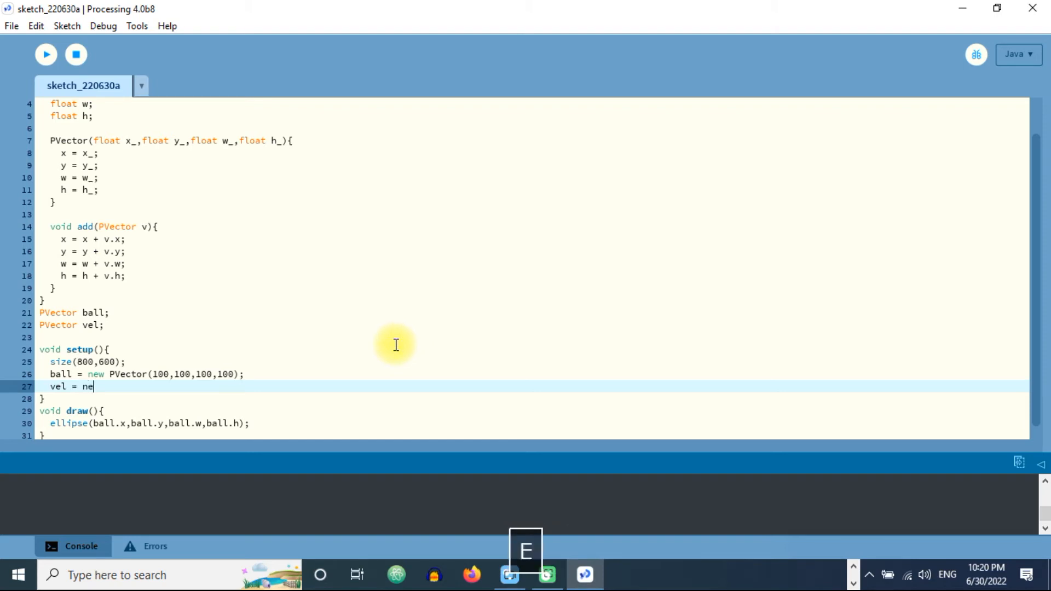
{"action": "type", "text": "w PV"}
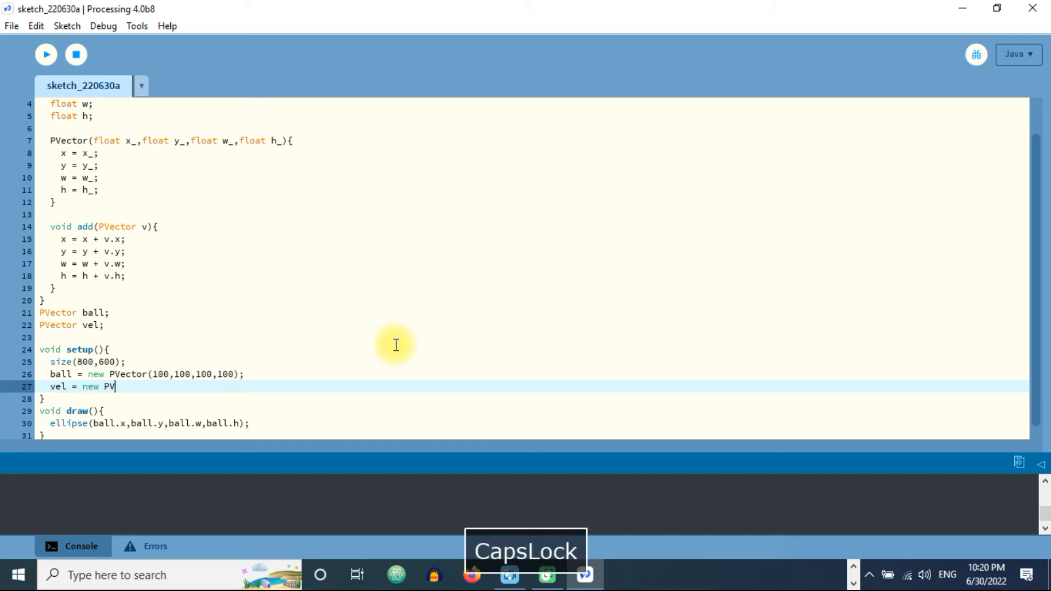
{"action": "type", "text": "ector"}
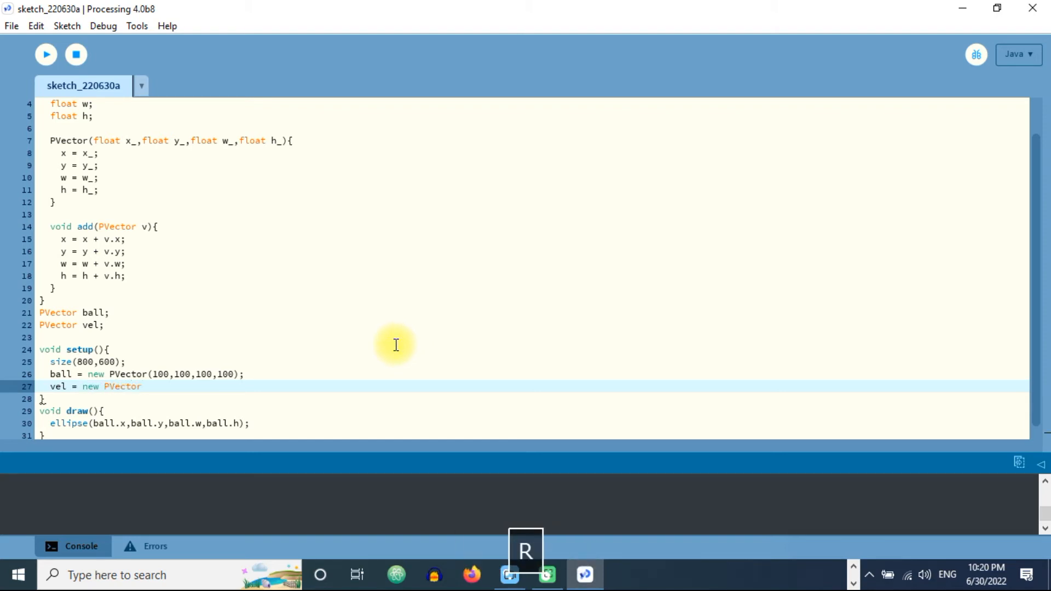
{"action": "type", "text": "();"}
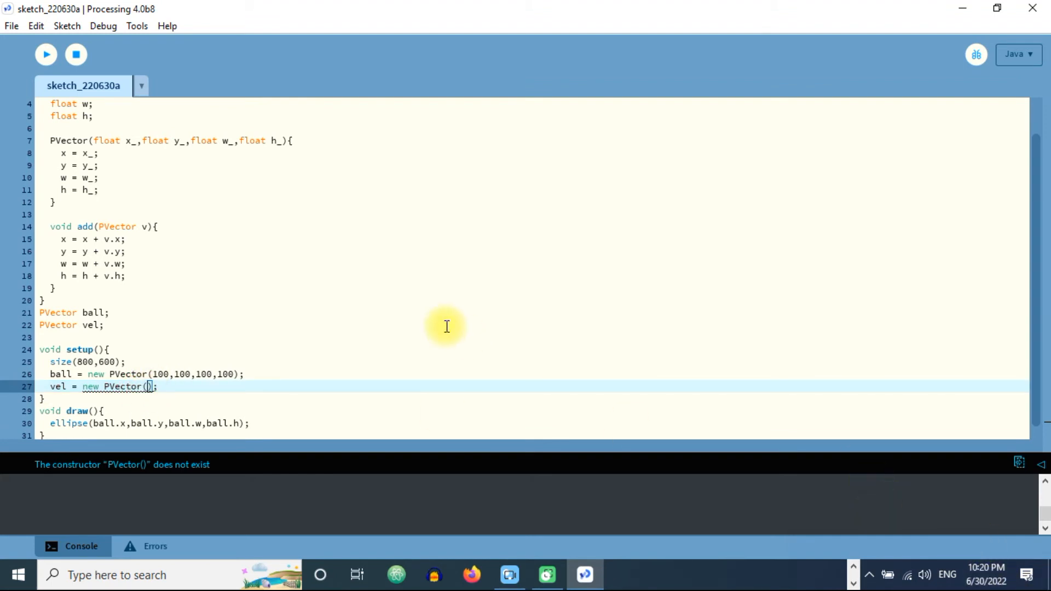
{"action": "type", "text": "1"}
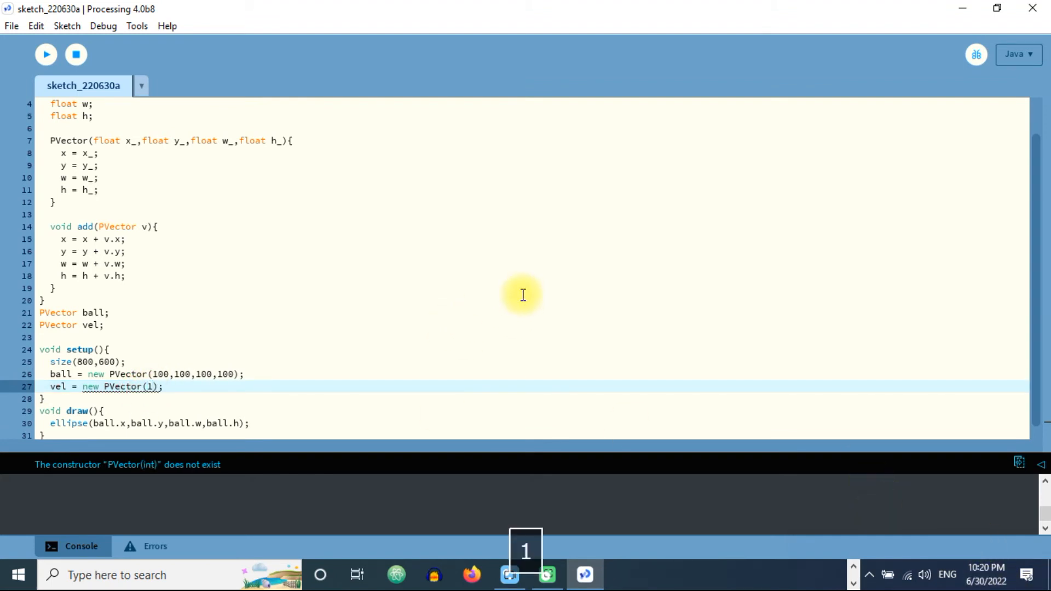
{"action": "mouse_move", "coordinate": [506, 301]}
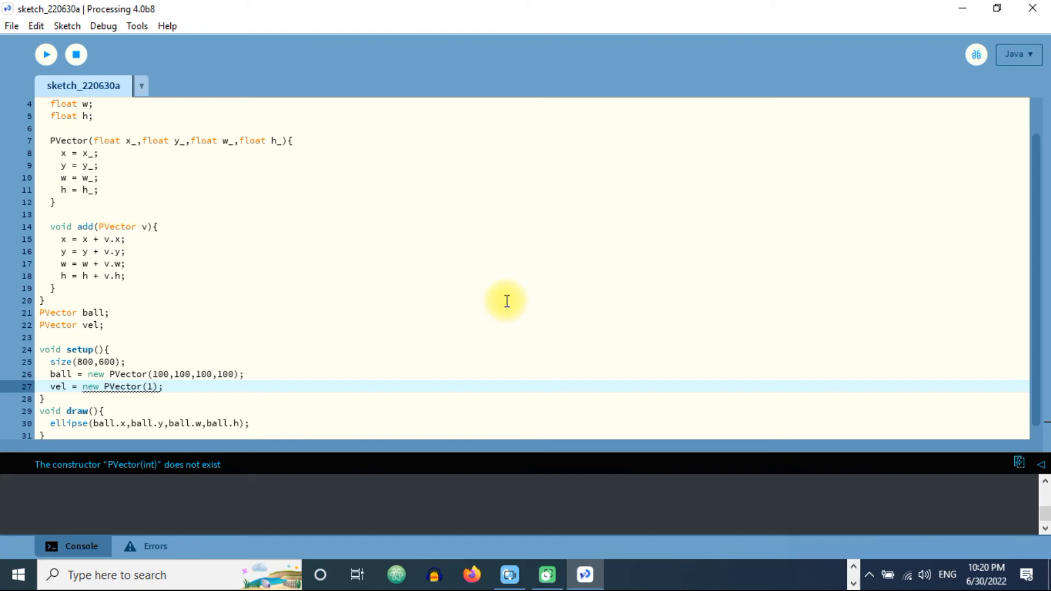
{"action": "type", "text": ",1"}
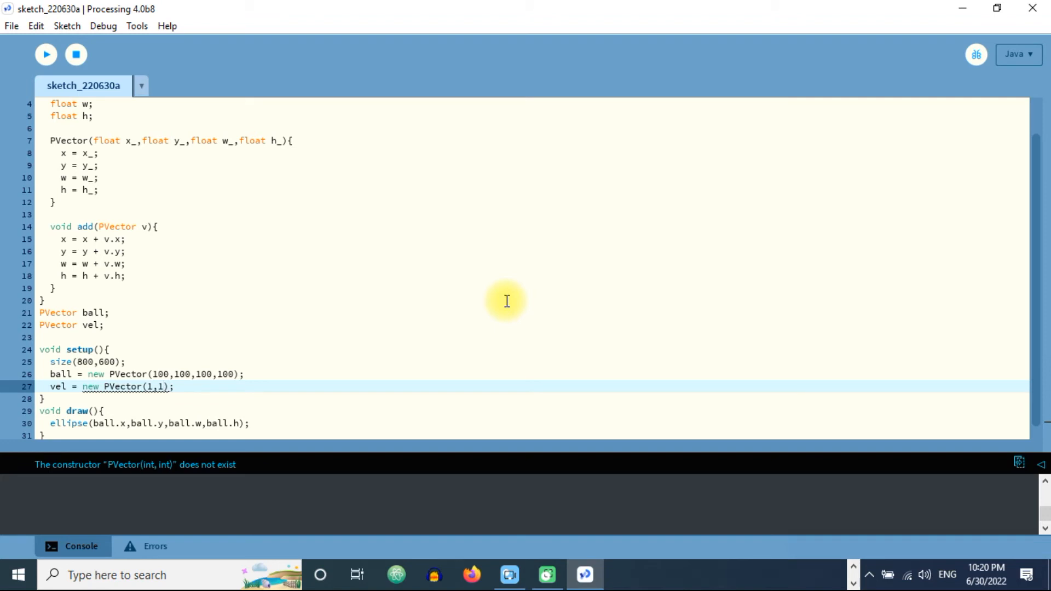
{"action": "type", "text": ",0"}
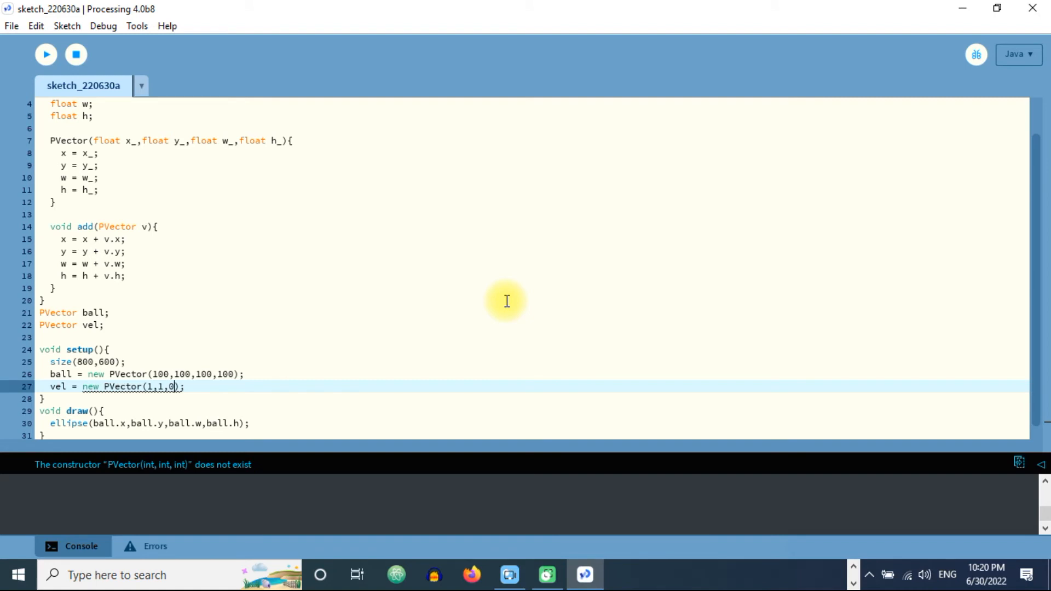
{"action": "type", "text": ",0"}
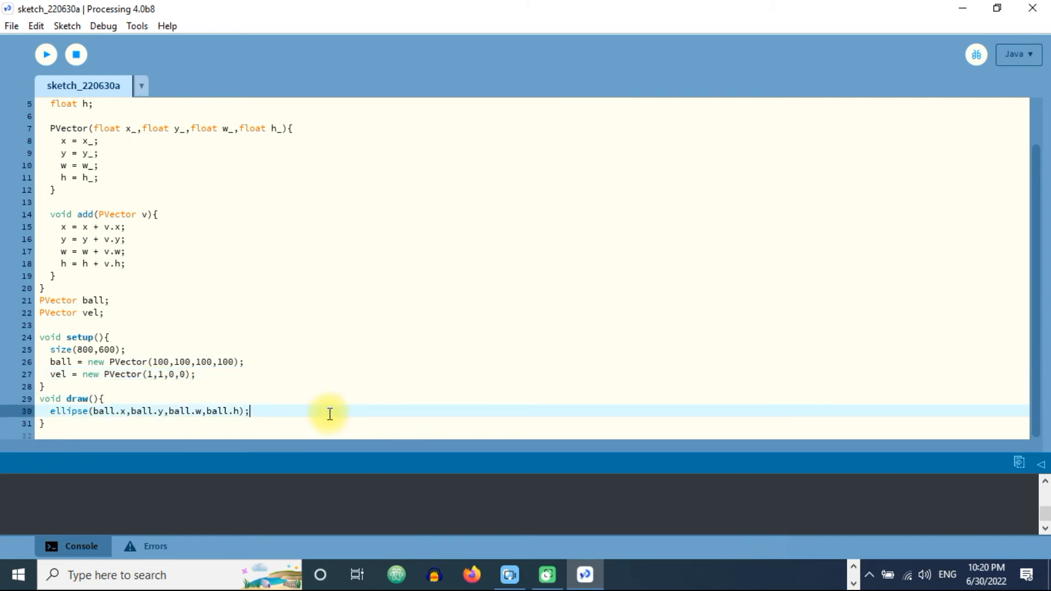
- After the ellipse line in draw, add ball.add(vel); so the ball moves each frame
{"action": "key", "text": "Enter"}
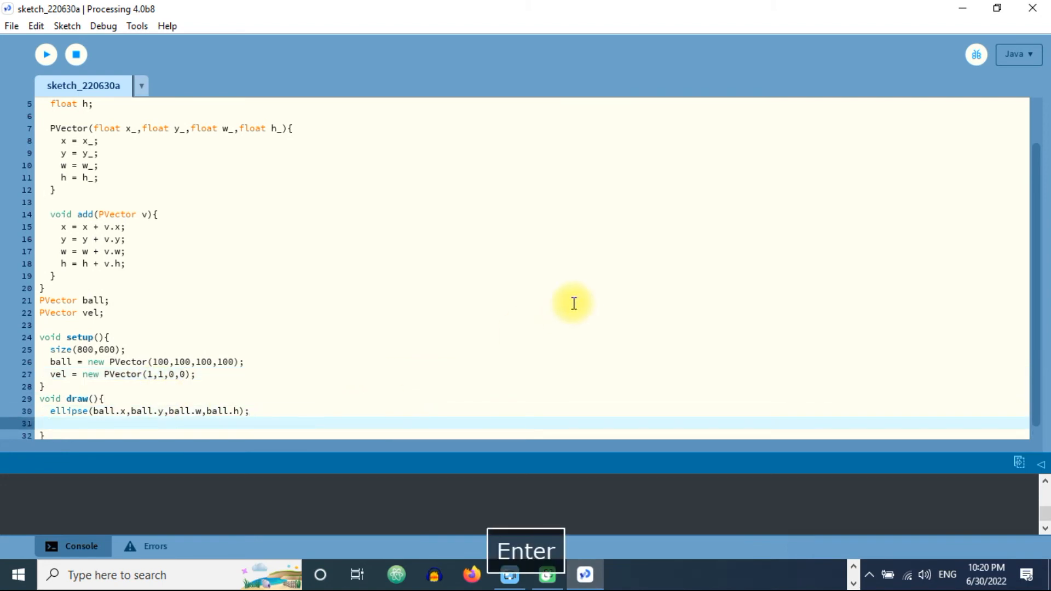
{"action": "type", "text": "b"}
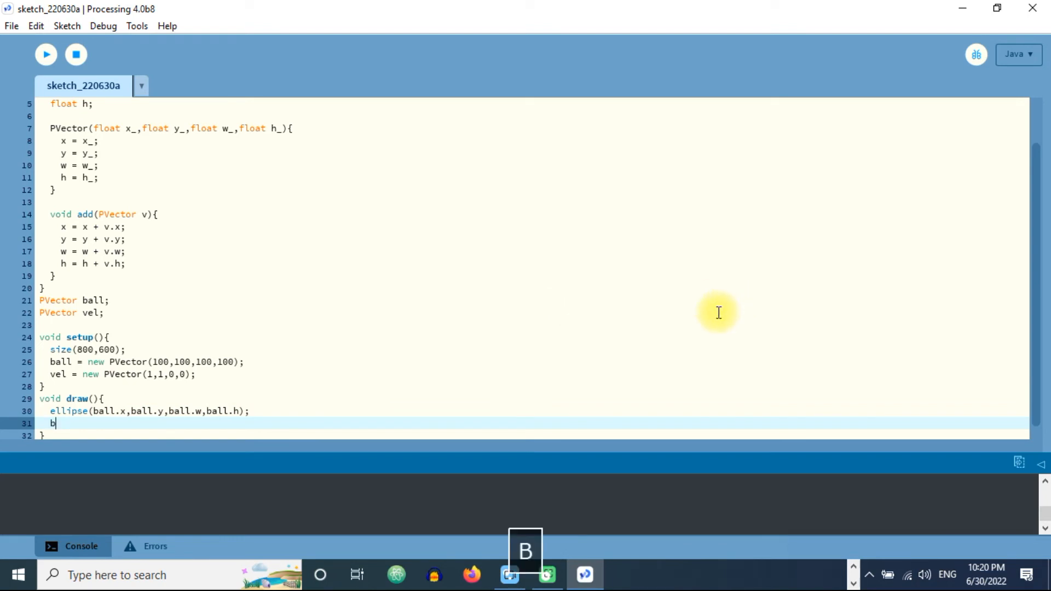
{"action": "type", "text": "all."}
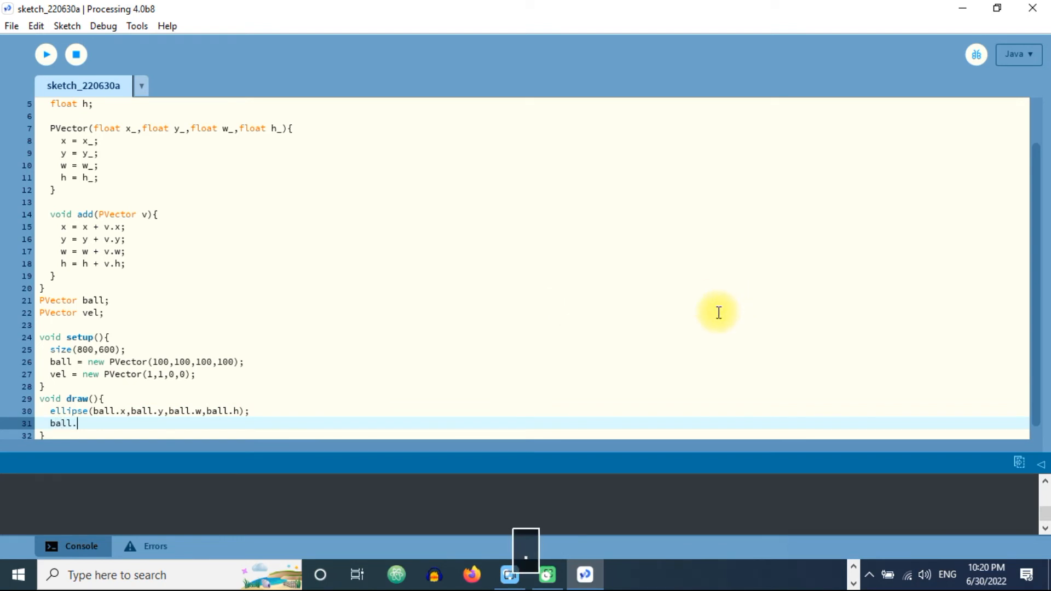
{"action": "type", "text": "add("}
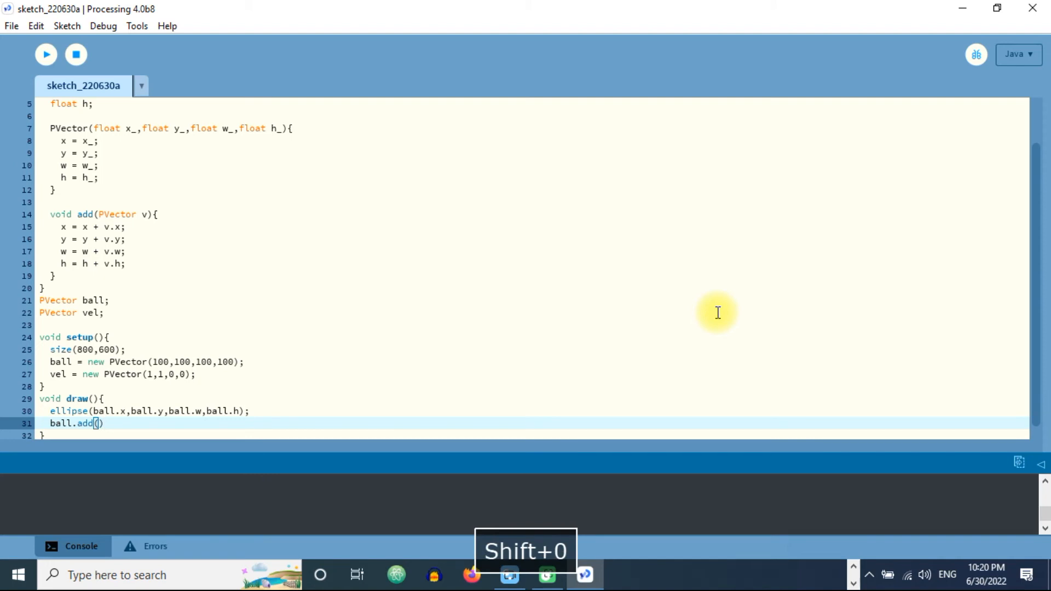
{"action": "type", "text": "vel"}
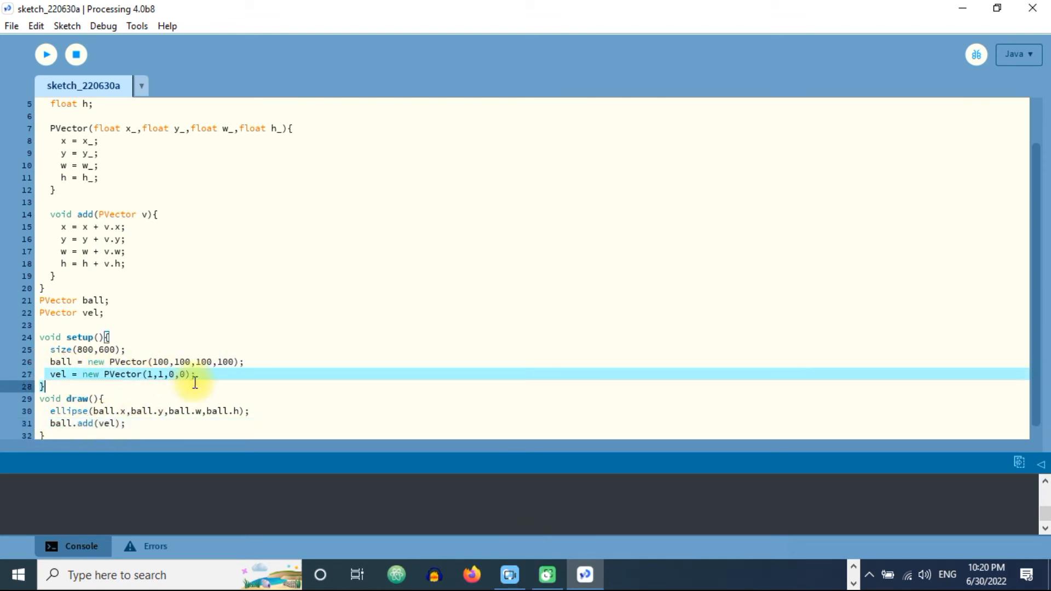
{"action": "left_click", "coordinate": [125, 349]}
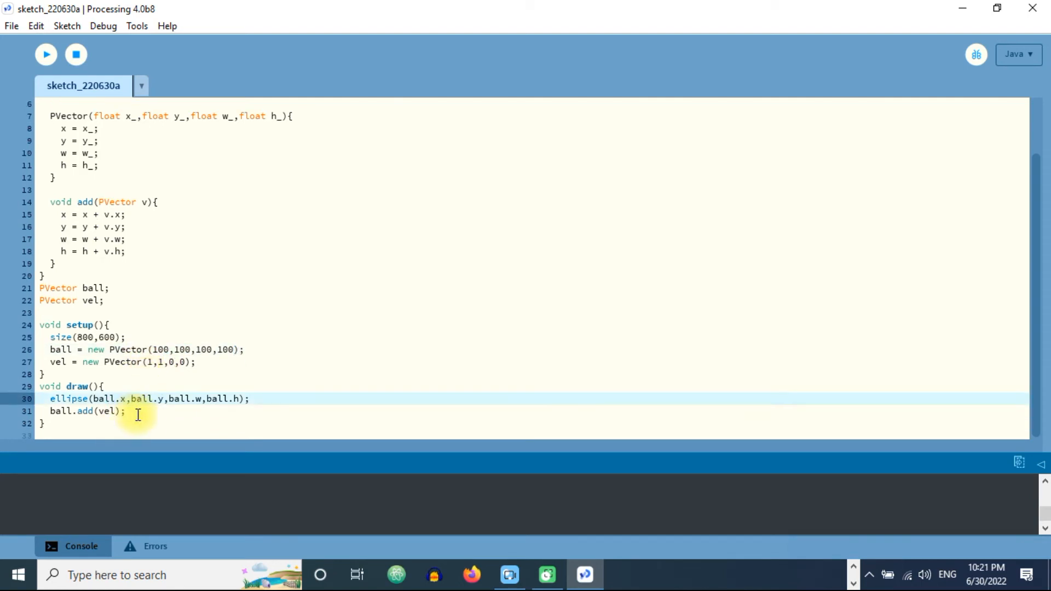
{"action": "mouse_move", "coordinate": [47, 70]}
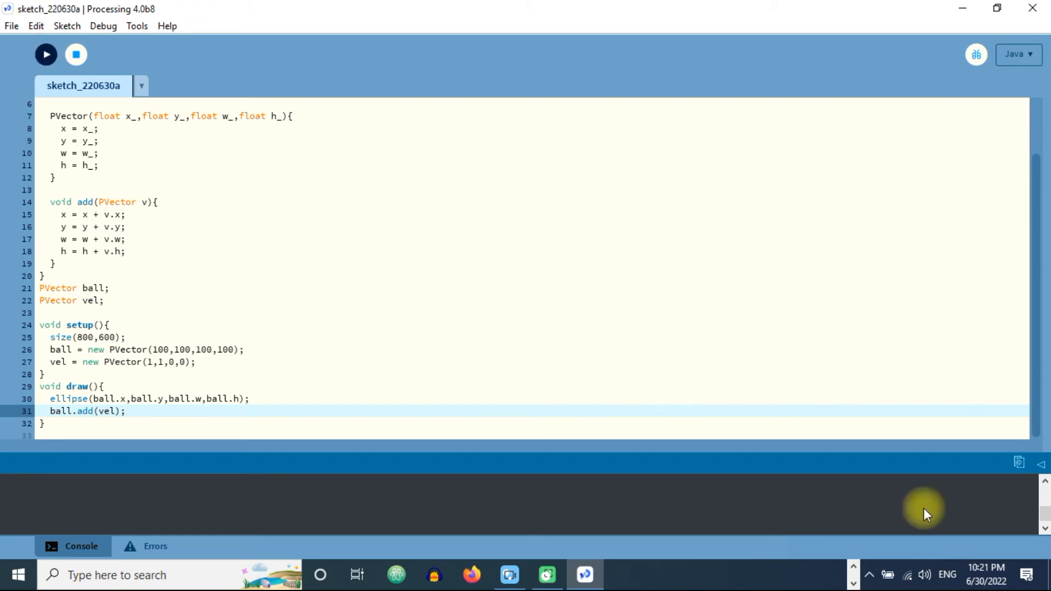
{"action": "left_click", "coordinate": [47, 53]}
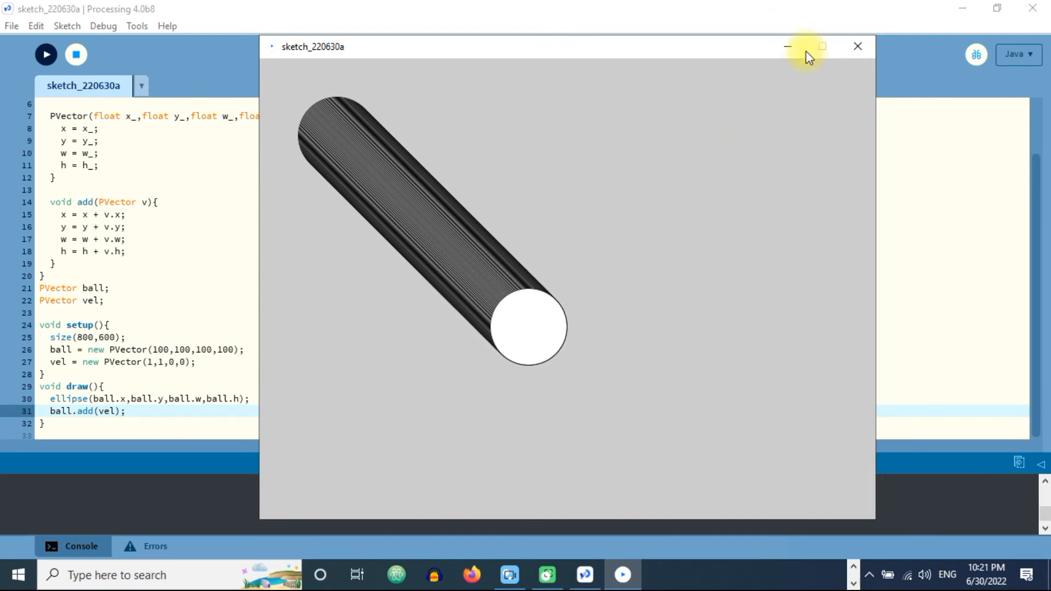
{"action": "left_click", "coordinate": [857, 46]}
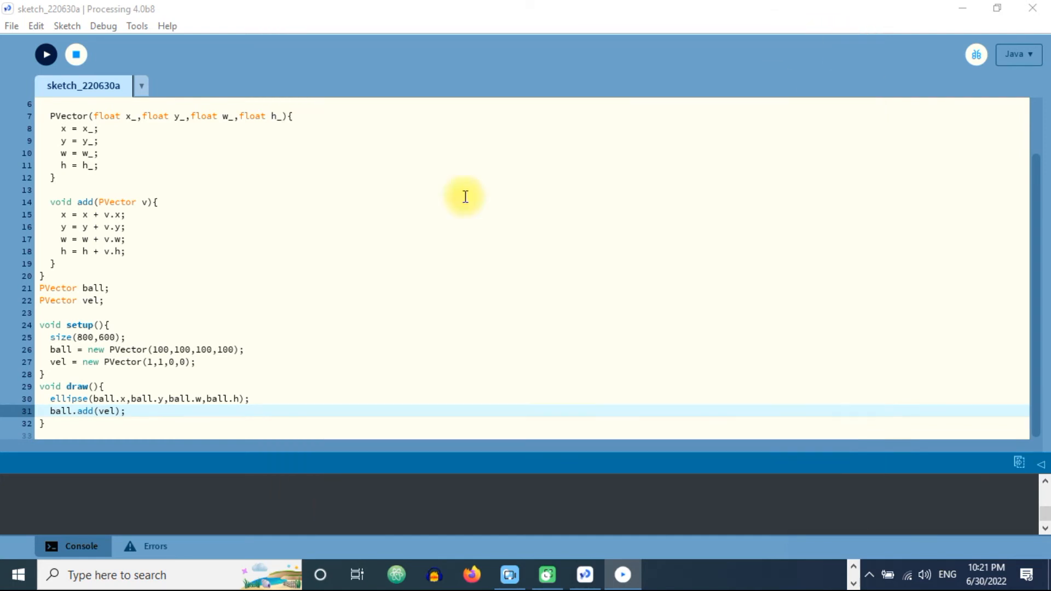
- Begin draw() with background(100); so each frame clears before the ellipse
{"action": "type", "text": "b"}
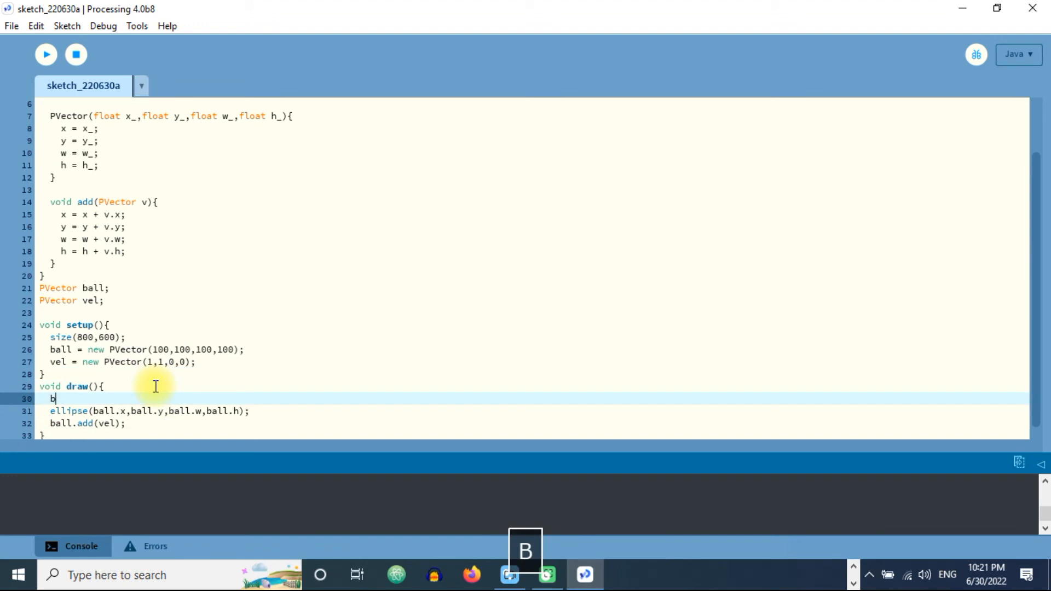
{"action": "type", "text": "ackgr"}
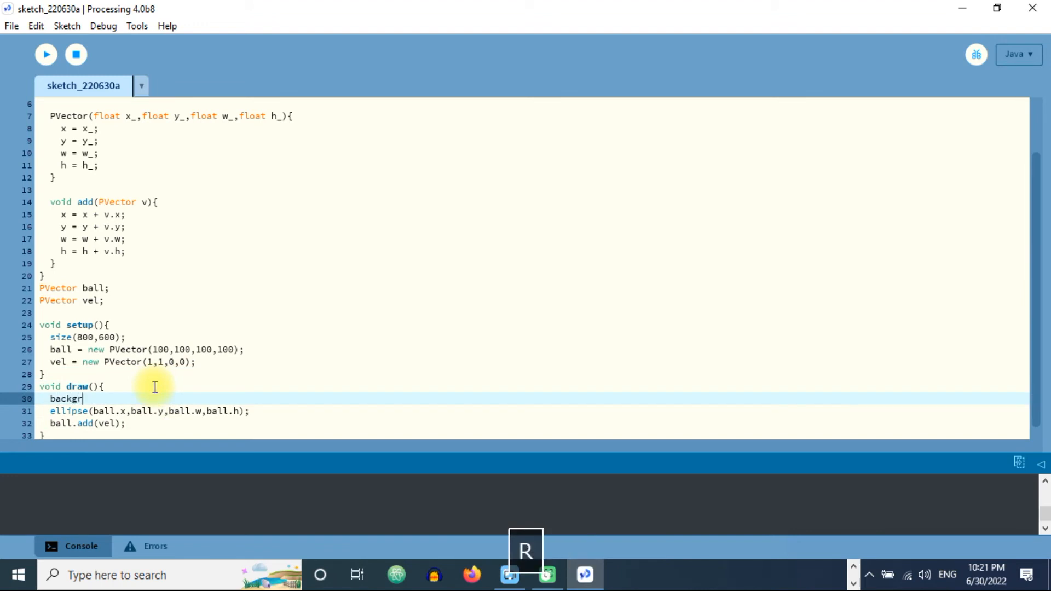
{"action": "type", "text": "ound(1"}
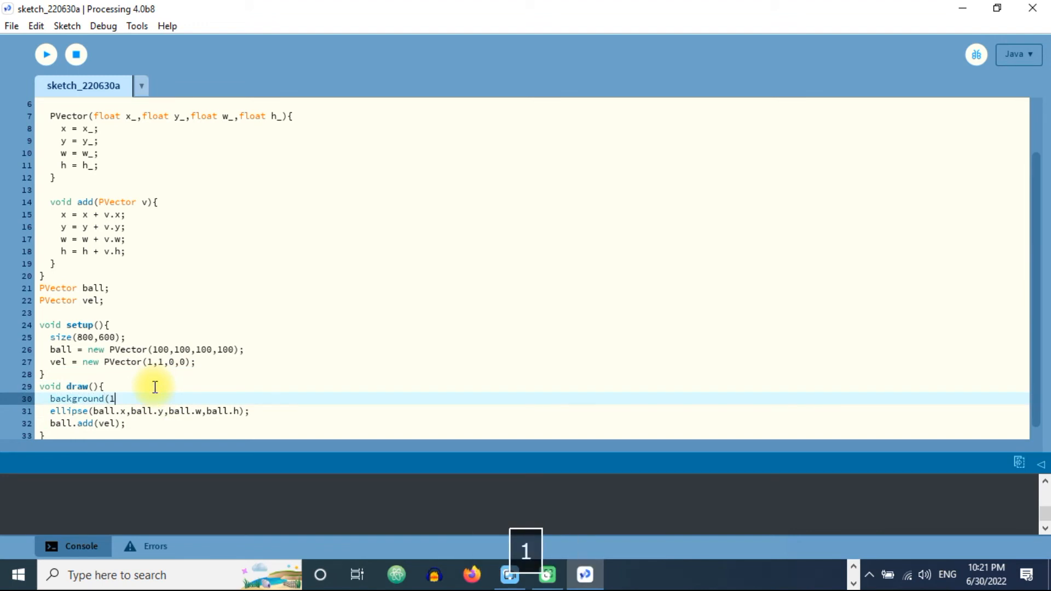
{"action": "type", "text": "00);"}
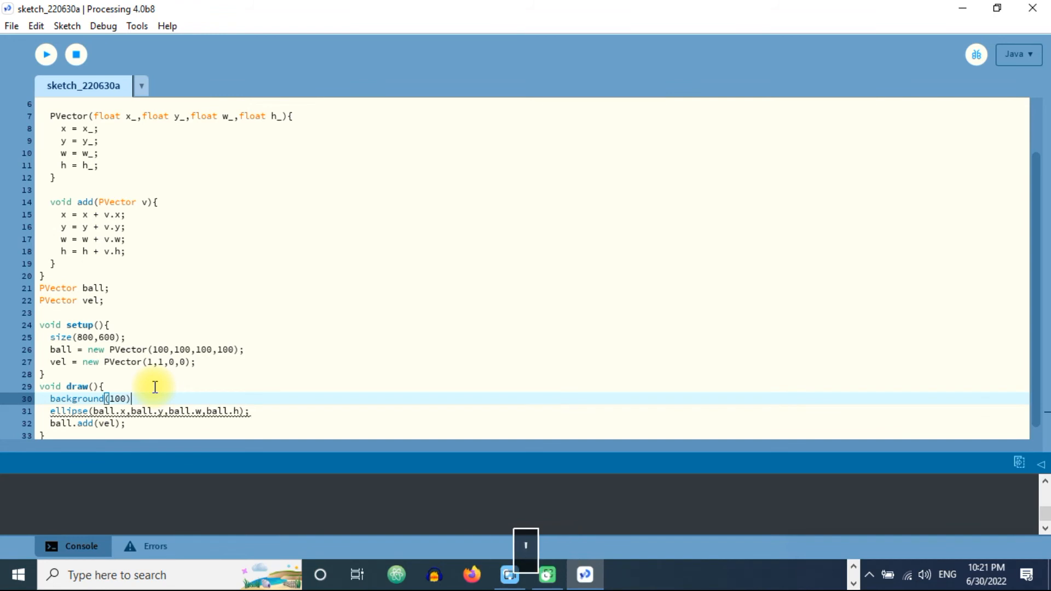
{"action": "type", "text": ";"}
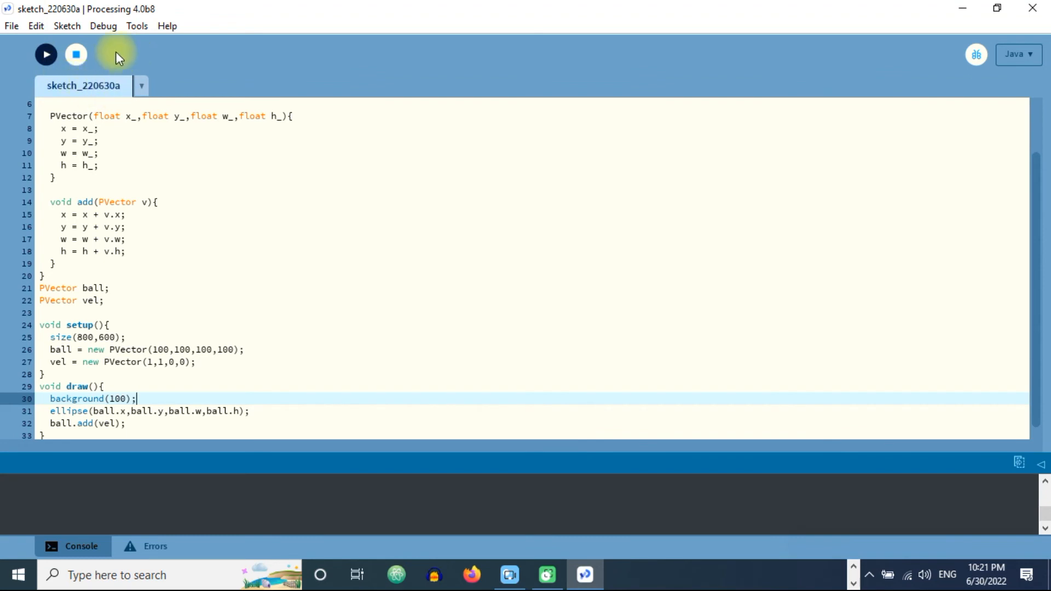
{"action": "left_click", "coordinate": [44, 55]}
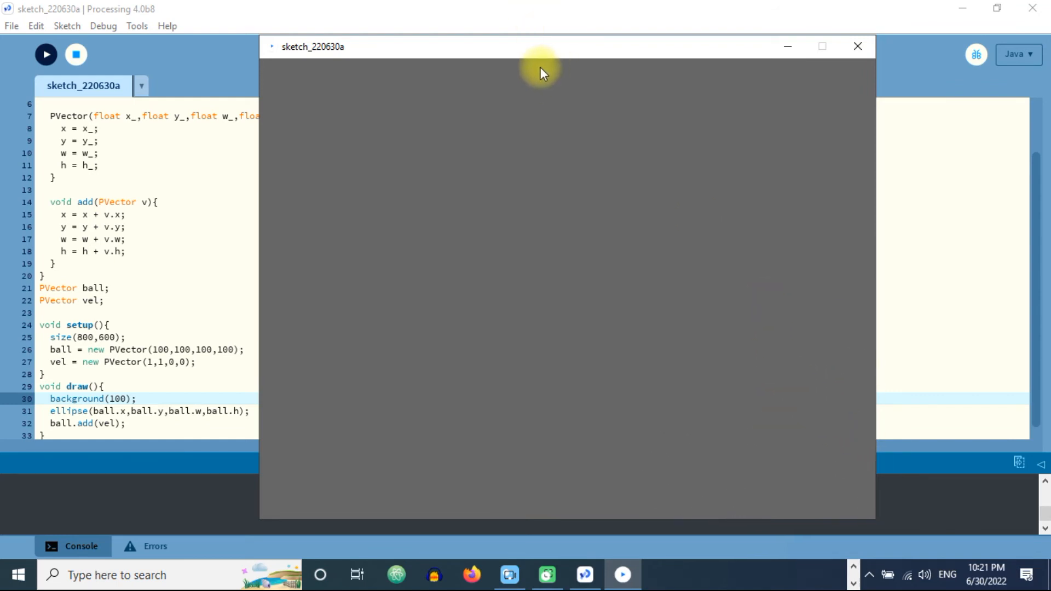
{"action": "mouse_move", "coordinate": [579, 180]}
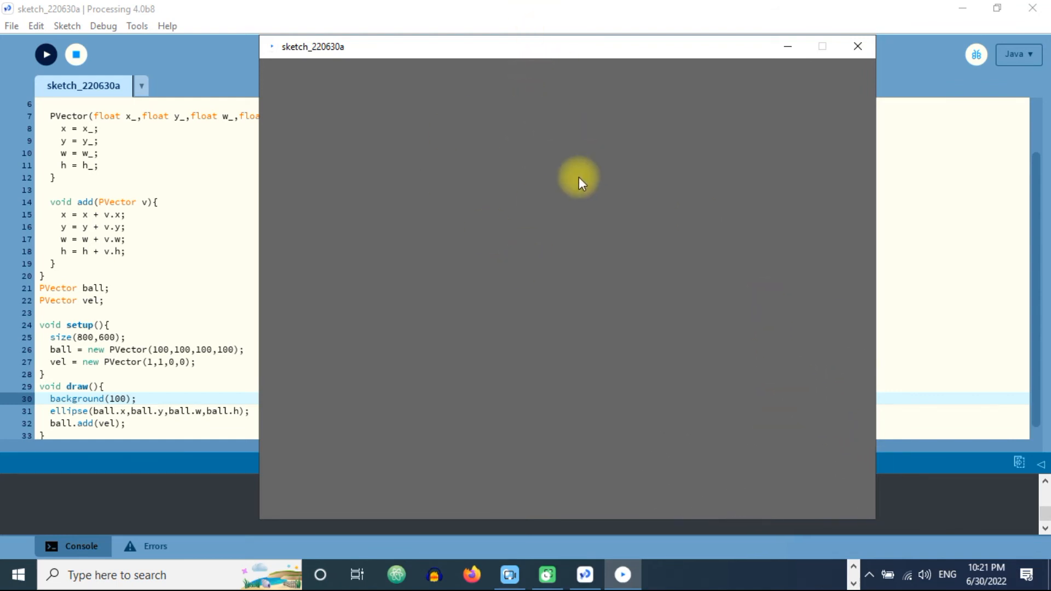
{"action": "mouse_move", "coordinate": [856, 48]}
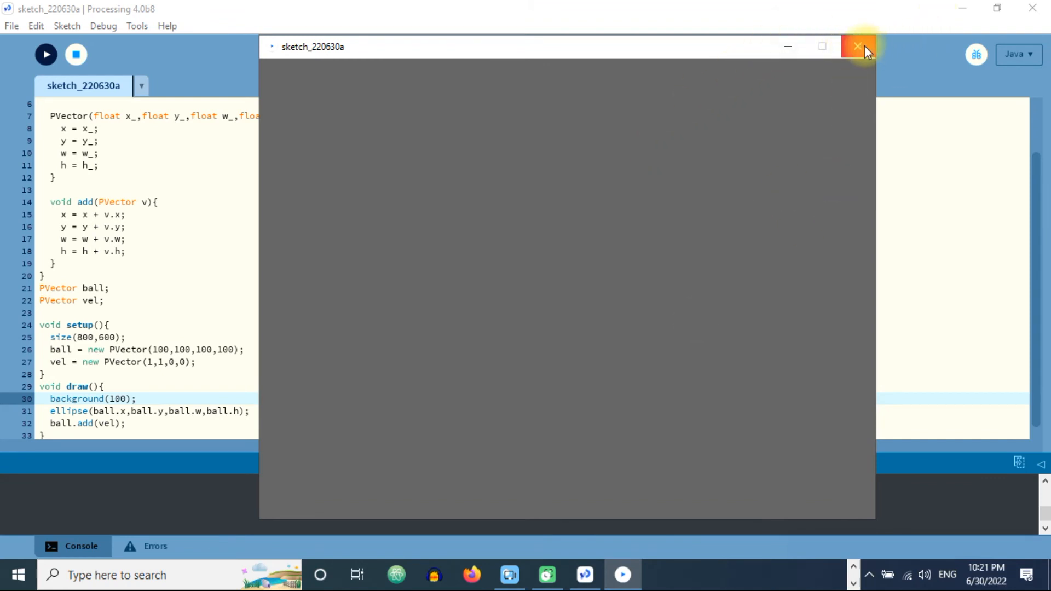
{"action": "left_click", "coordinate": [856, 46]}
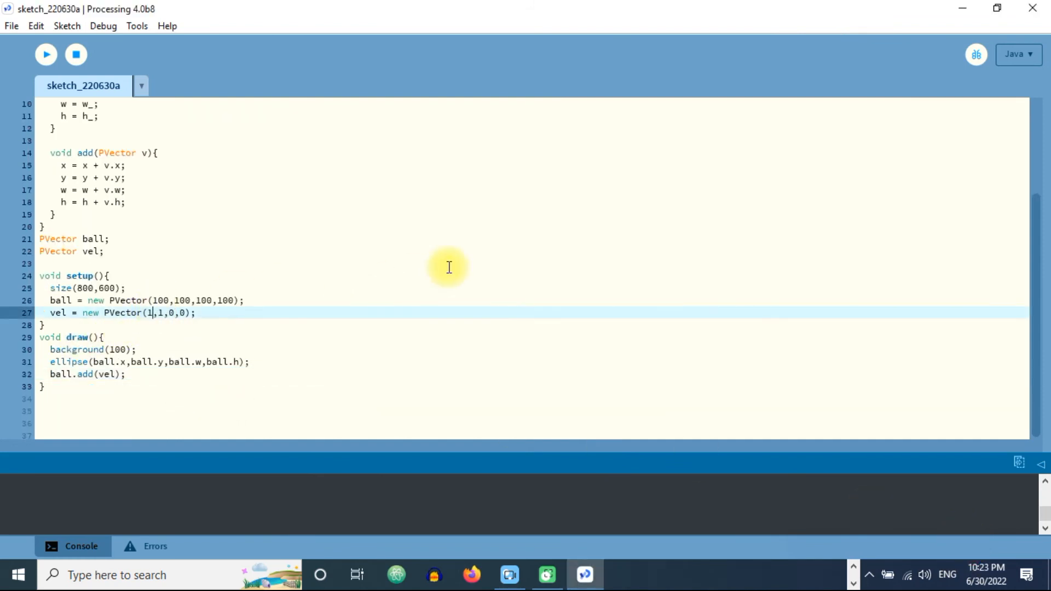
- Change the starting velocity in setup() to new PVector(5,5,0,0)
{"action": "key", "text": "Backspace"}
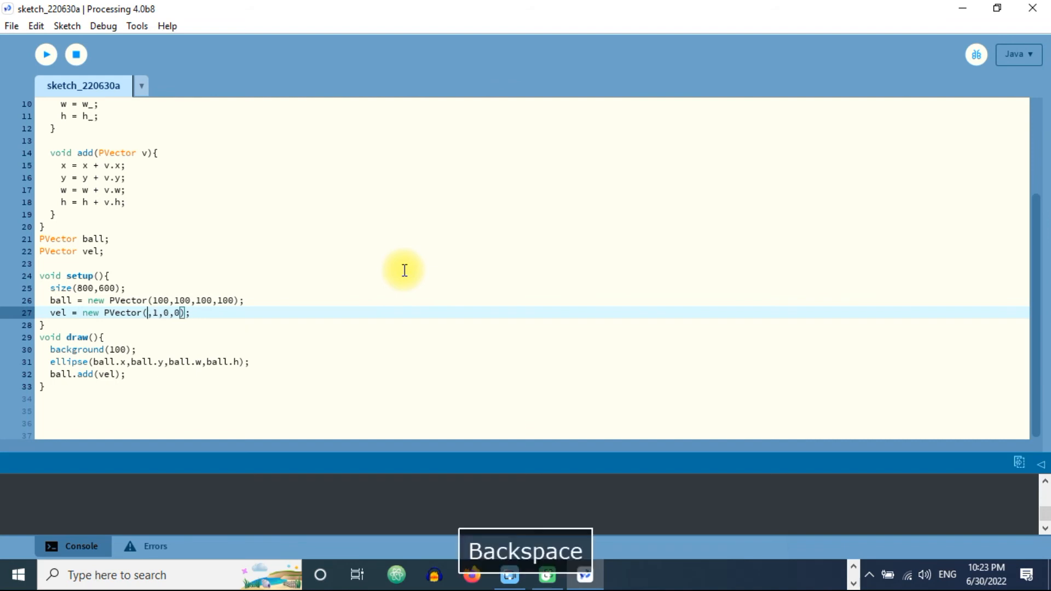
{"action": "type", "text": "5"}
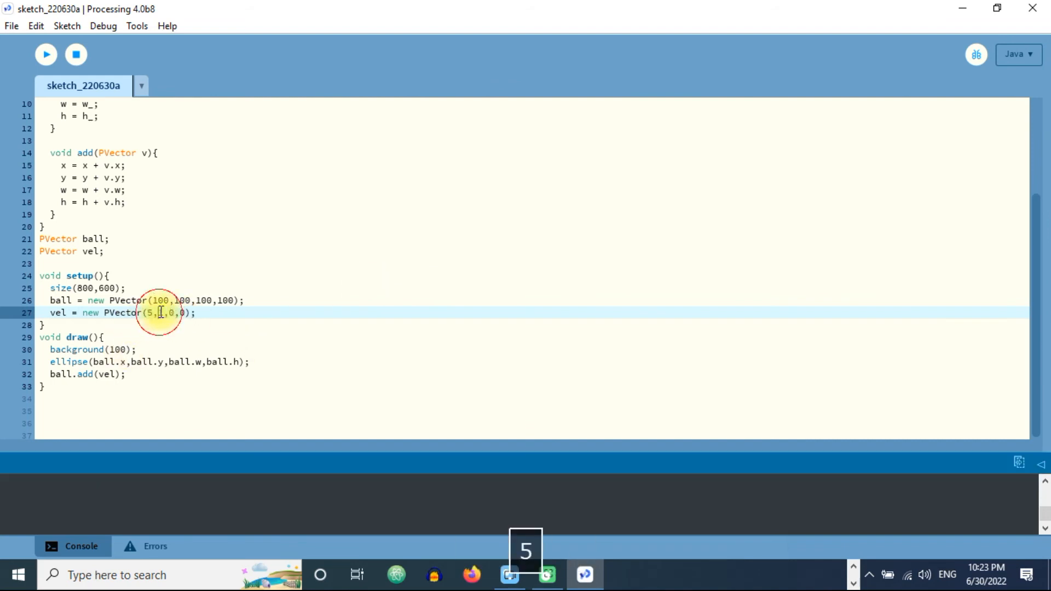
{"action": "type", "text": "5"}
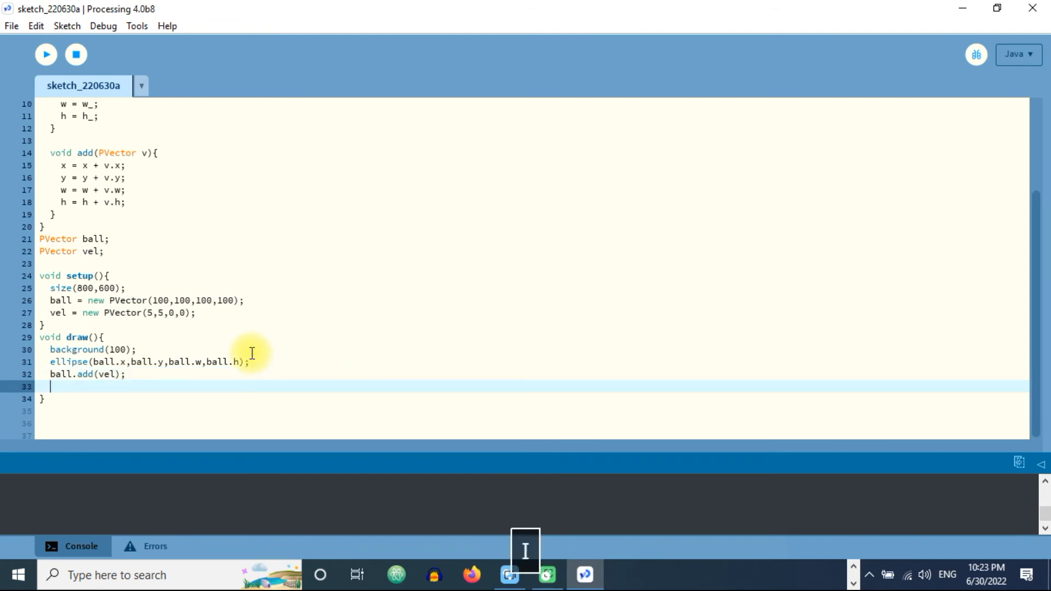
- Add if(ball.y > height){ vel.y = 0 - vel.y; } after ball.add(vel) in draw()
{"action": "type", "text": "if(ba"}
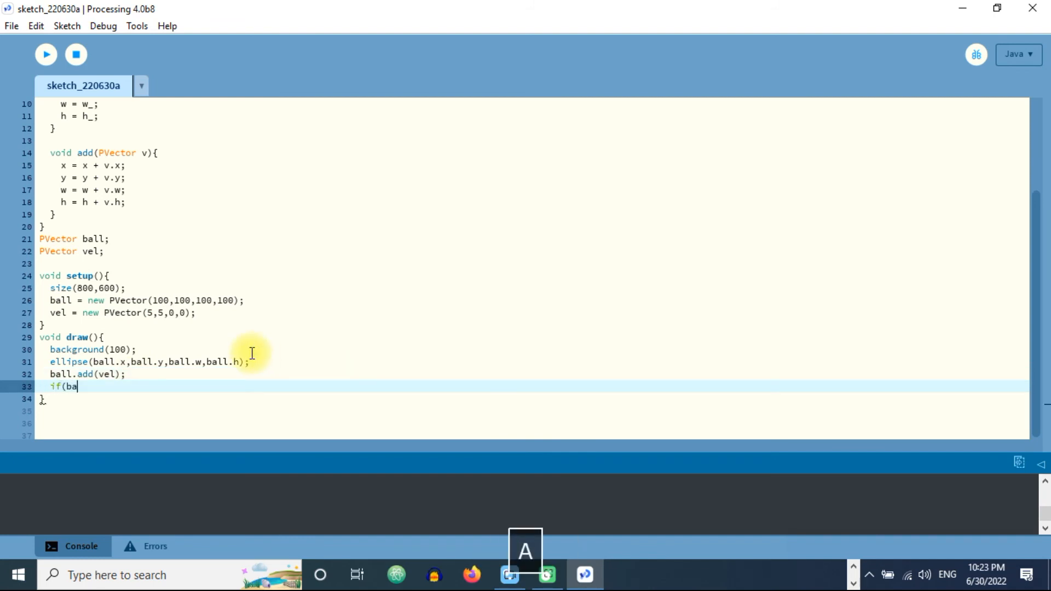
{"action": "type", "text": "ll.y"}
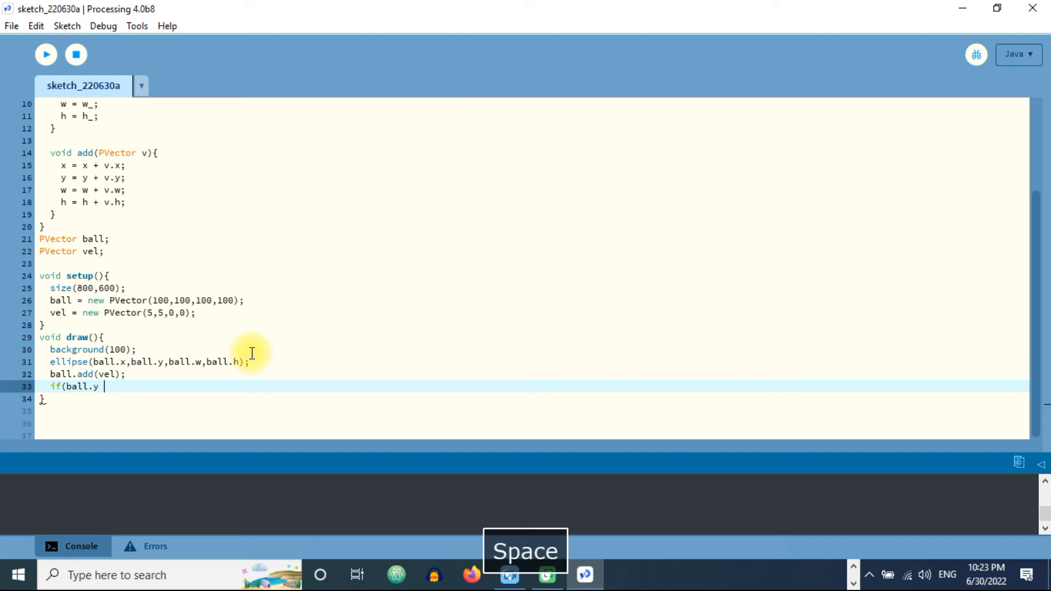
{"action": "type", "text": "> heo"}
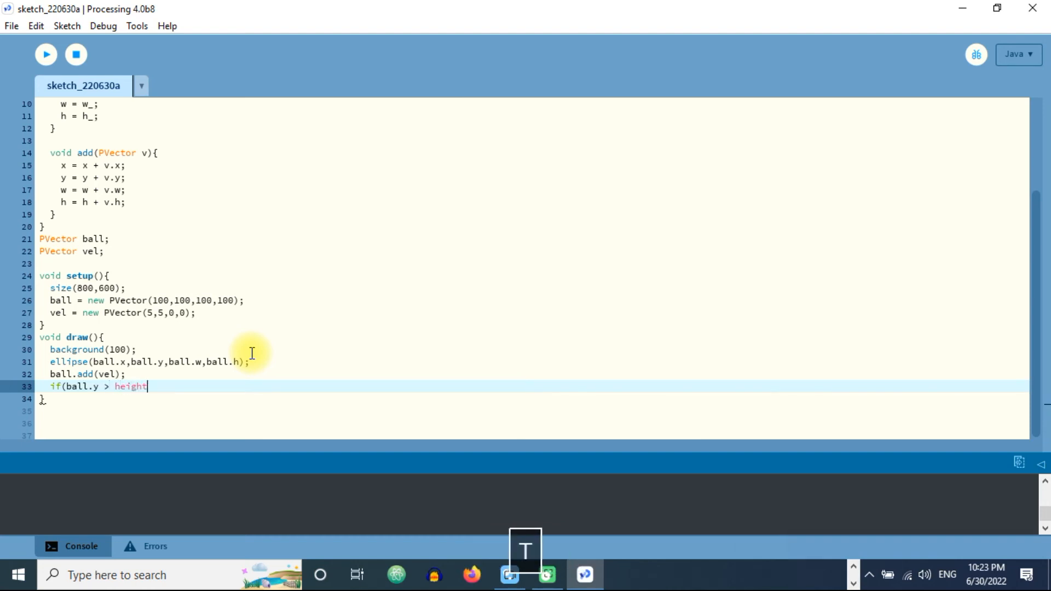
{"action": "type", "text": ")"}
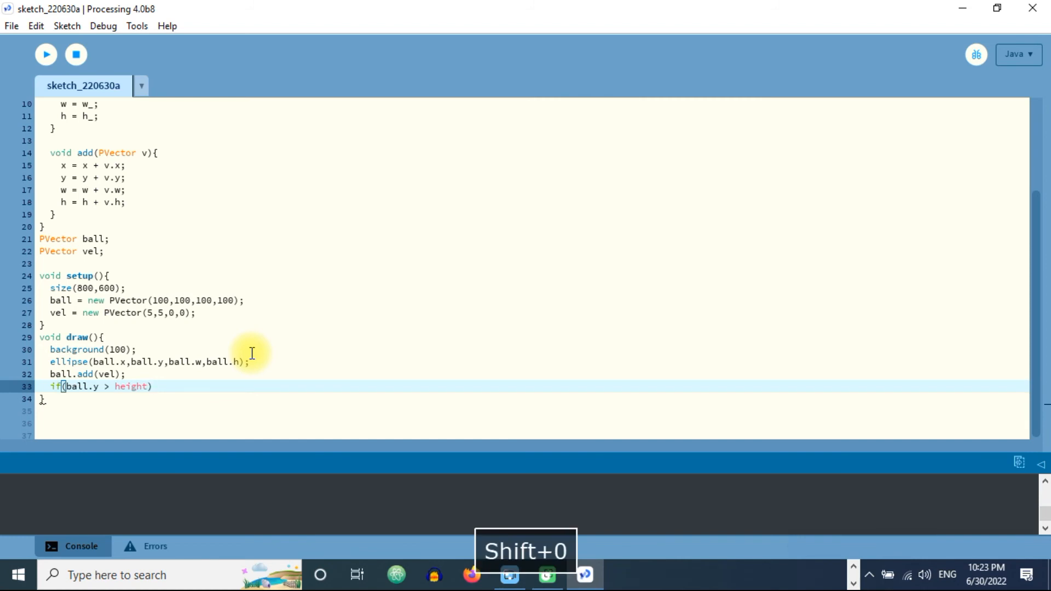
{"action": "type", "text": "{"}
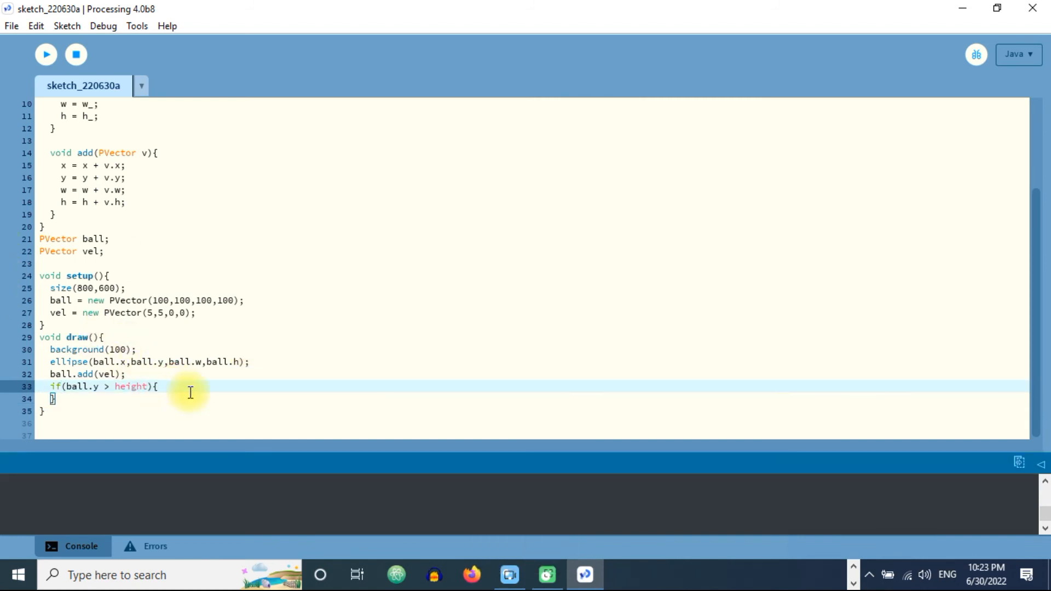
{"action": "type", "text": "vel."}
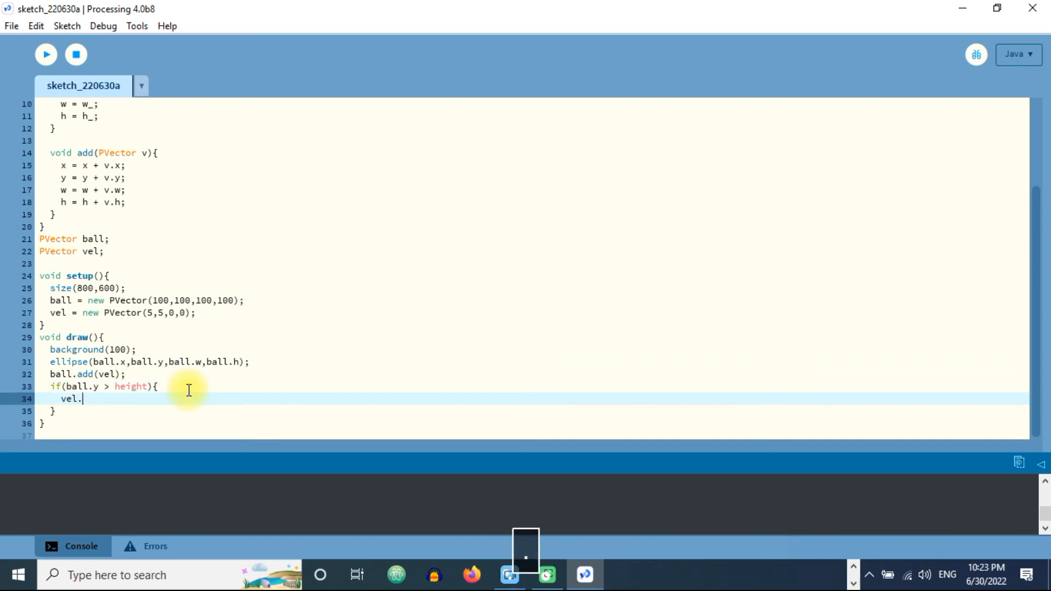
{"action": "type", "text": "y ="}
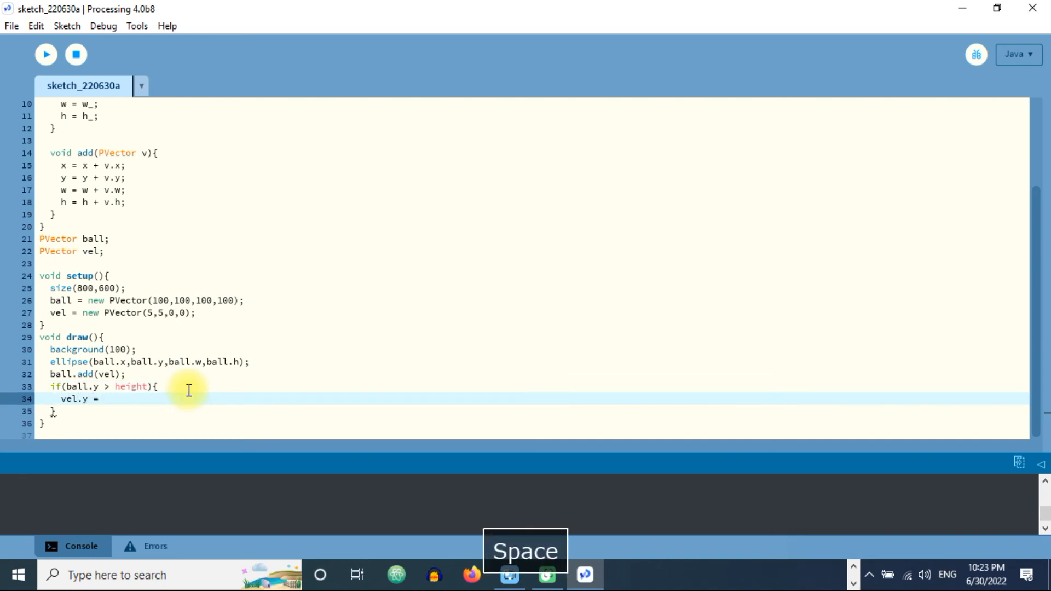
{"action": "type", "text": "0 - vel"}
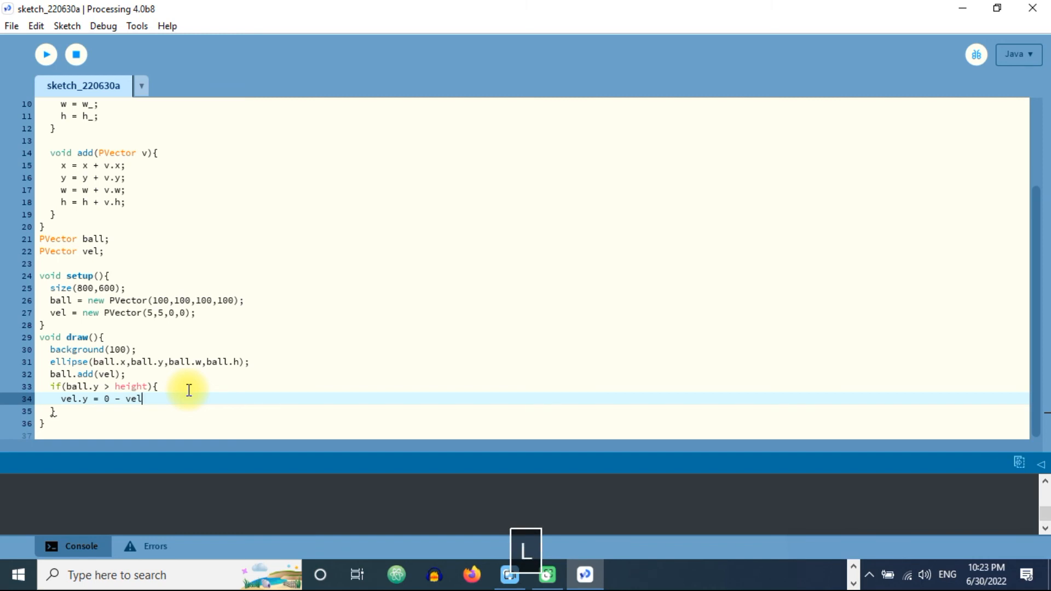
{"action": "type", "text": ".y;"}
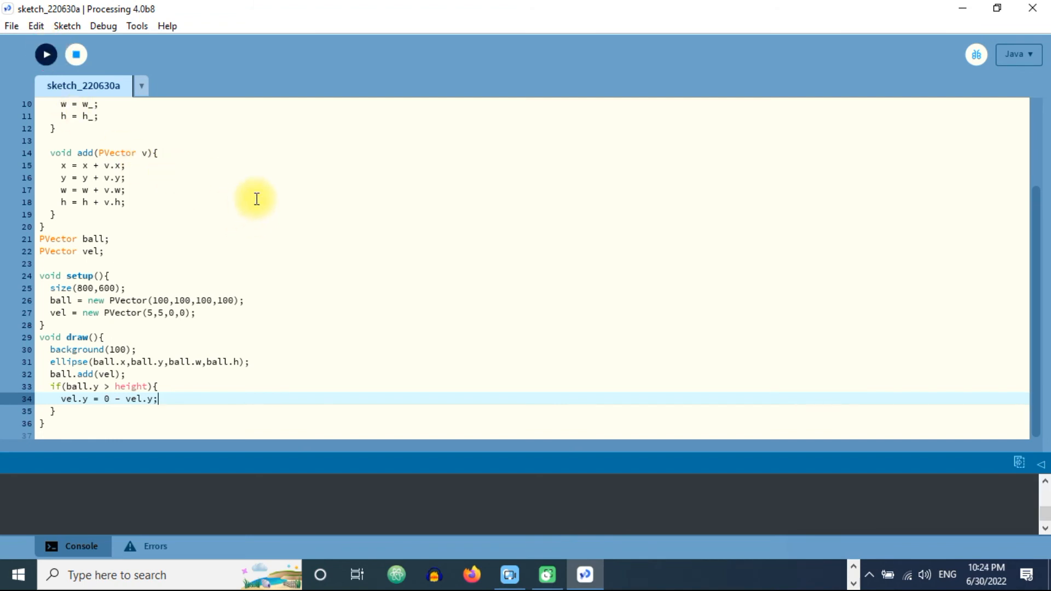
- Run the sketch to test the bottom bounce, then close the gray sketch window
{"action": "left_click", "coordinate": [47, 54]}
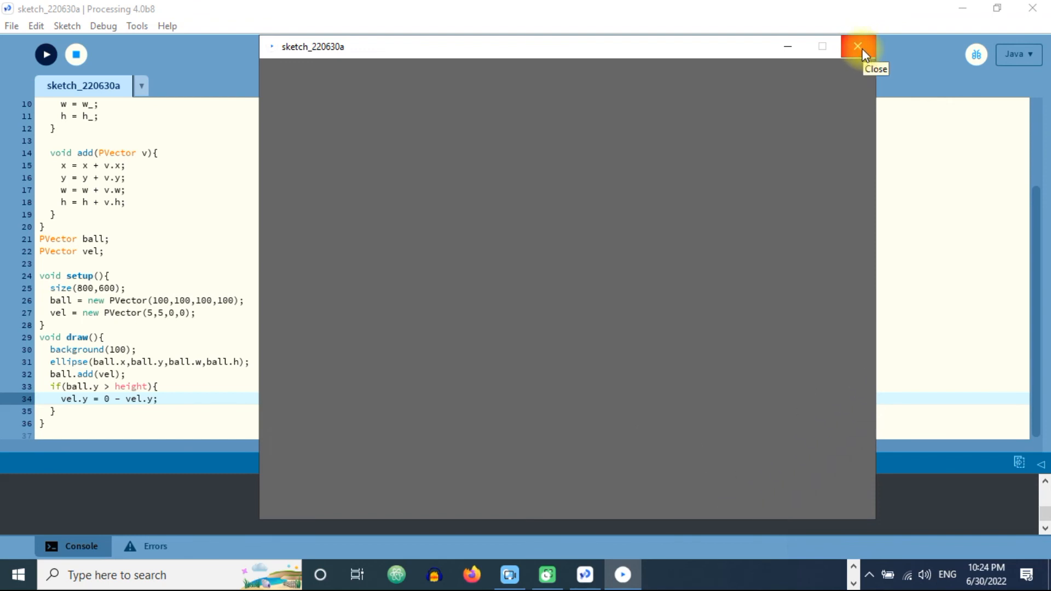
{"action": "mouse_move", "coordinate": [624, 543]}
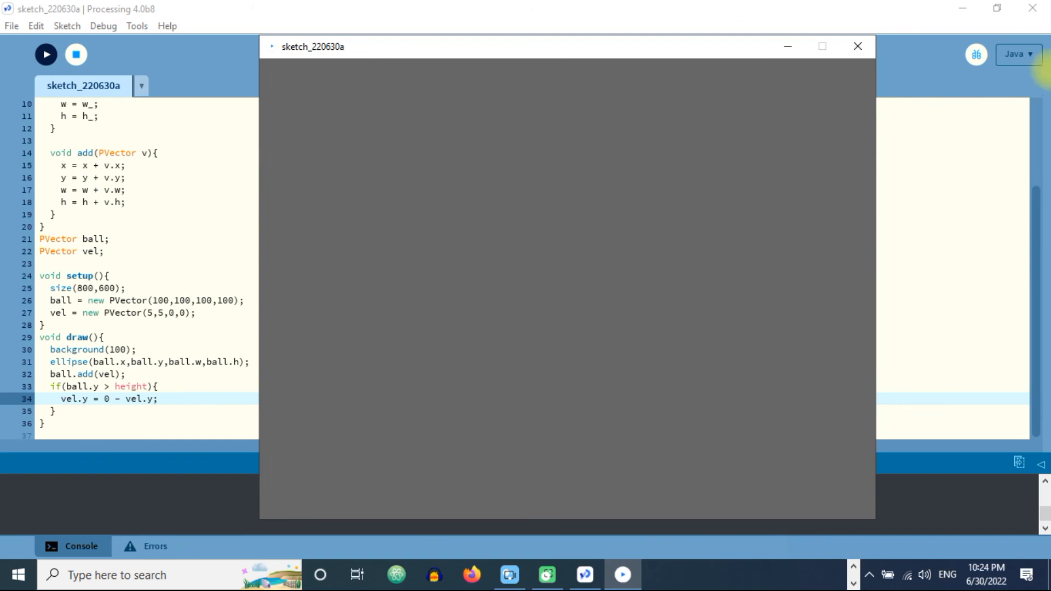
{"action": "left_click", "coordinate": [857, 46]}
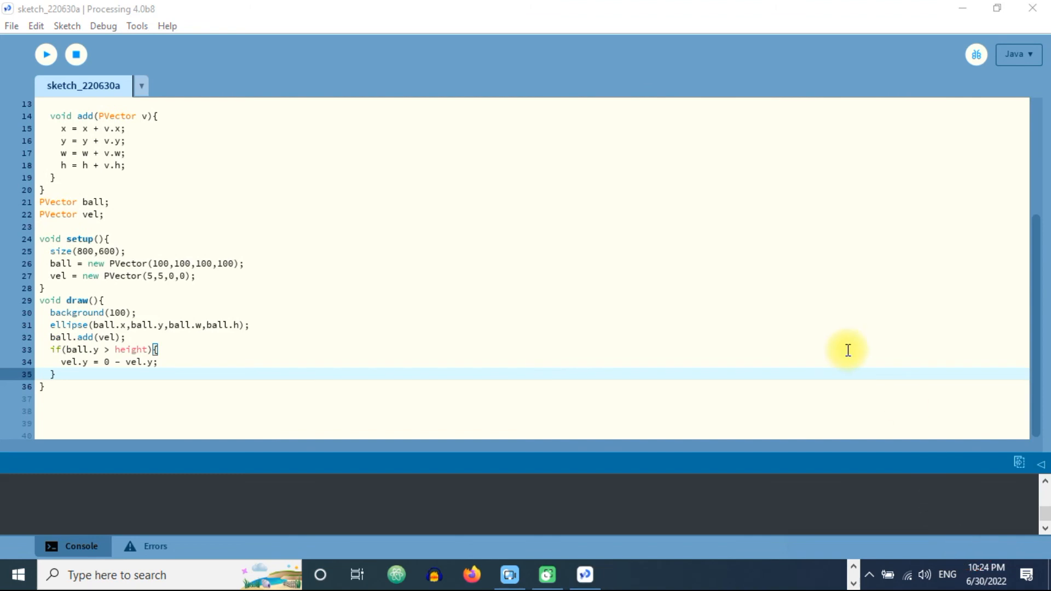
- Add if(ball.x > width){ vel.x = 0 - vel.x; } on a new line after the height check
{"action": "key", "text": "Enter"}
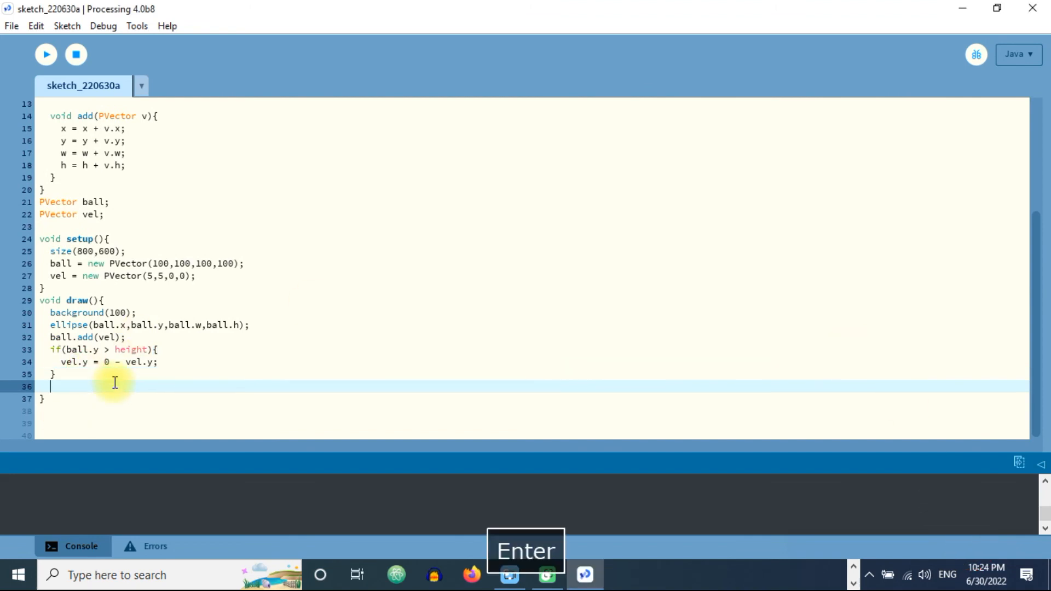
{"action": "type", "text": "if(ba"}
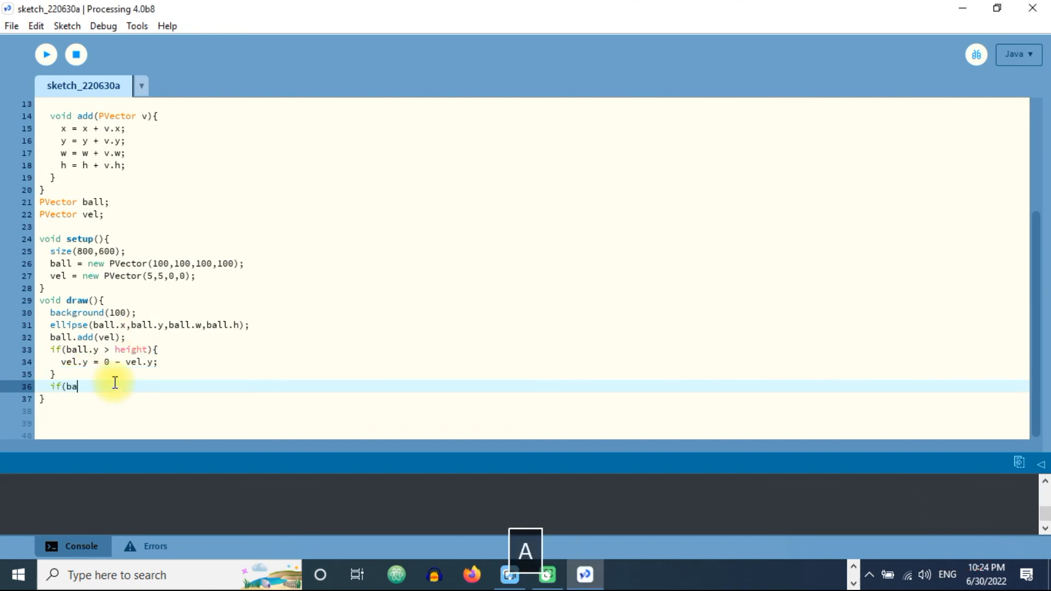
{"action": "type", "text": "ll.x"}
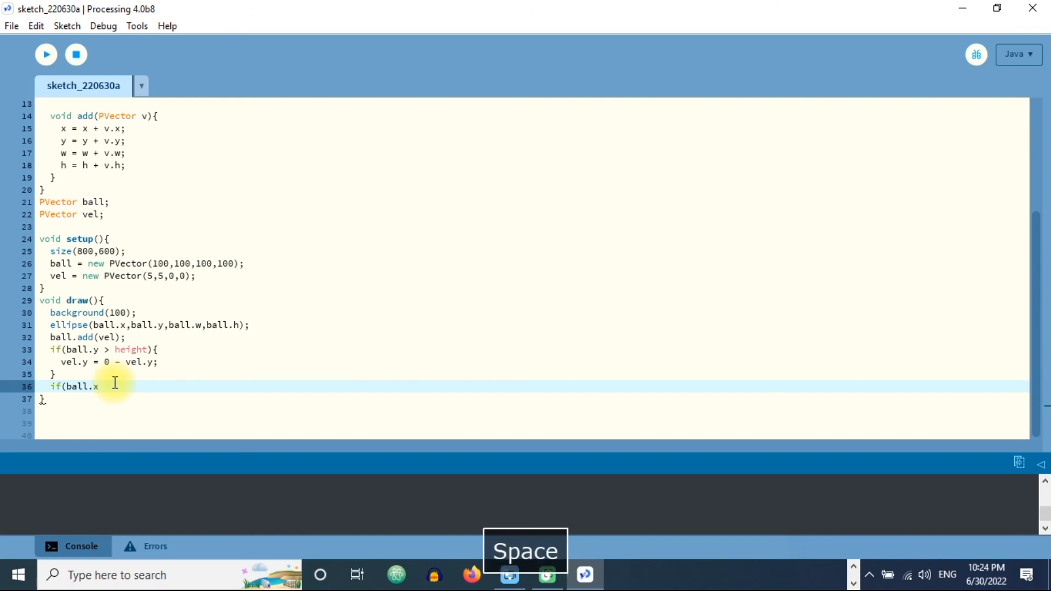
{"action": "type", "text": "> wi"}
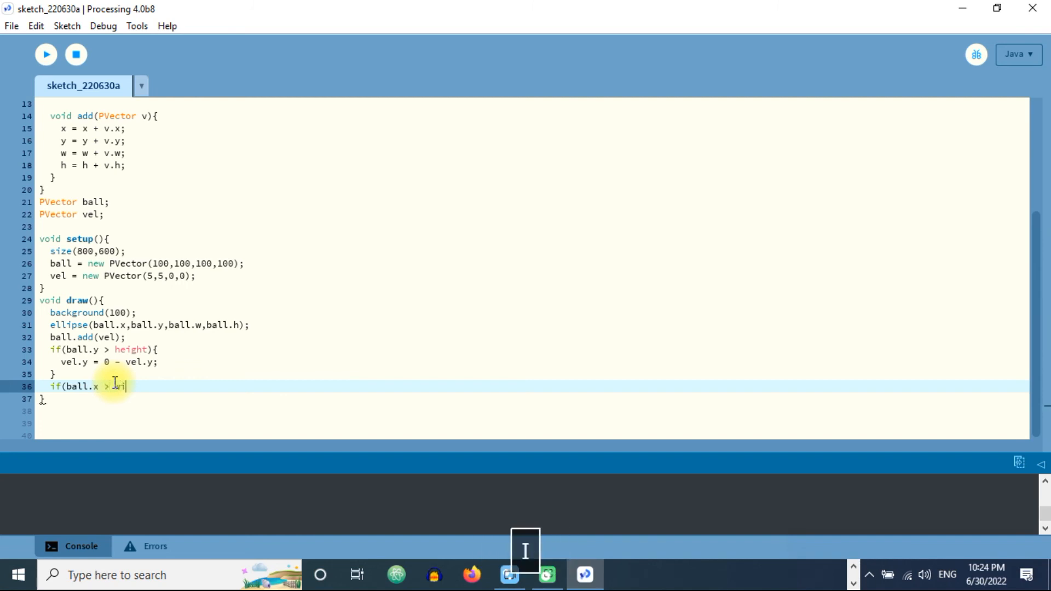
{"action": "type", "text": "width){"}
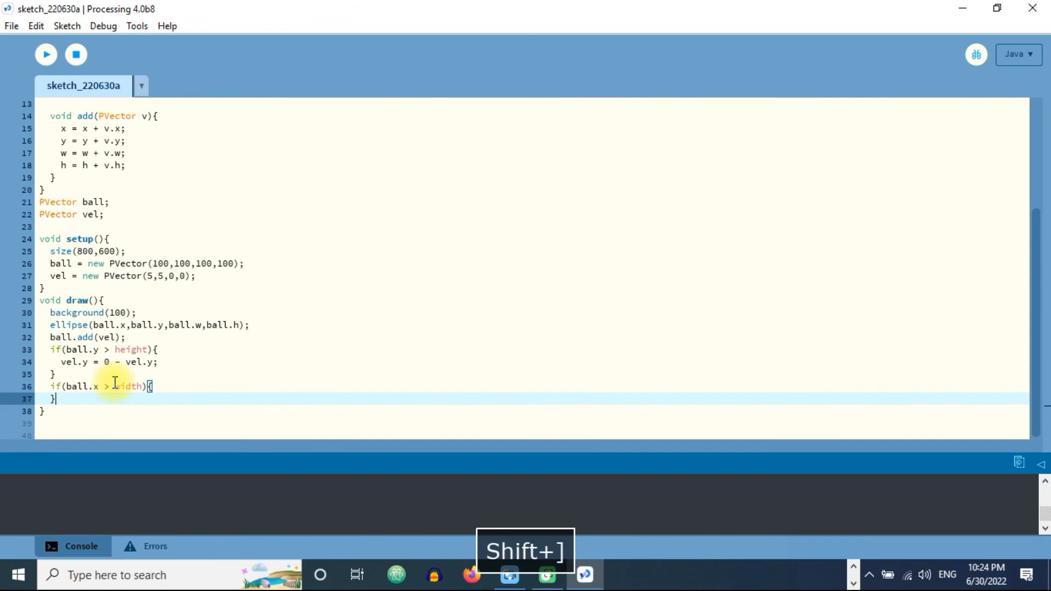
{"action": "type", "text": "v"}
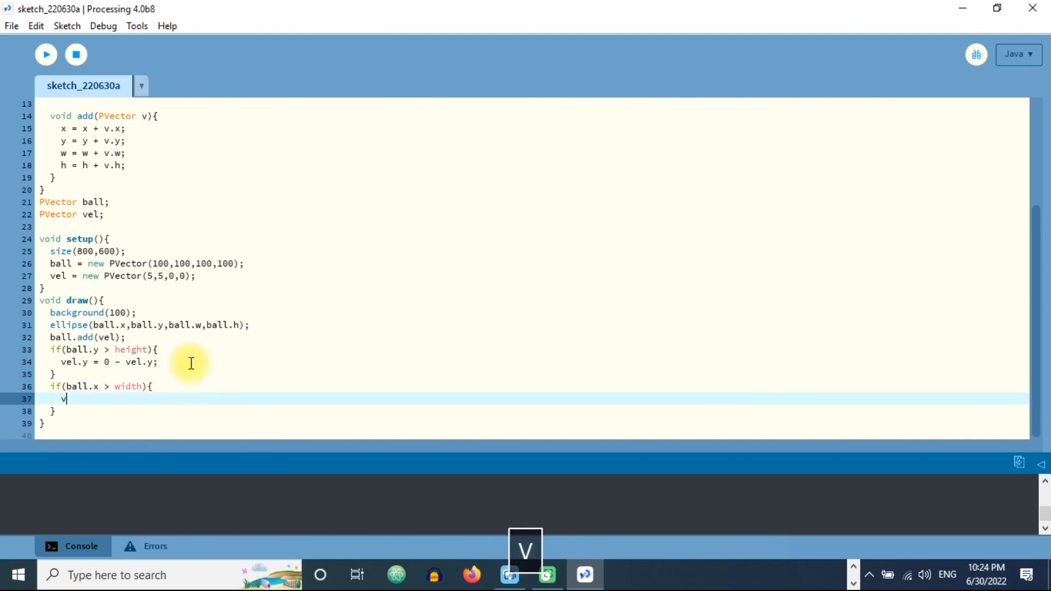
{"action": "type", "text": "el."}
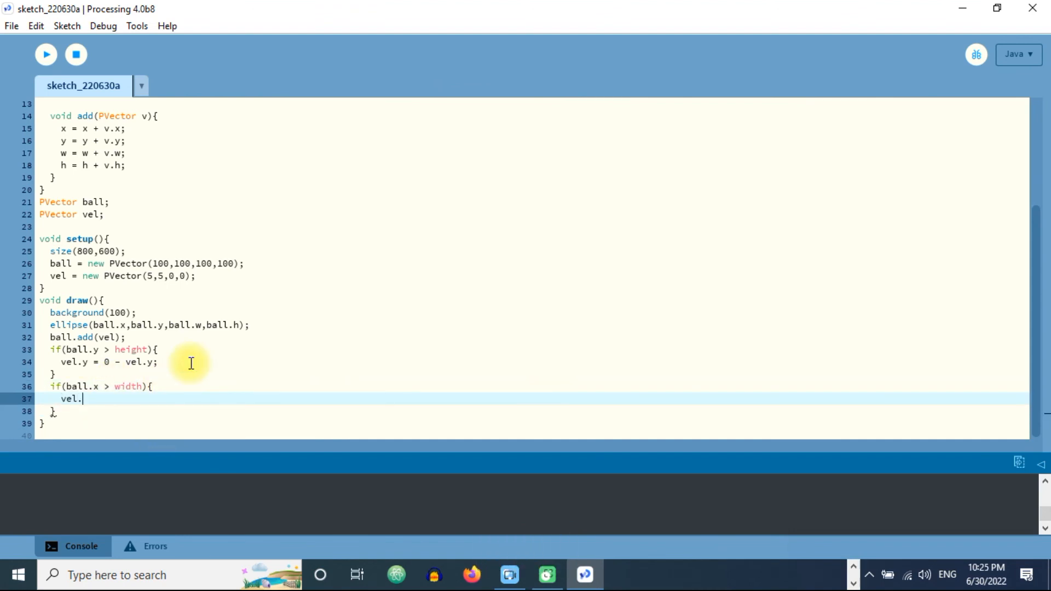
{"action": "type", "text": "x = 0"}
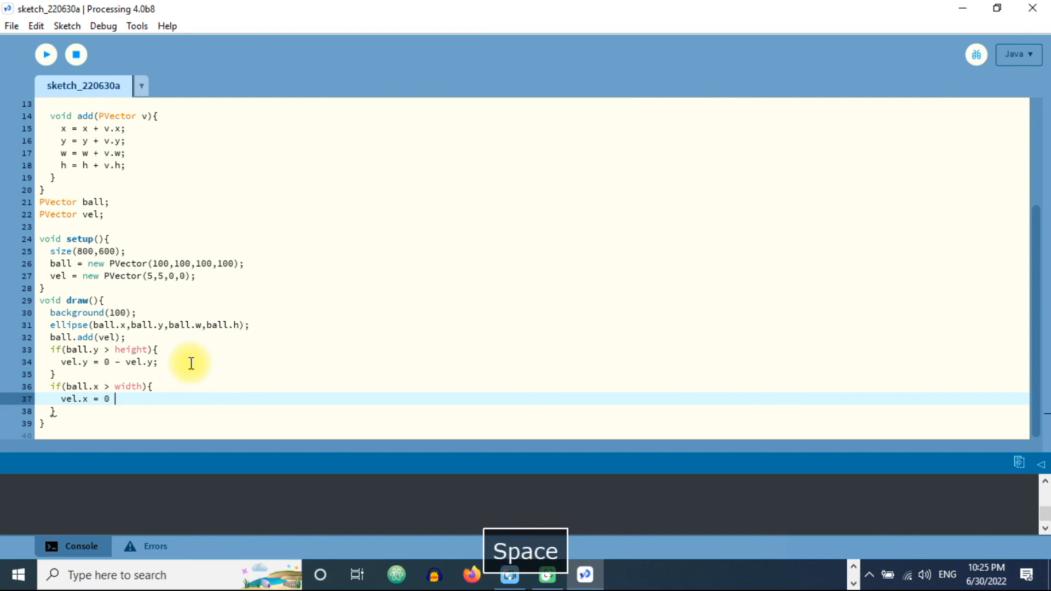
{"action": "type", "text": "- vel."}
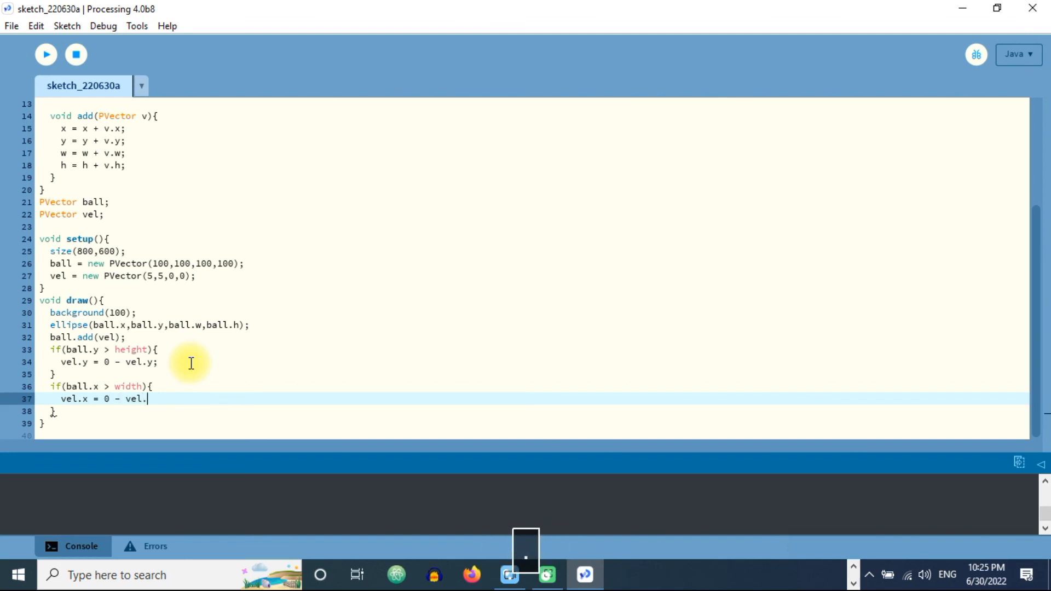
{"action": "type", "text": "x;"}
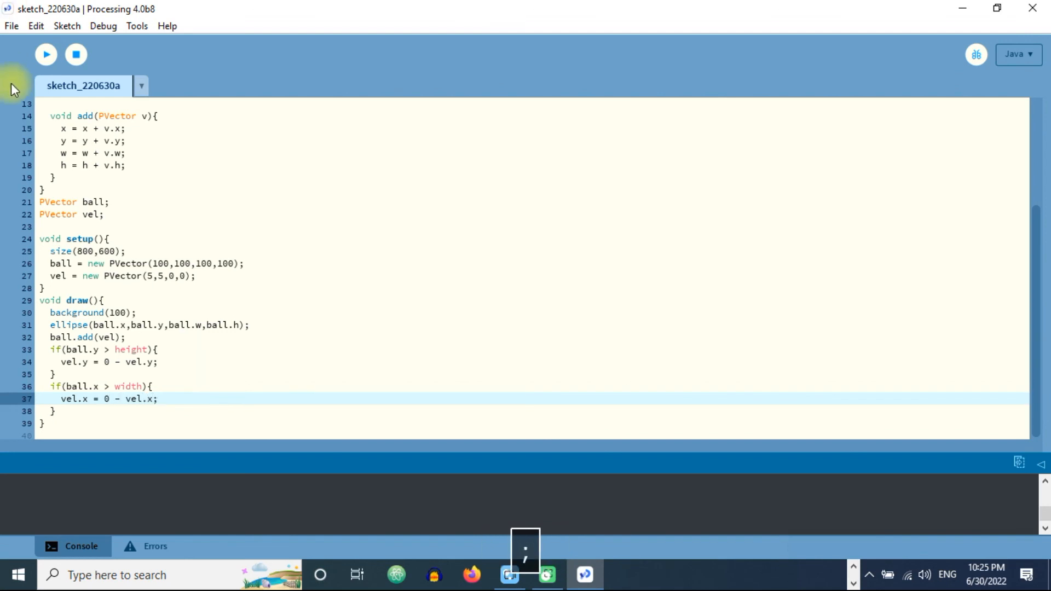
{"action": "mouse_move", "coordinate": [46, 56]}
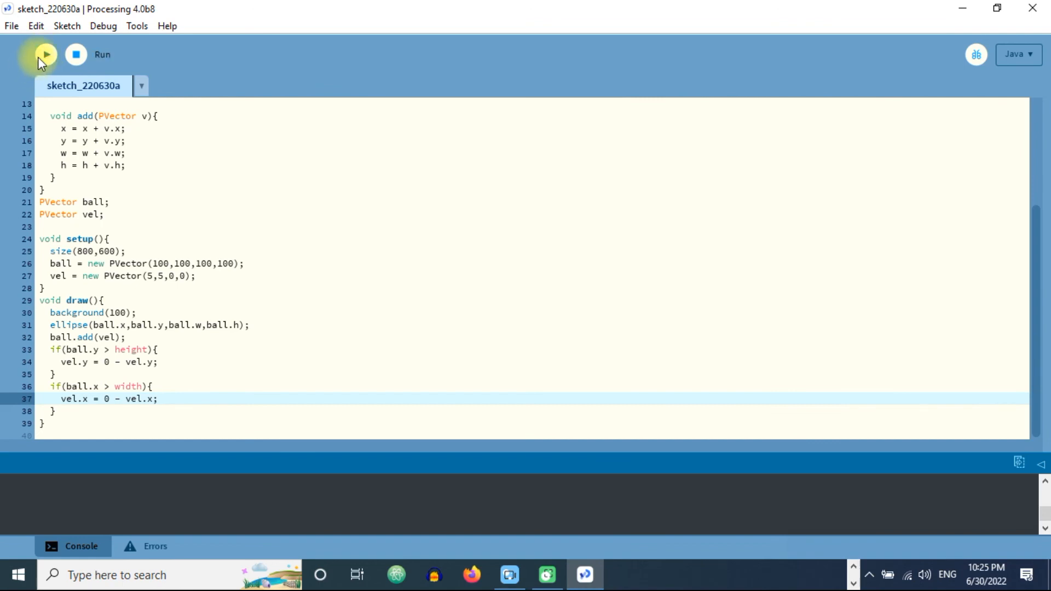
{"action": "mouse_move", "coordinate": [884, 470]}
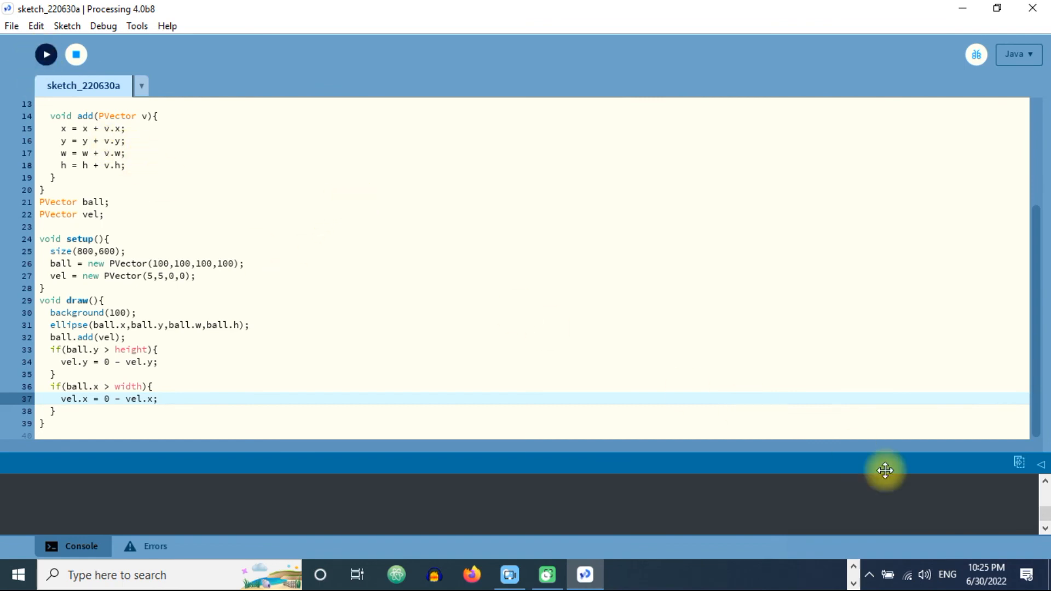
{"action": "left_click", "coordinate": [46, 55]}
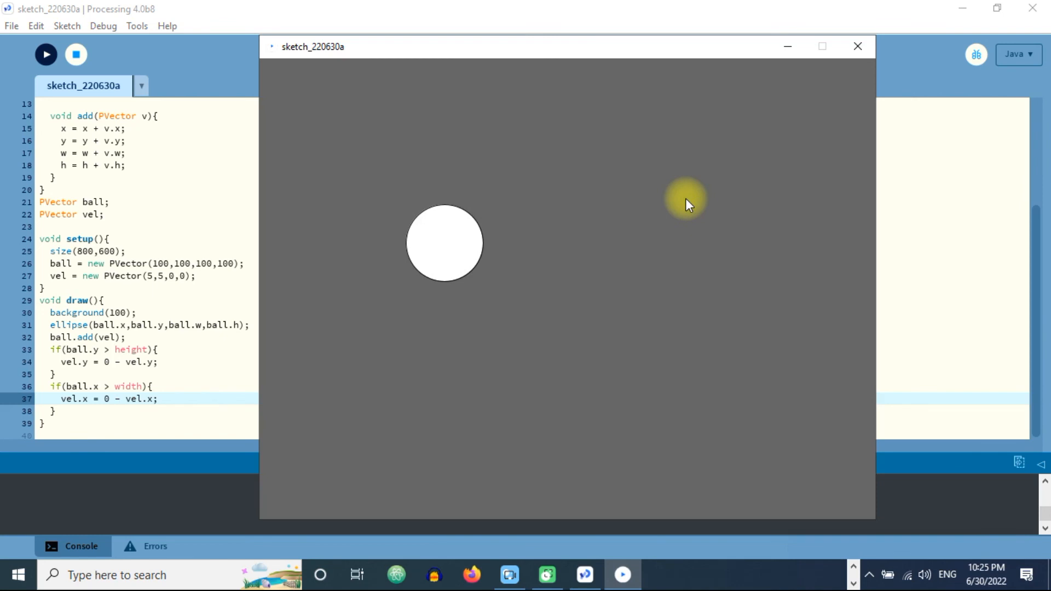
{"action": "mouse_move", "coordinate": [919, 353]}
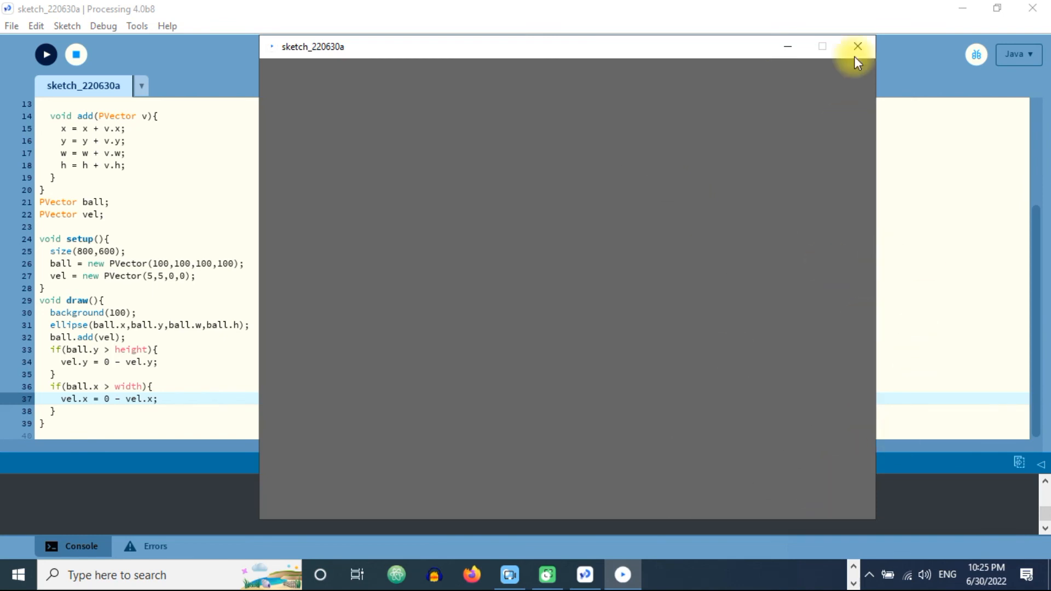
{"action": "left_click", "coordinate": [855, 46]}
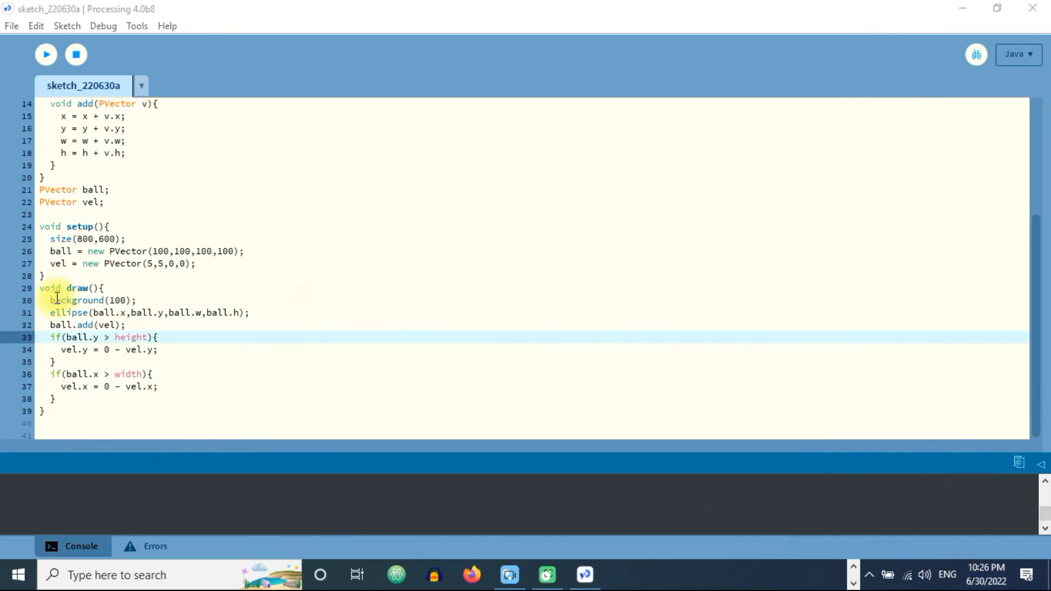
- Extend the conditions with || ball.y < 0 and || ball.x < 0 for the top and left edges
{"action": "key", "text": "space"}
{"action": "type", "text": " ||"}
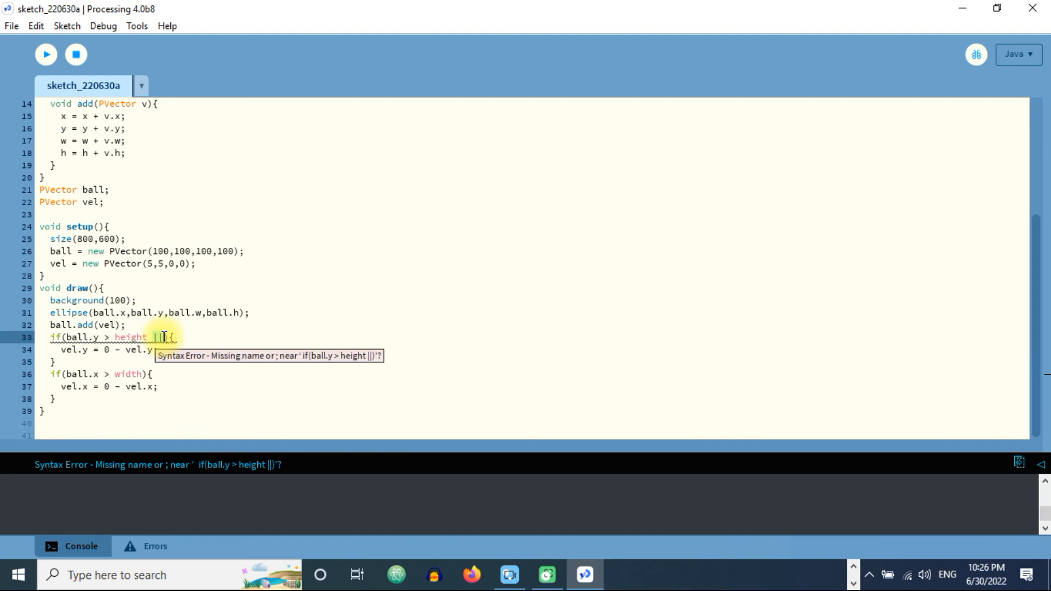
{"action": "type", "text": "ball.y"}
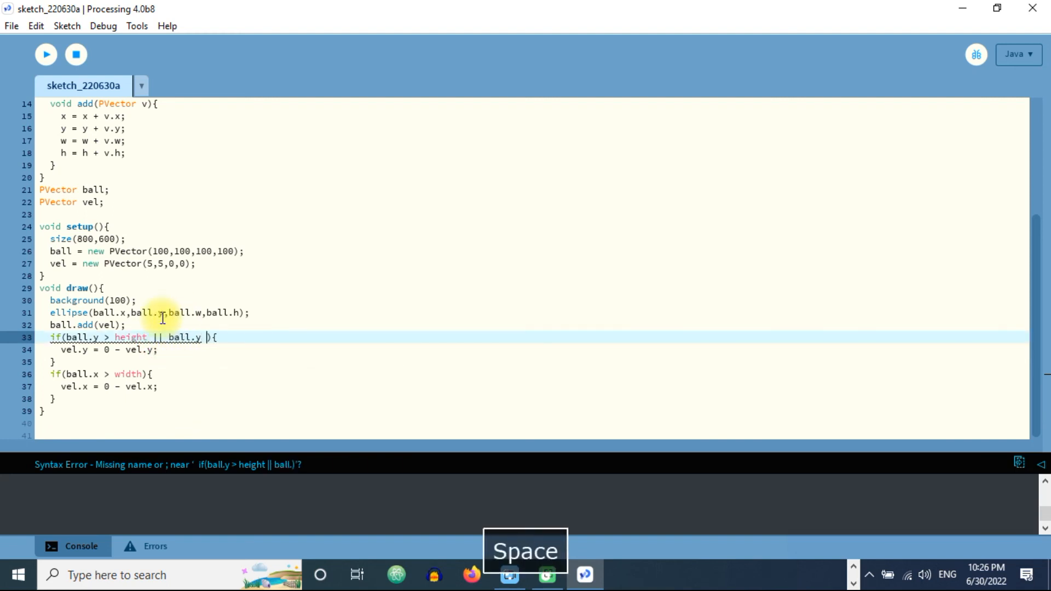
{"action": "type", "text": "<0"}
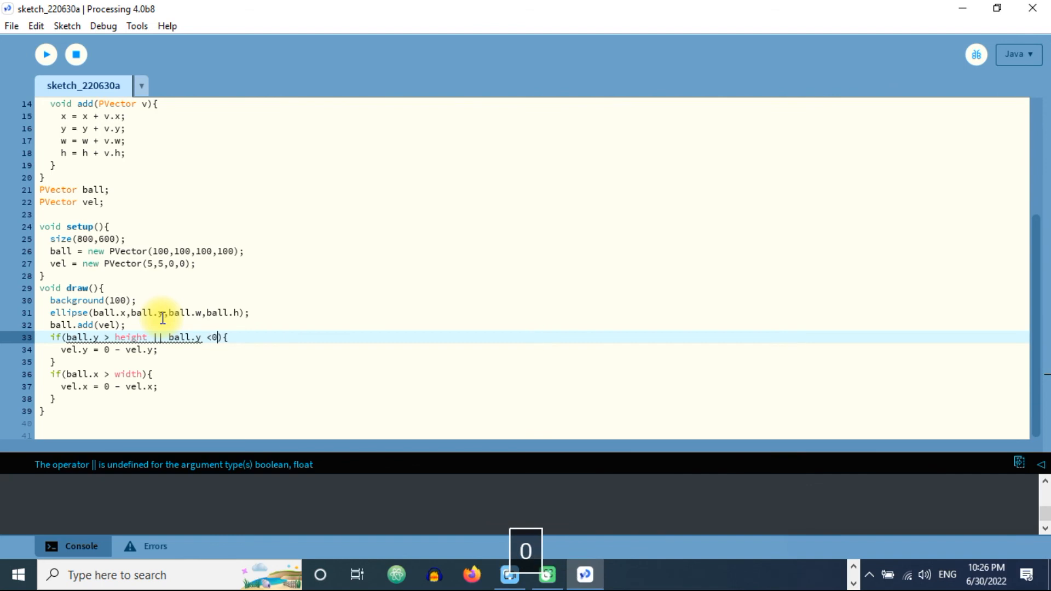
{"action": "key", "text": "space"}
{"action": "type", "text": "||"}
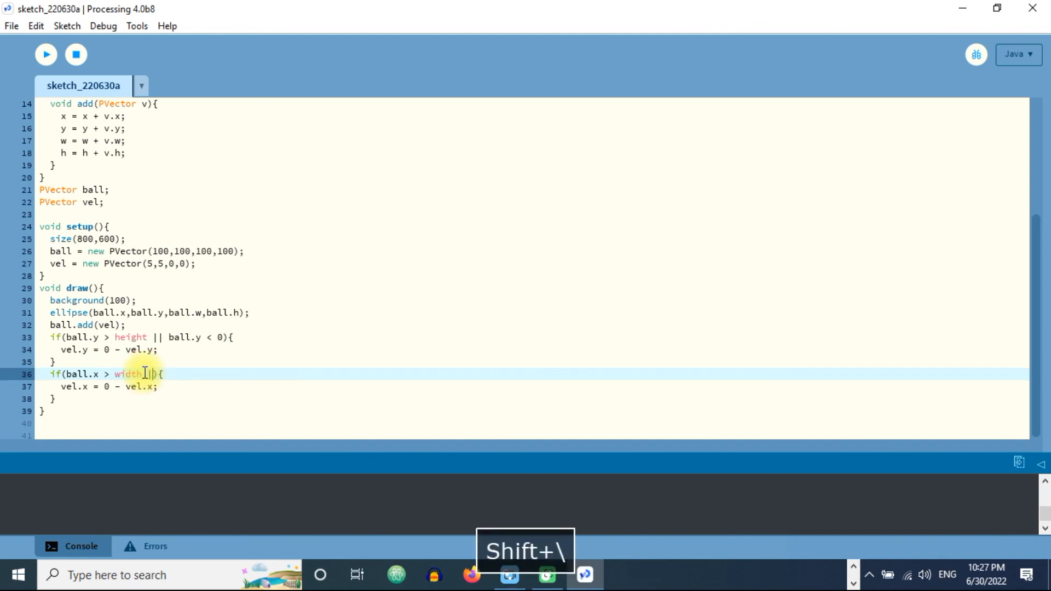
{"action": "type", "text": "ball.x < 0"}
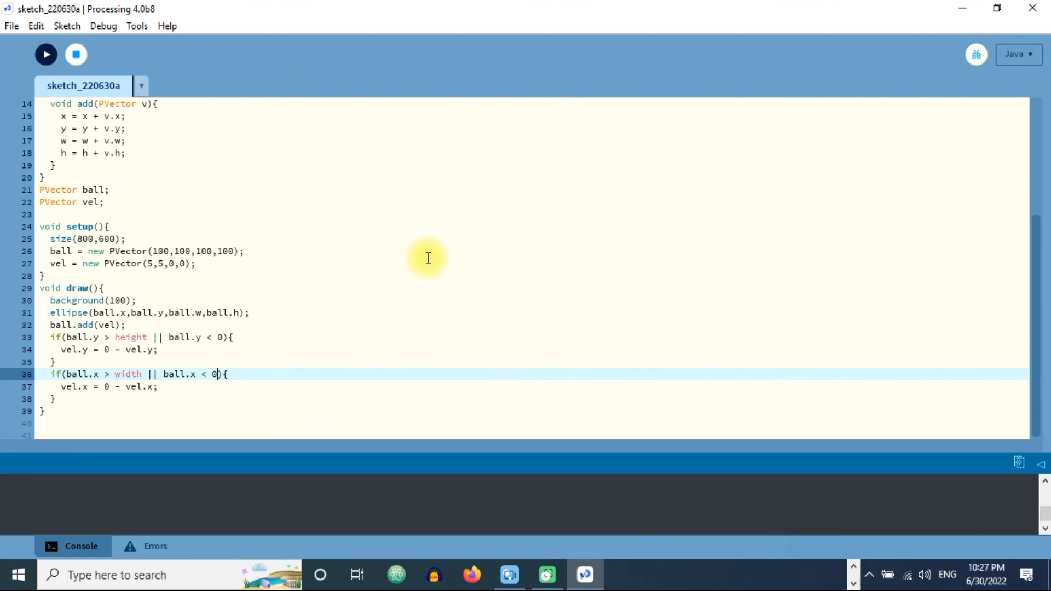
{"action": "left_click", "coordinate": [46, 55]}
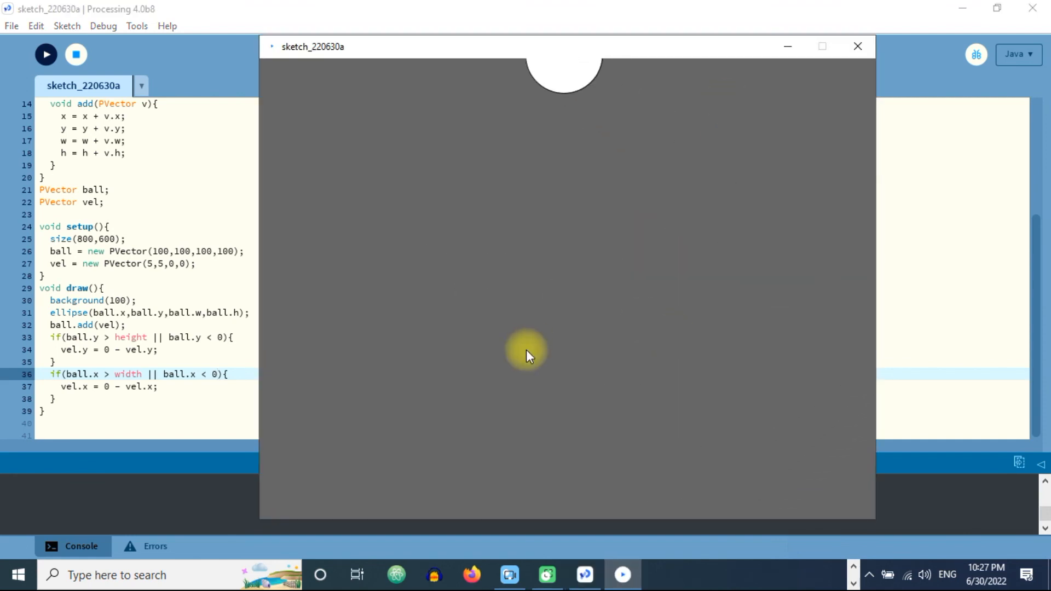
{"action": "mouse_move", "coordinate": [732, 174]}
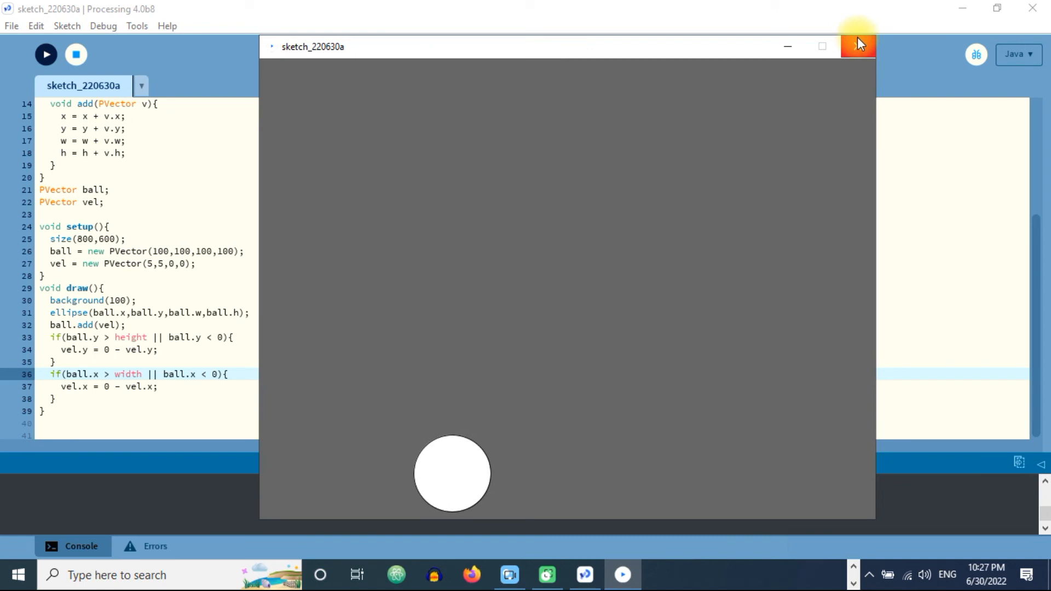
{"action": "left_click", "coordinate": [853, 46]}
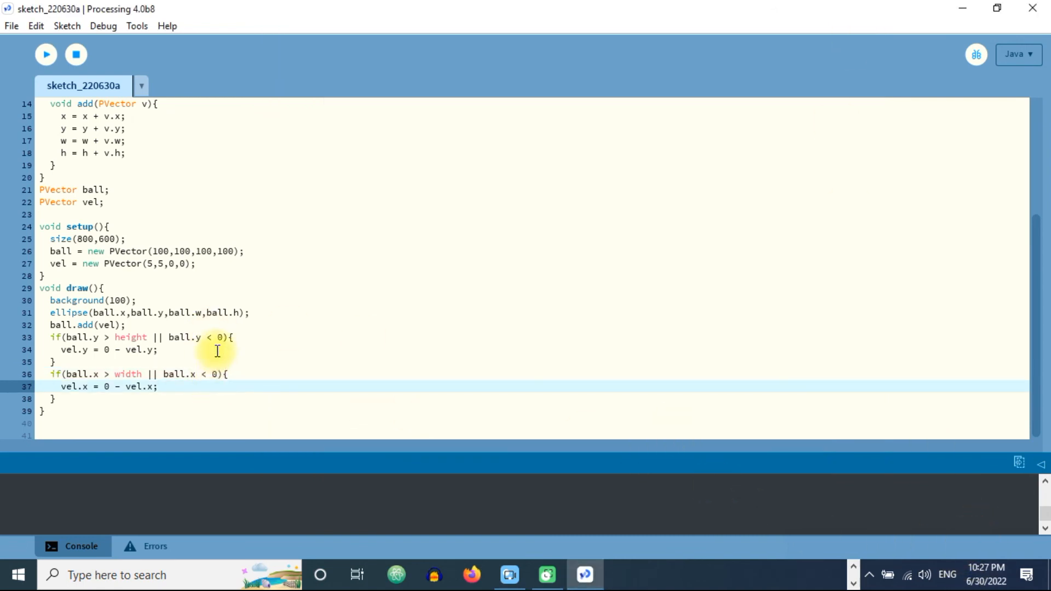
{"action": "mouse_move", "coordinate": [337, 283]}
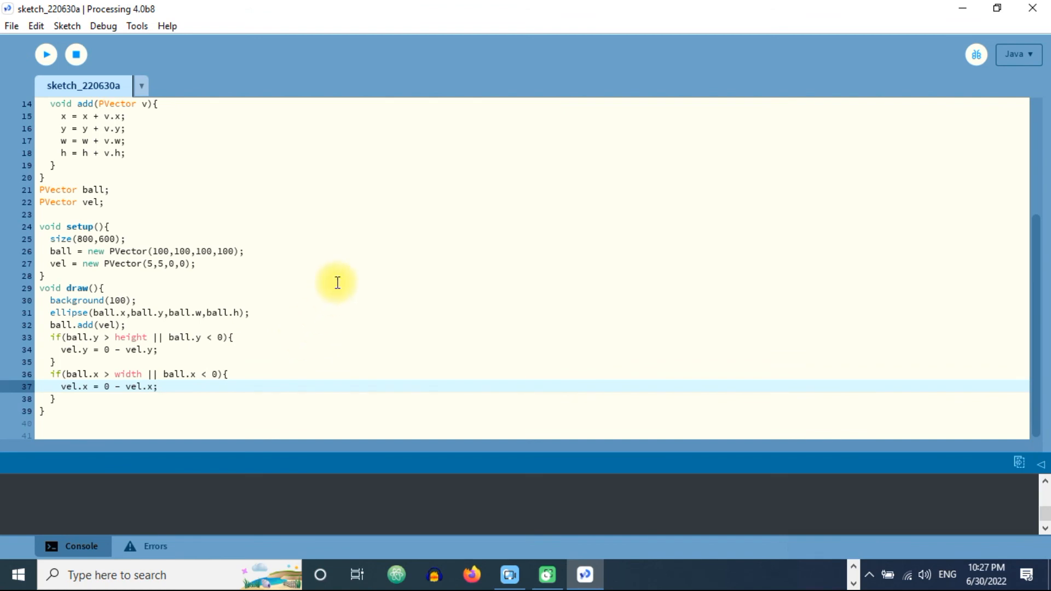
{"action": "mouse_move", "coordinate": [325, 291]}
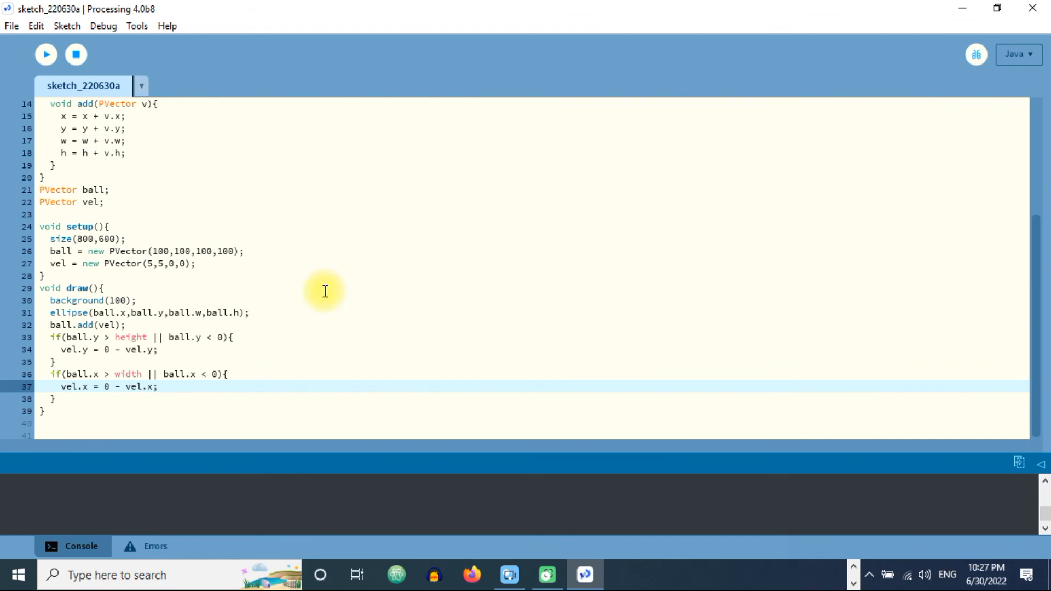
{"action": "mouse_move", "coordinate": [416, 330]}
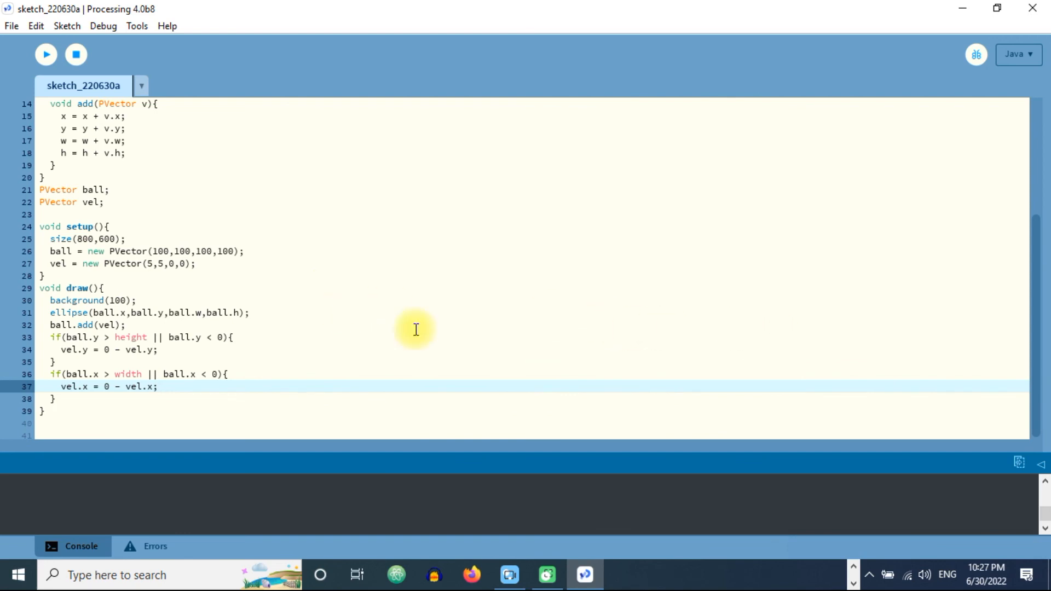